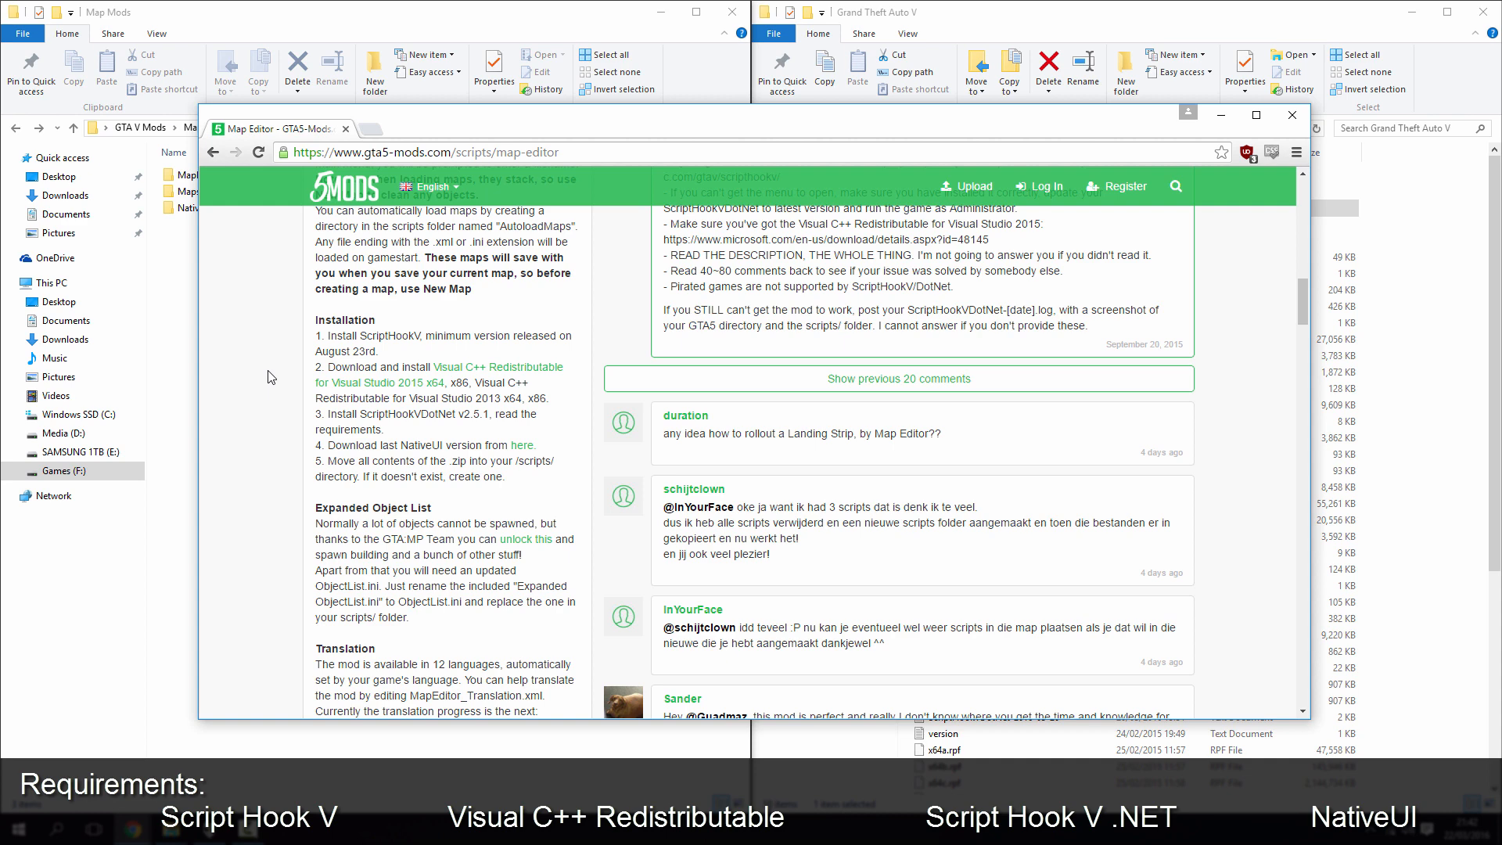
{"action": "mouse_move", "coordinate": [353, 153]}
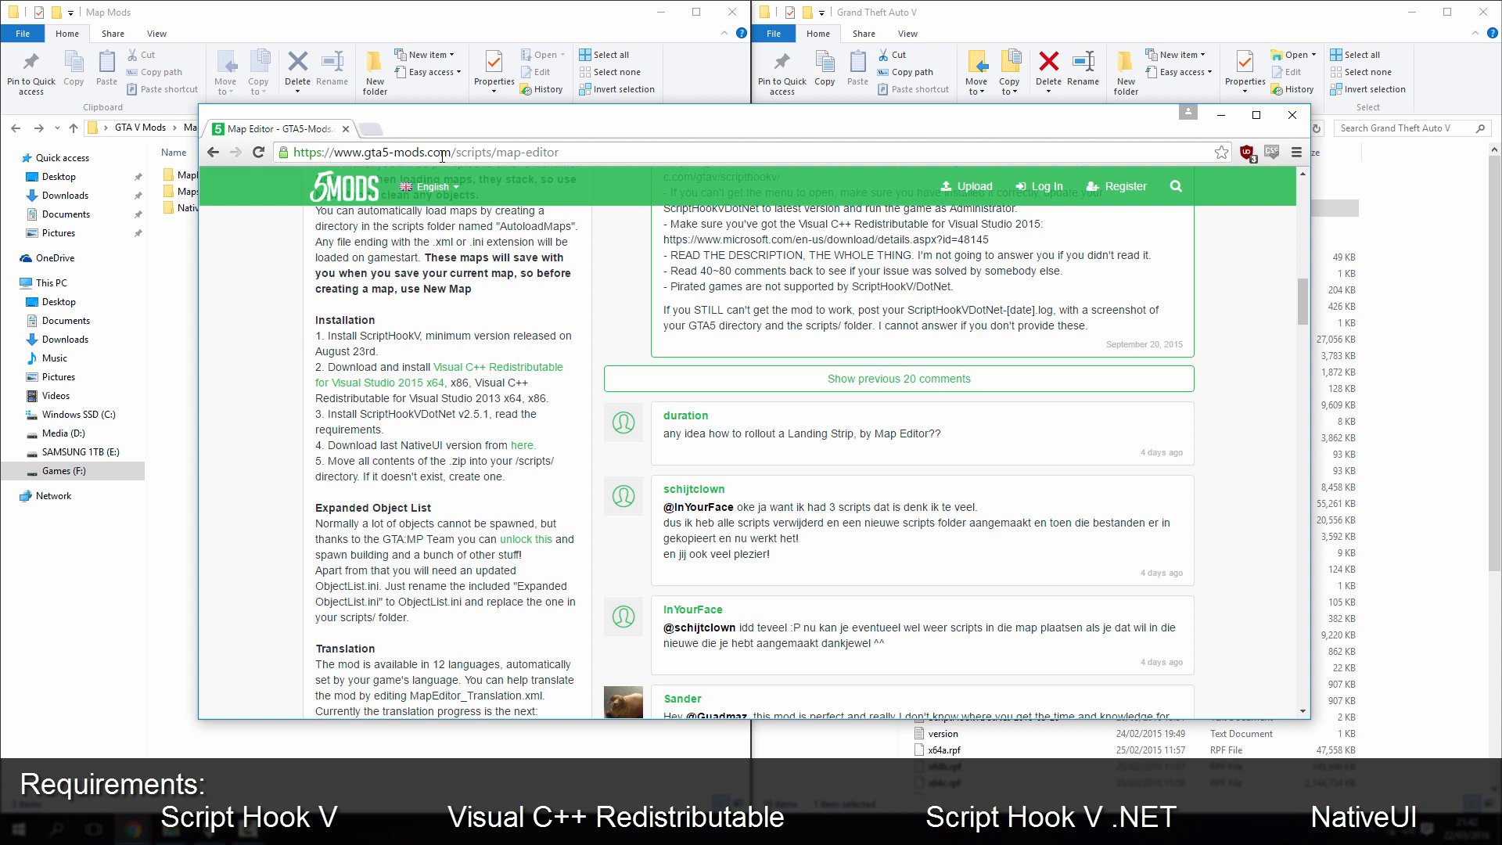
Review the ScriptHookV requirement and open the Visual C++ Redistributable 2015 download page.
{"action": "double_click", "coordinate": [499, 153]}
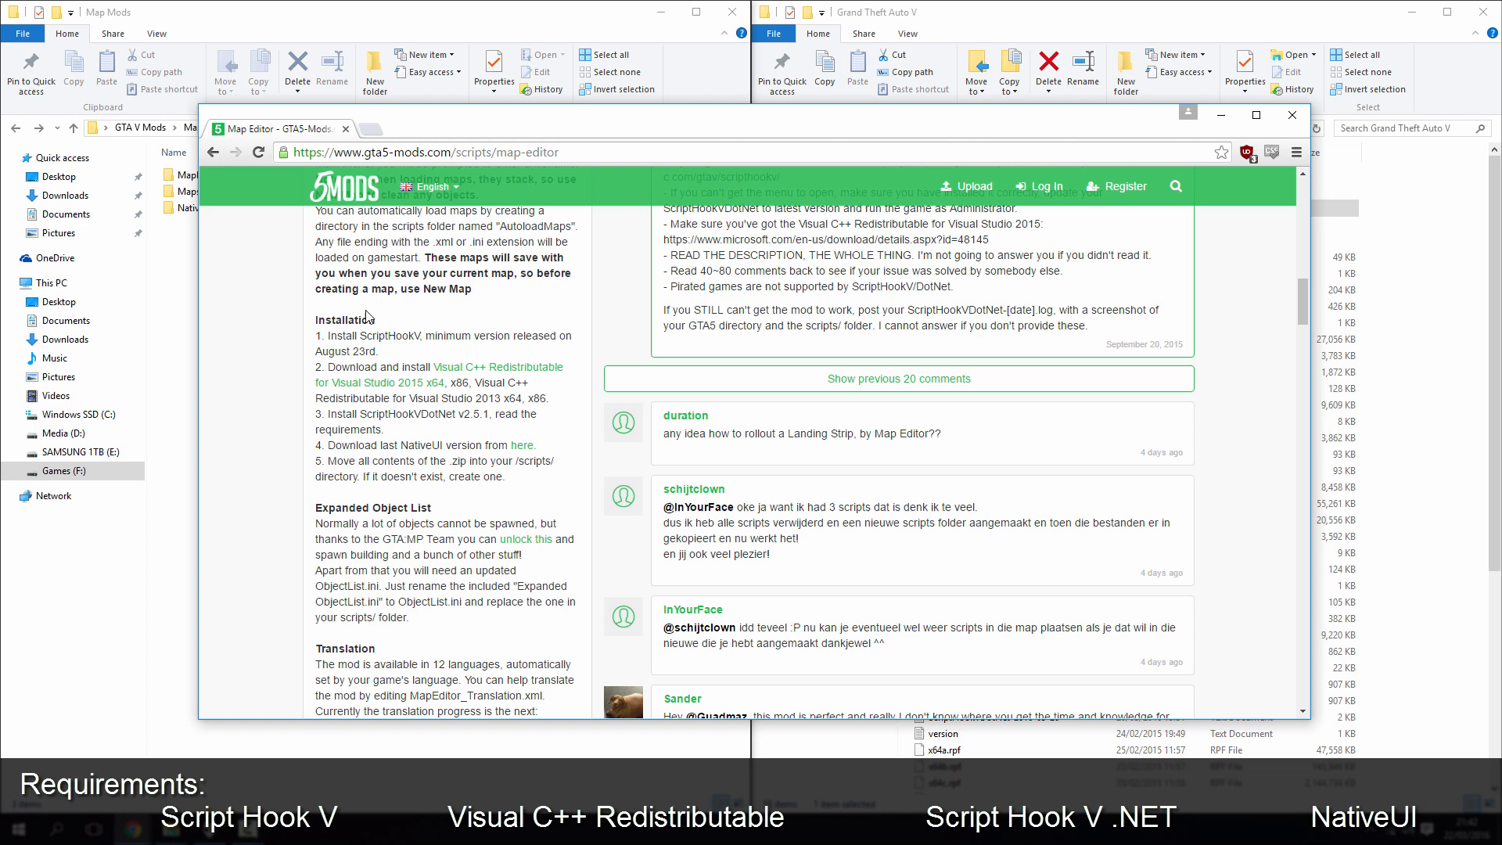
{"action": "mouse_move", "coordinate": [311, 345]}
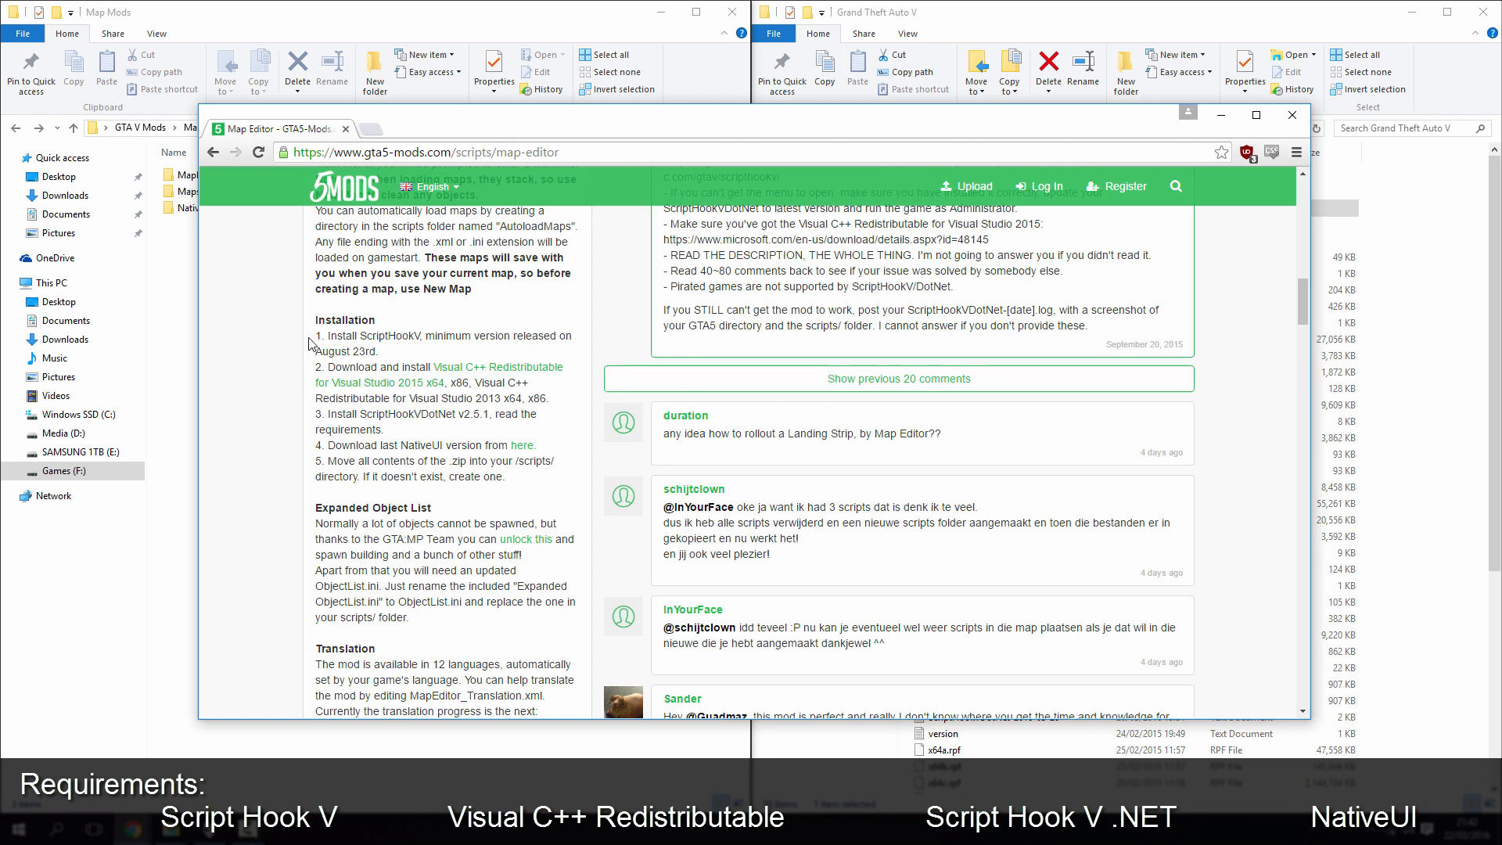
{"action": "mouse_move", "coordinate": [522, 487]}
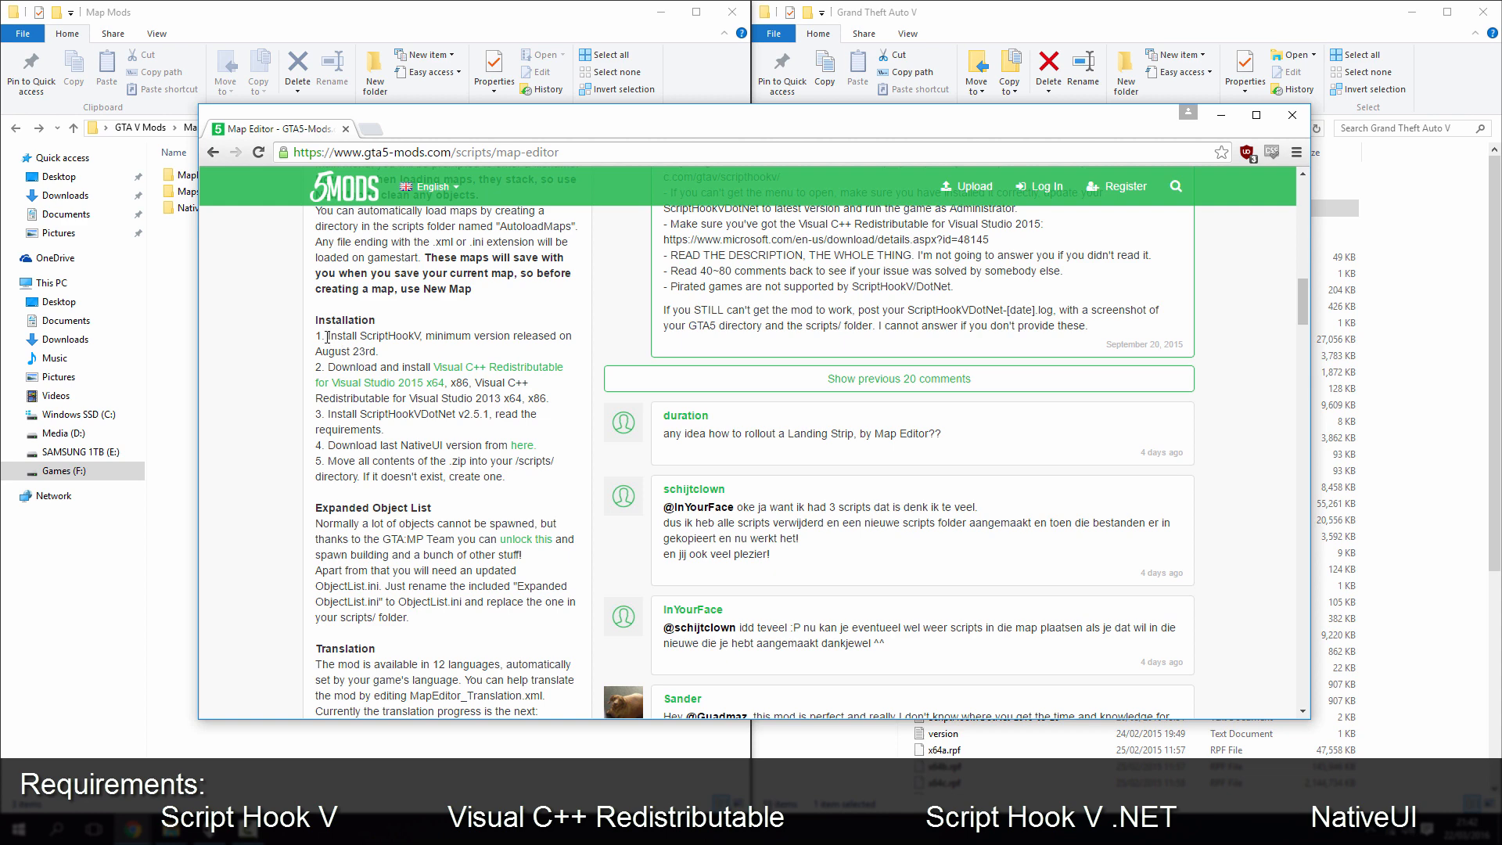
{"action": "double_click", "coordinate": [372, 336]}
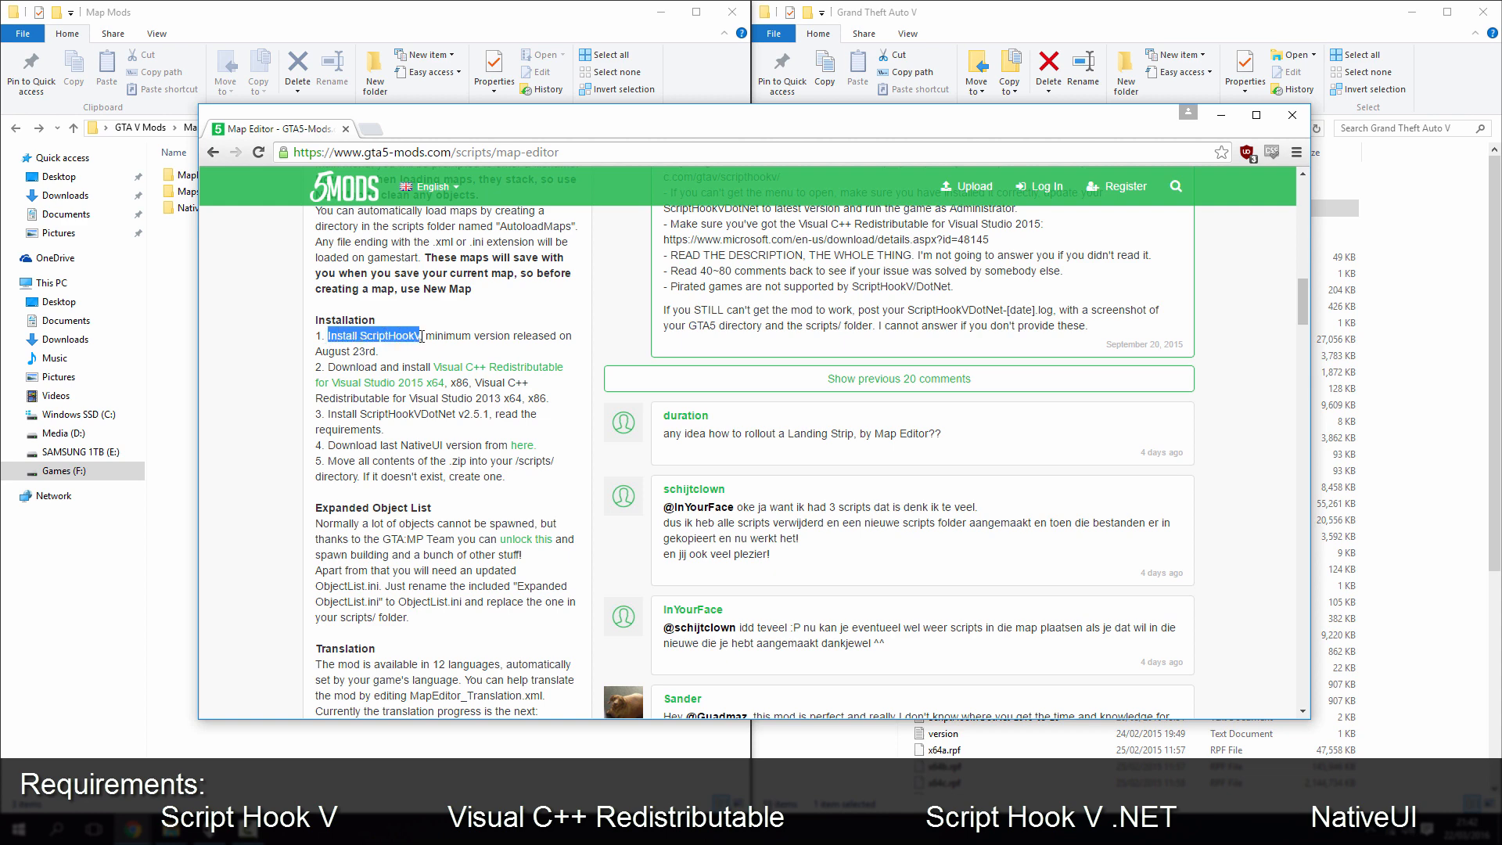
{"action": "left_click", "coordinate": [518, 351]}
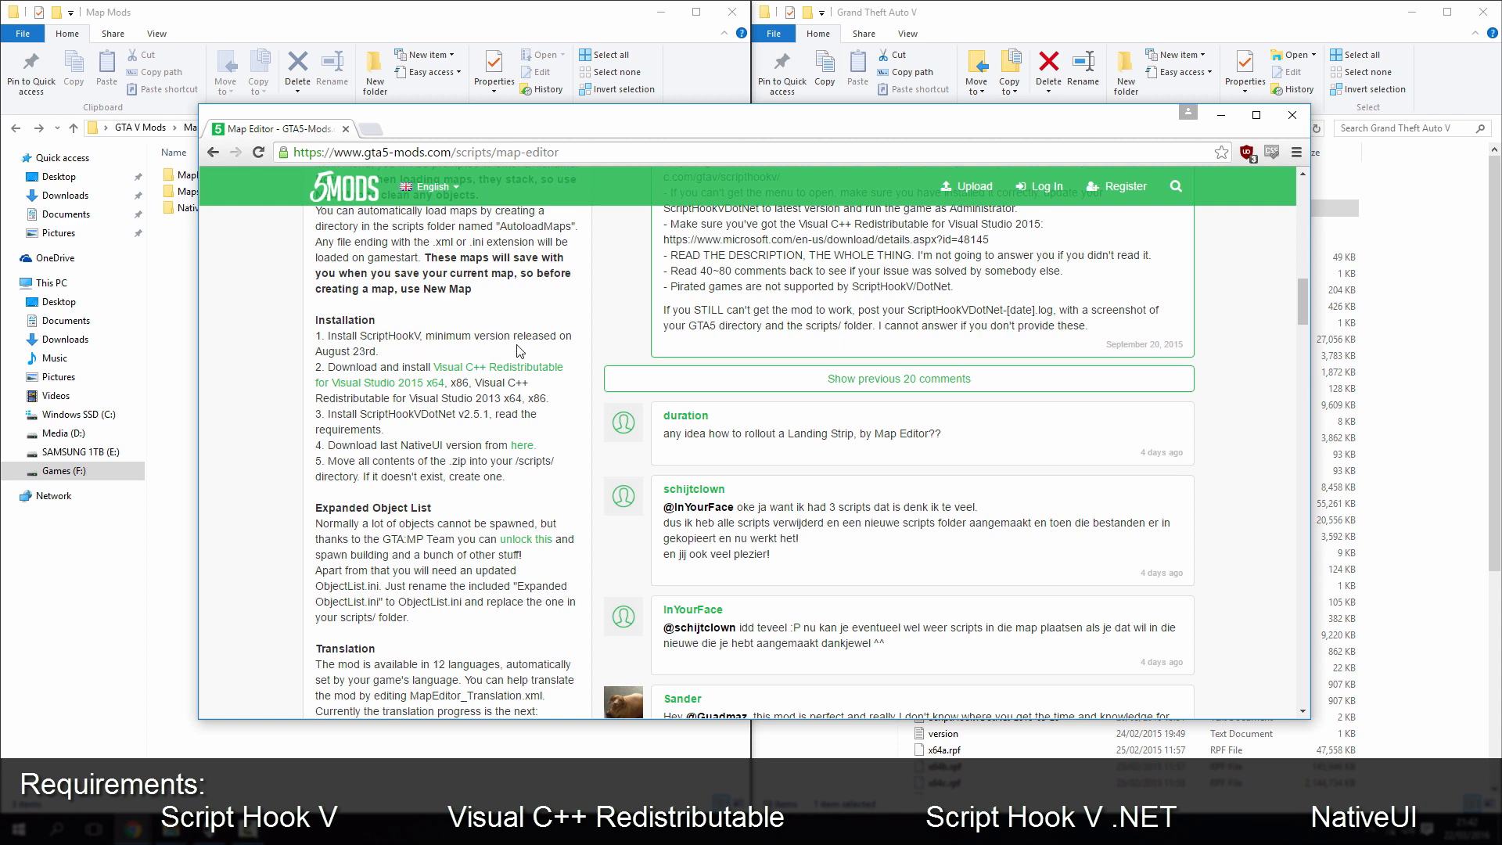
{"action": "mouse_move", "coordinate": [388, 357]}
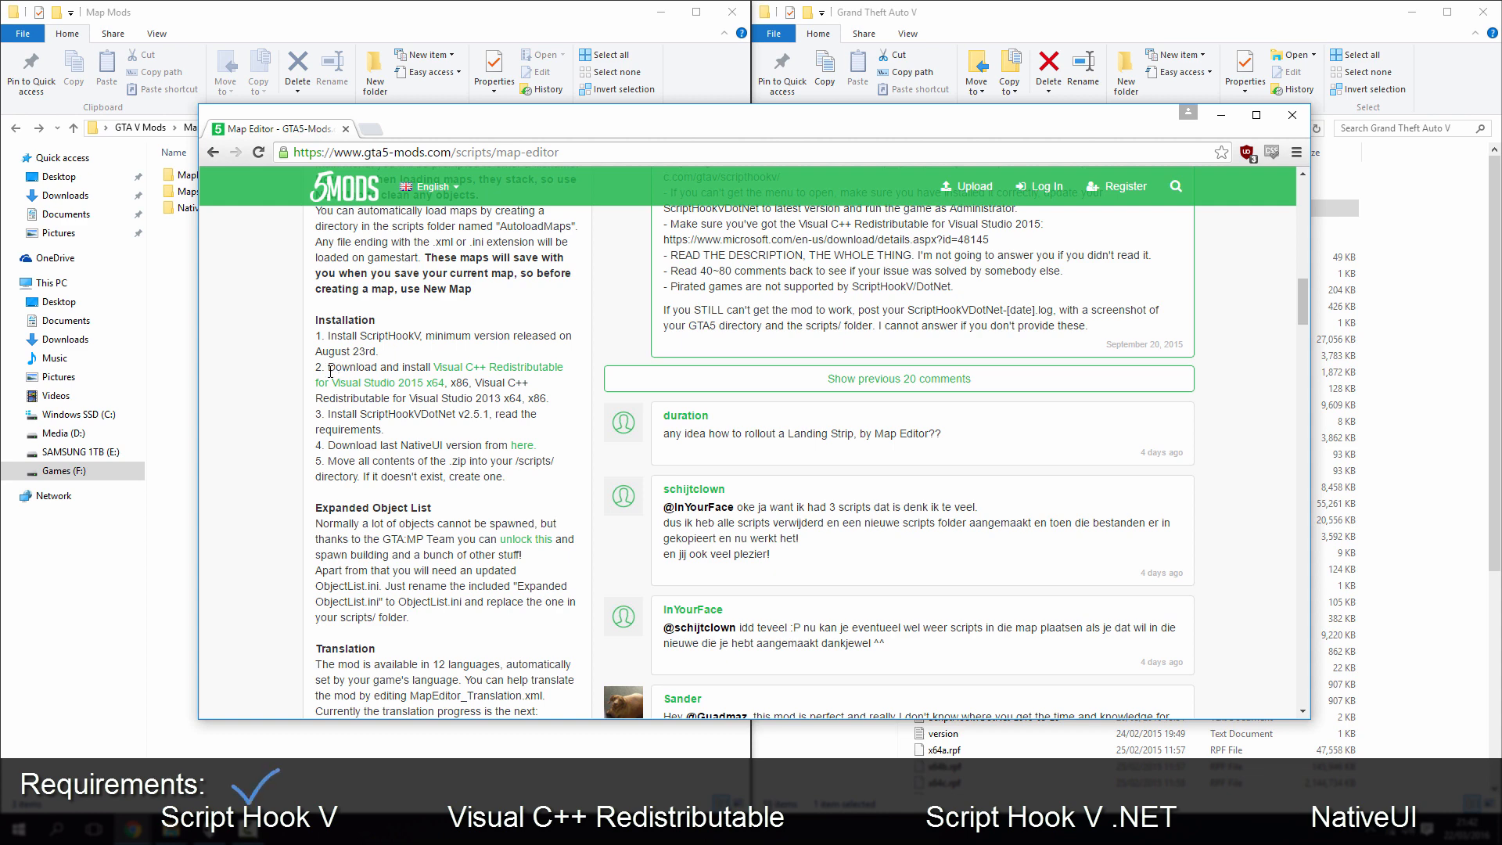
{"action": "mouse_move", "coordinate": [474, 374]}
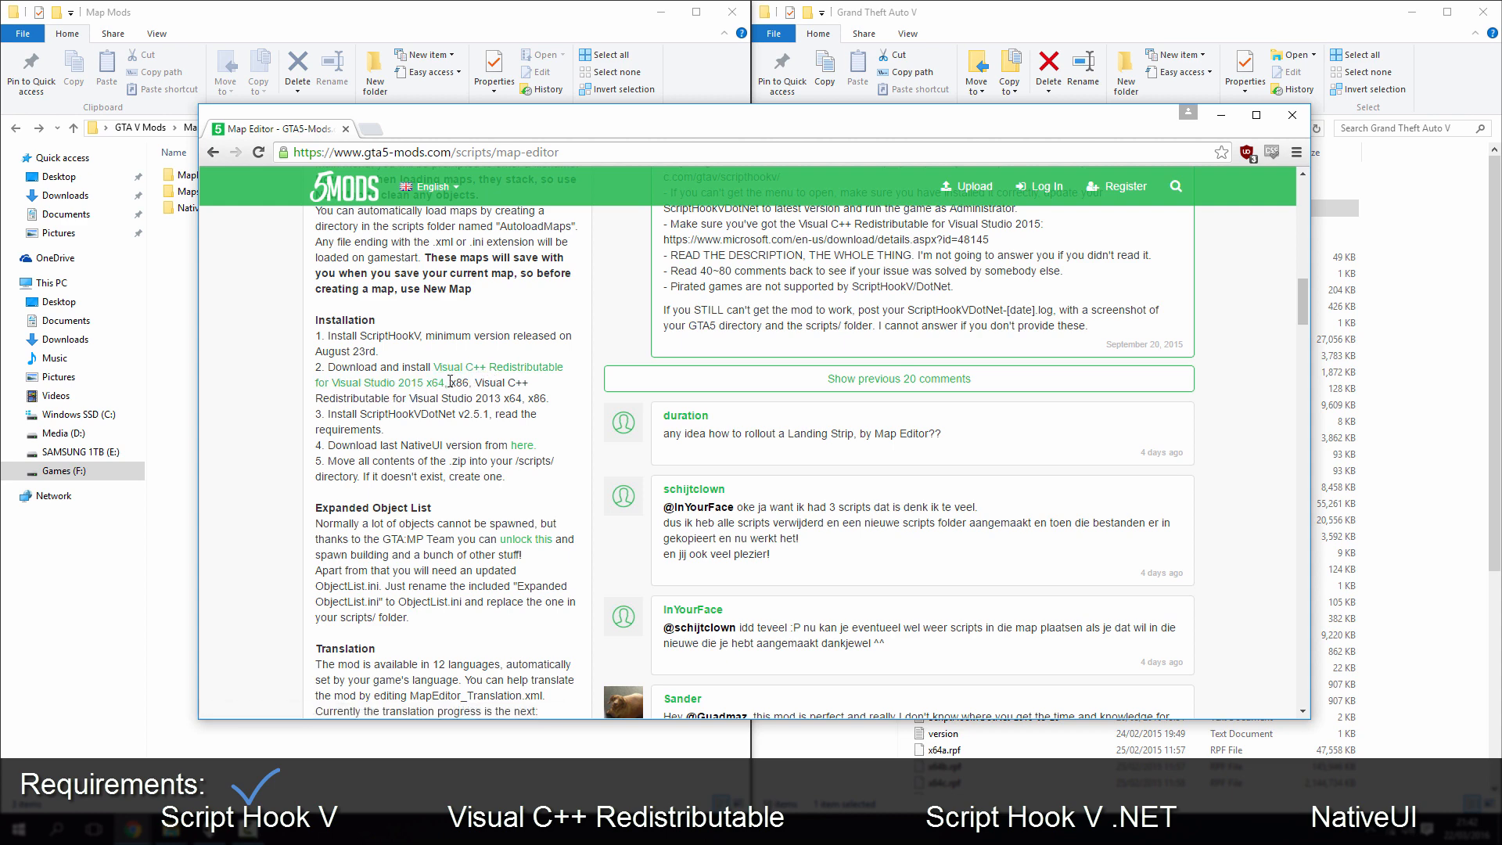
{"action": "left_click", "coordinate": [494, 367]}
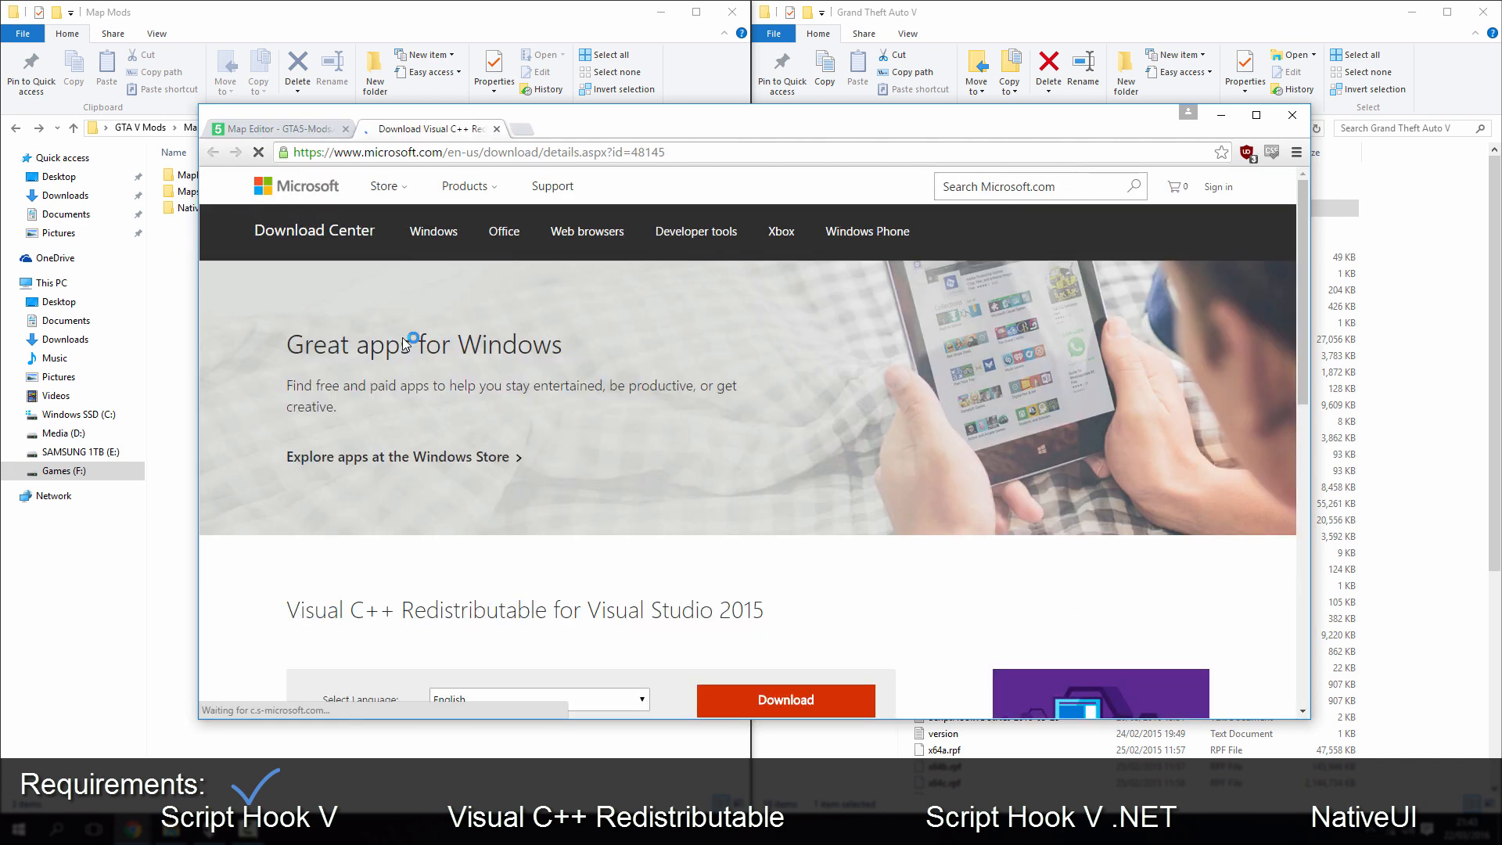
{"action": "scroll", "scroll_direction": "down", "scroll_amount": 3}
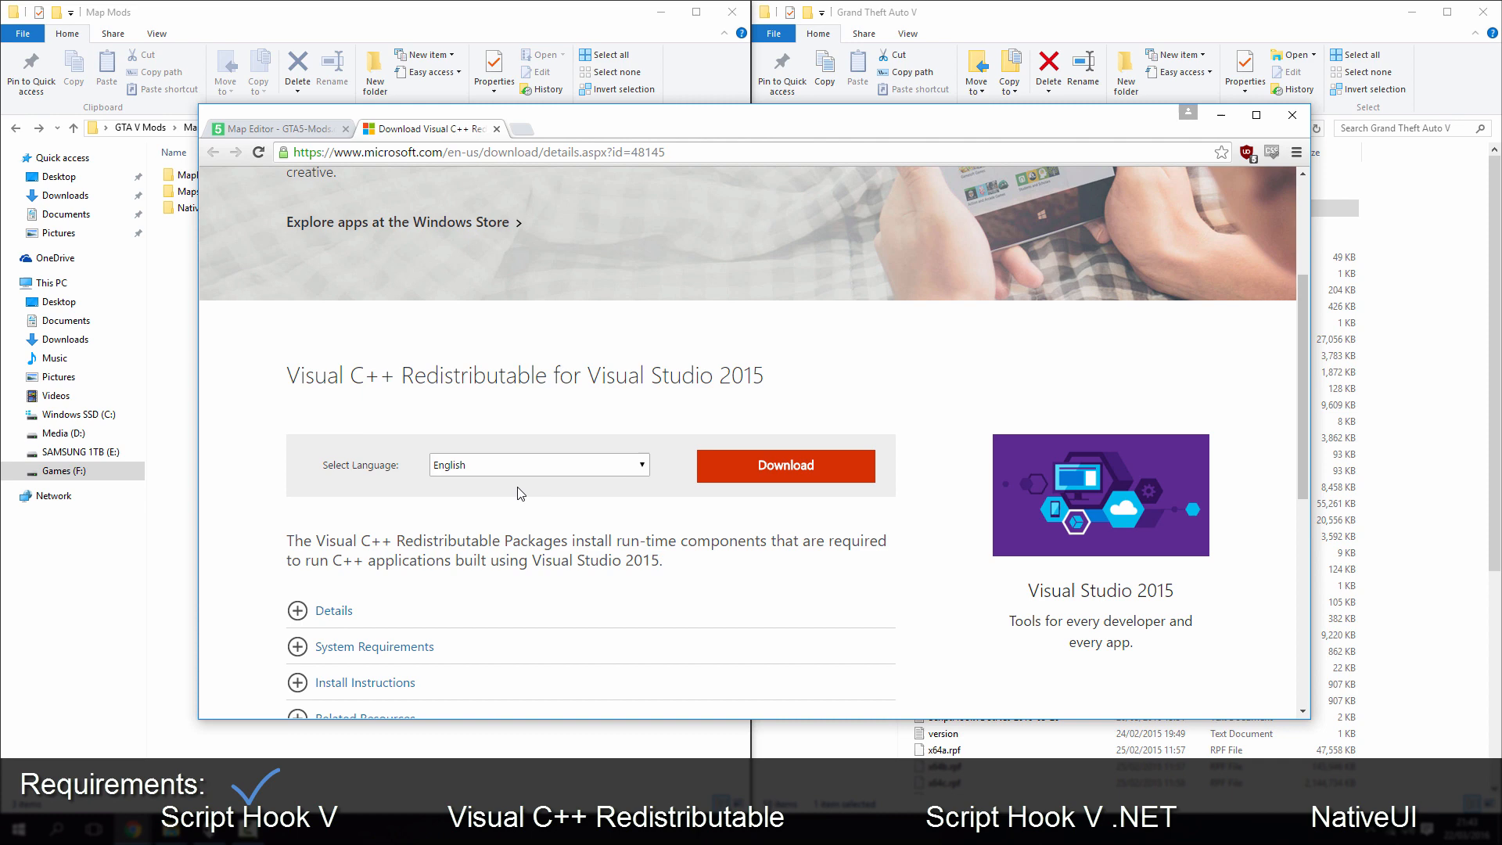
{"action": "double_click", "coordinate": [525, 375]}
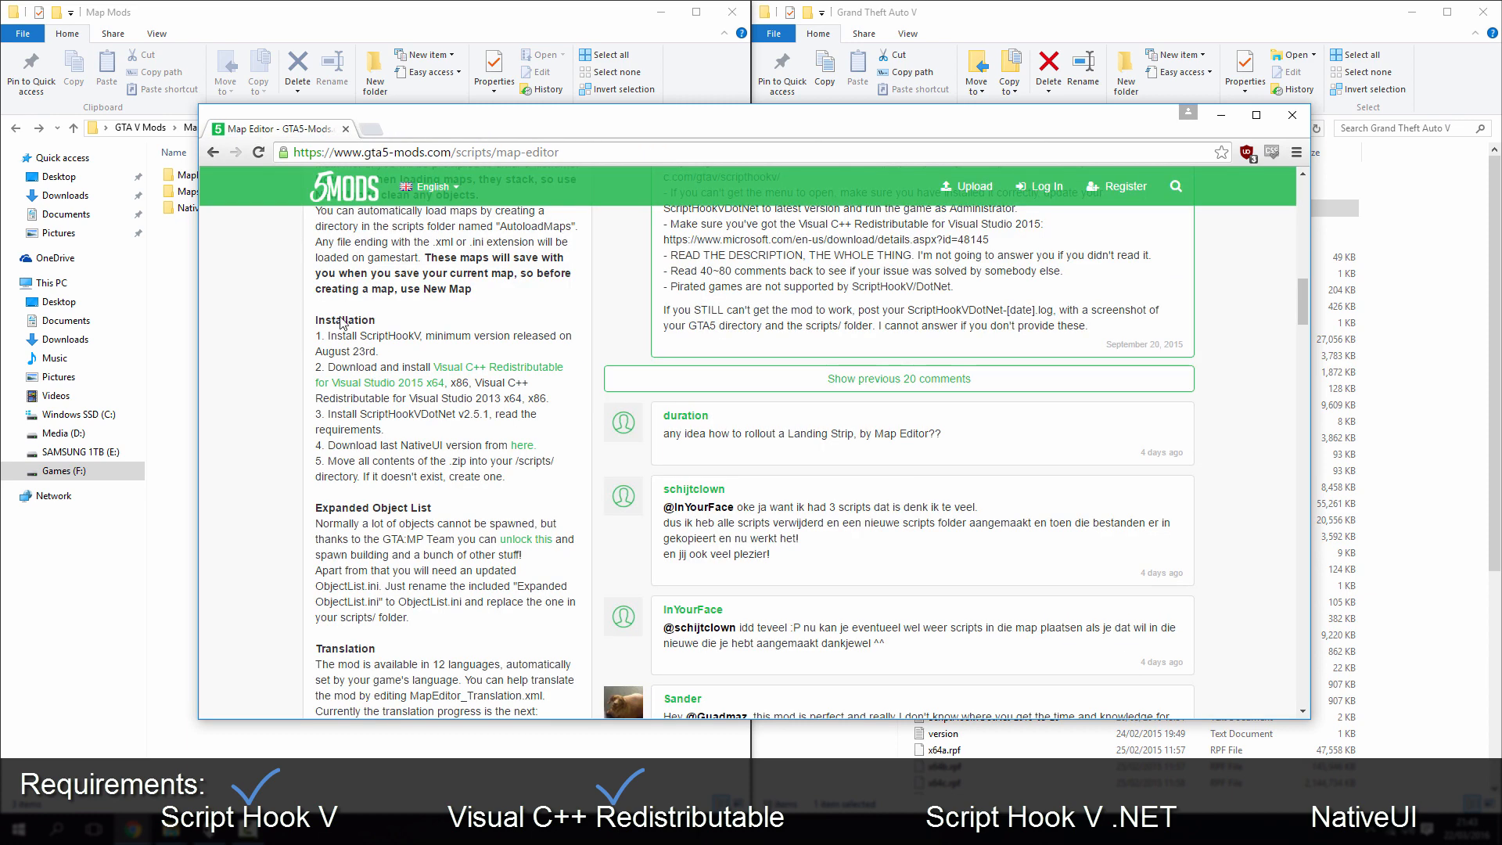
{"action": "mouse_move", "coordinate": [332, 413]}
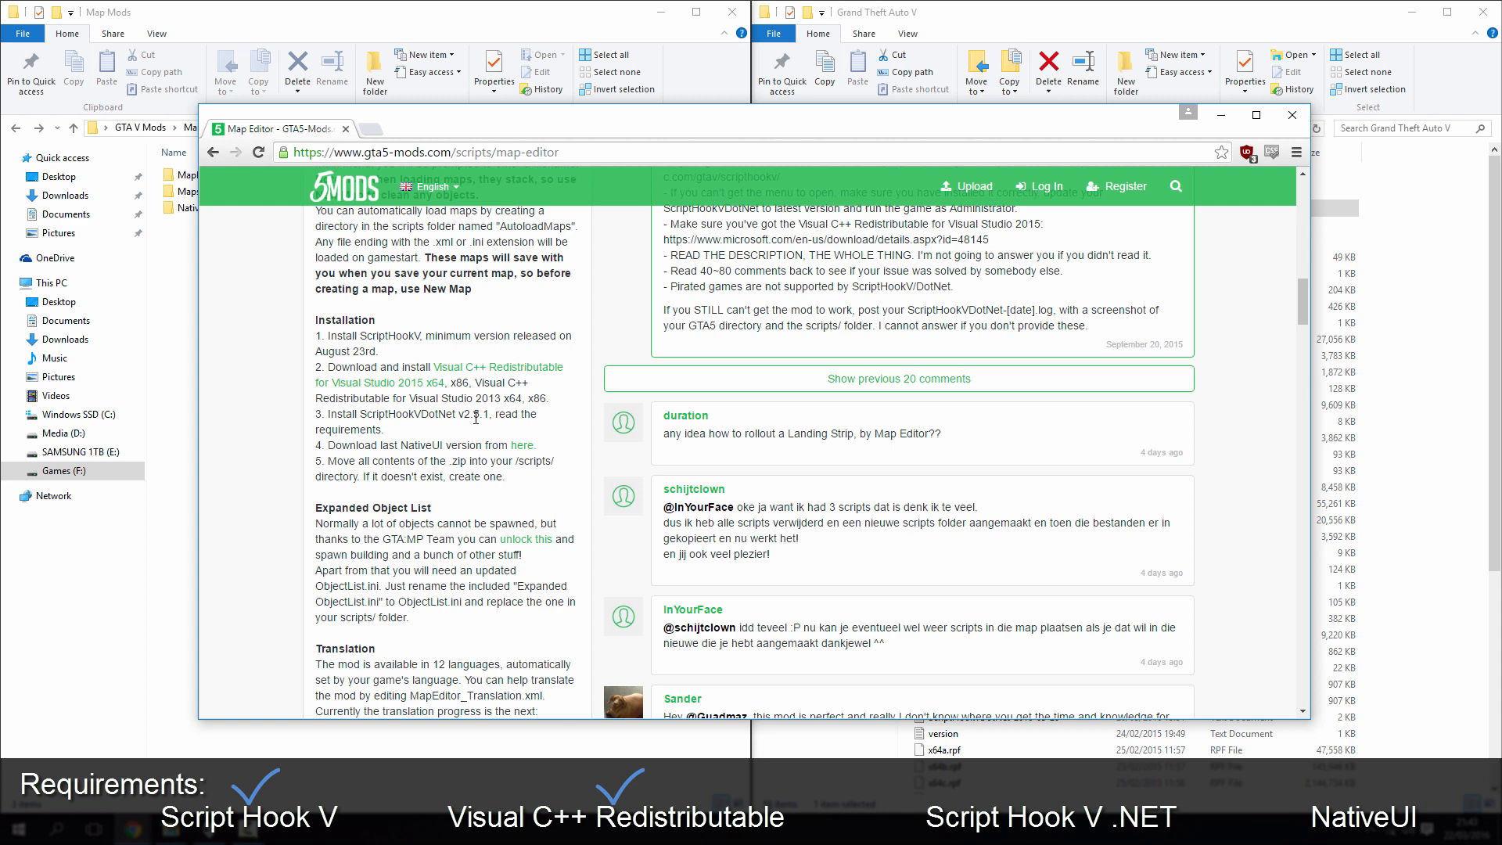
{"action": "mouse_move", "coordinate": [376, 134]}
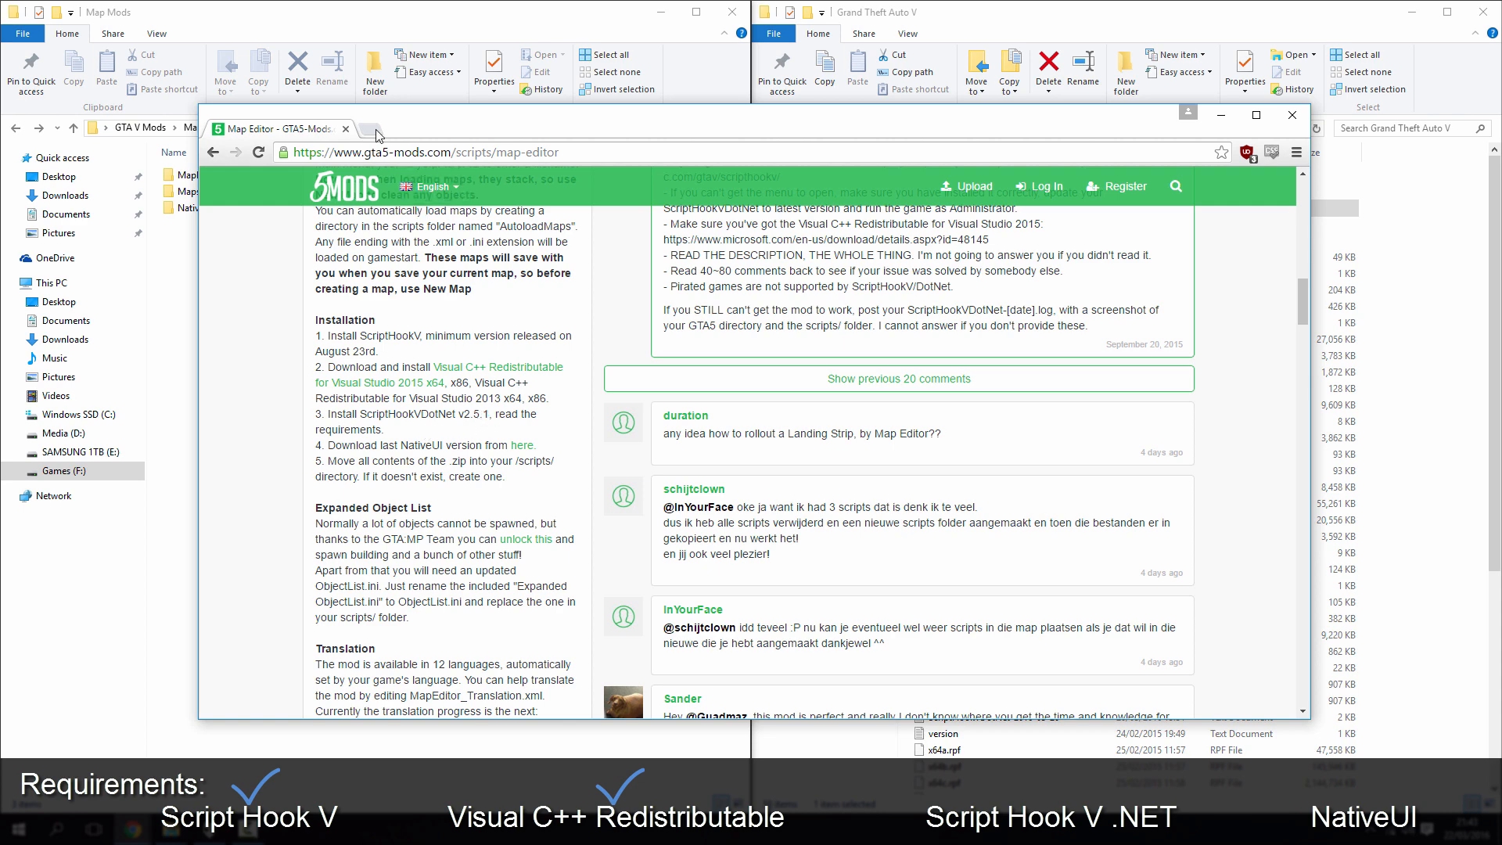
In a new tab on gta5-mods.com, search for 'script hook net'.
{"action": "left_click", "coordinate": [379, 134]}
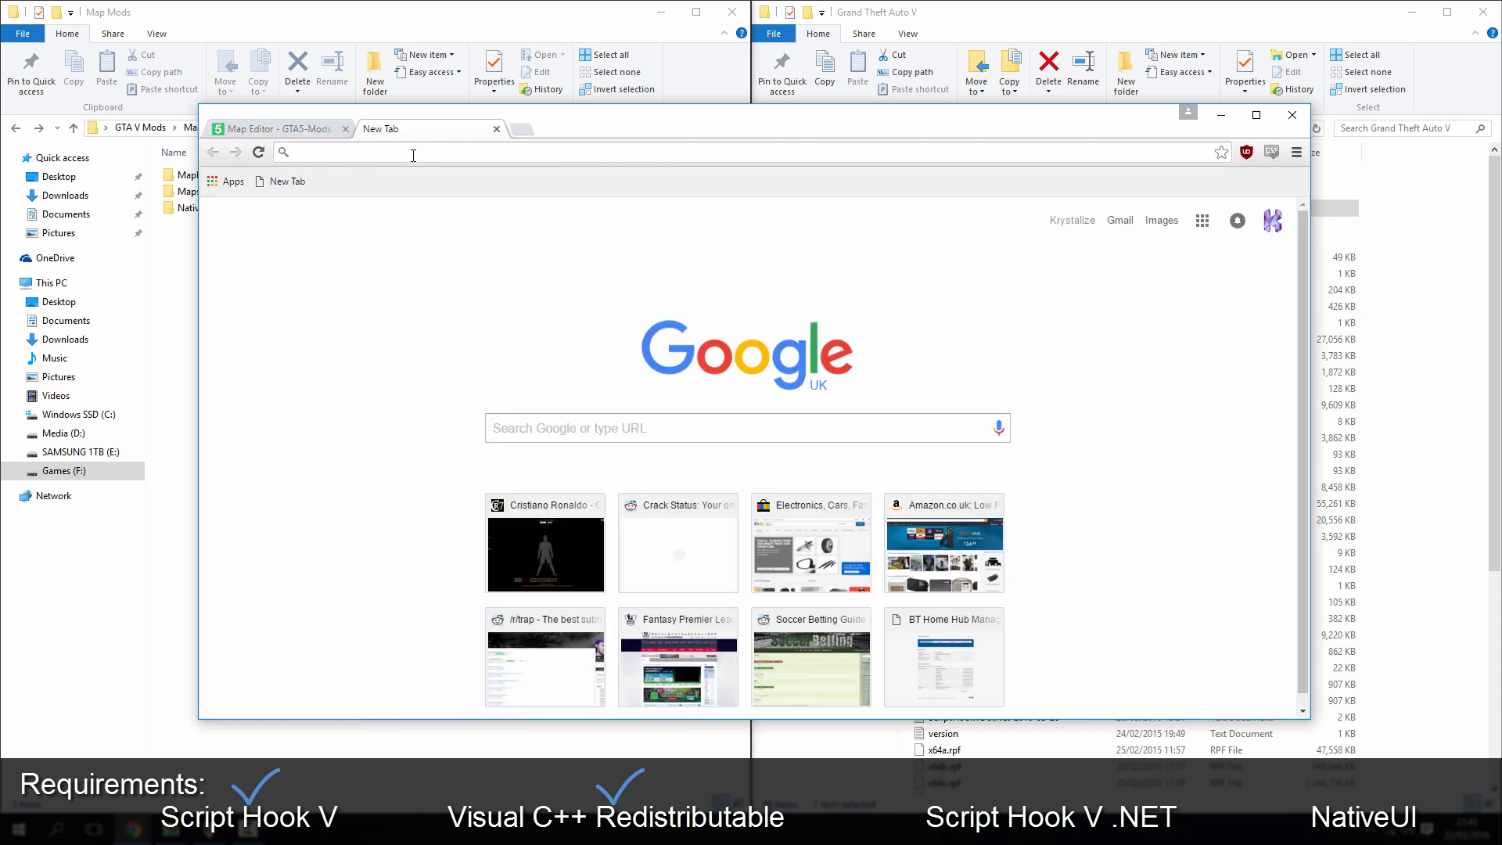
{"action": "type", "text": "gta5-mods.com/search/scripthook+net"}
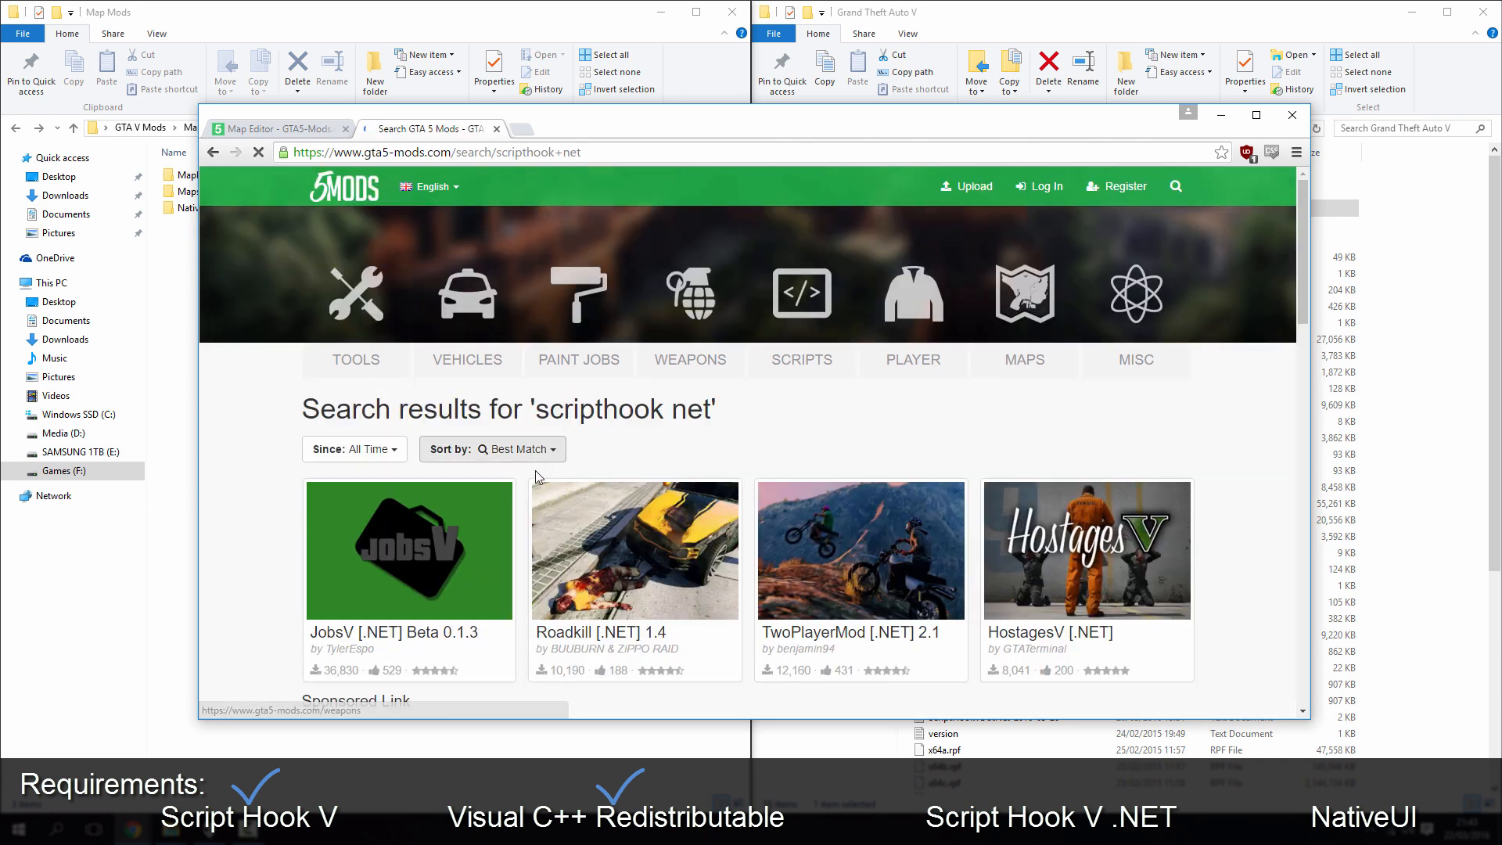
{"action": "scroll", "scroll_direction": "down", "scroll_amount": 3}
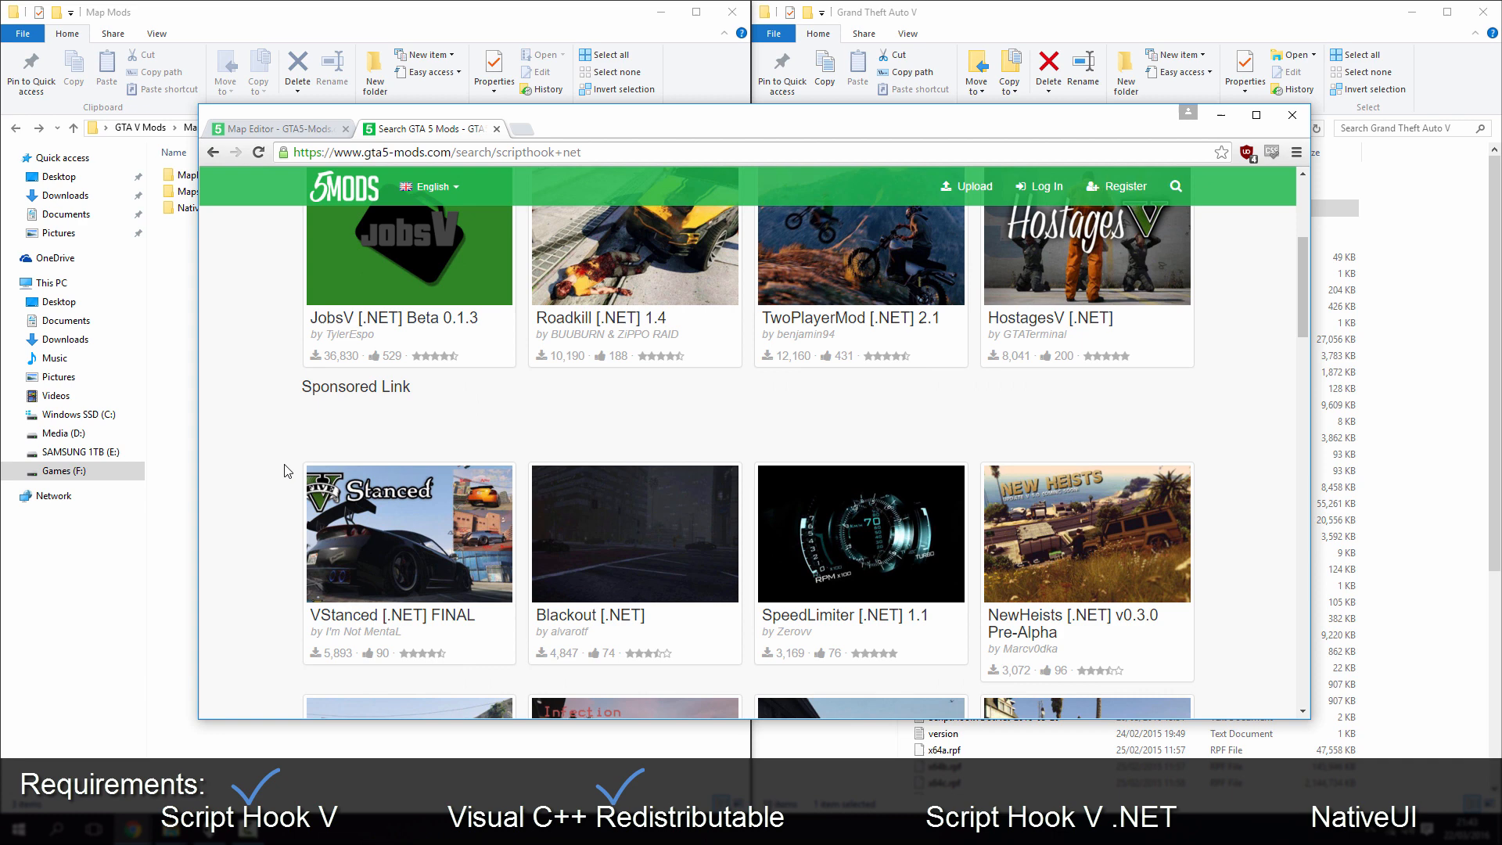
{"action": "scroll", "scroll_direction": "up", "scroll_amount": 3}
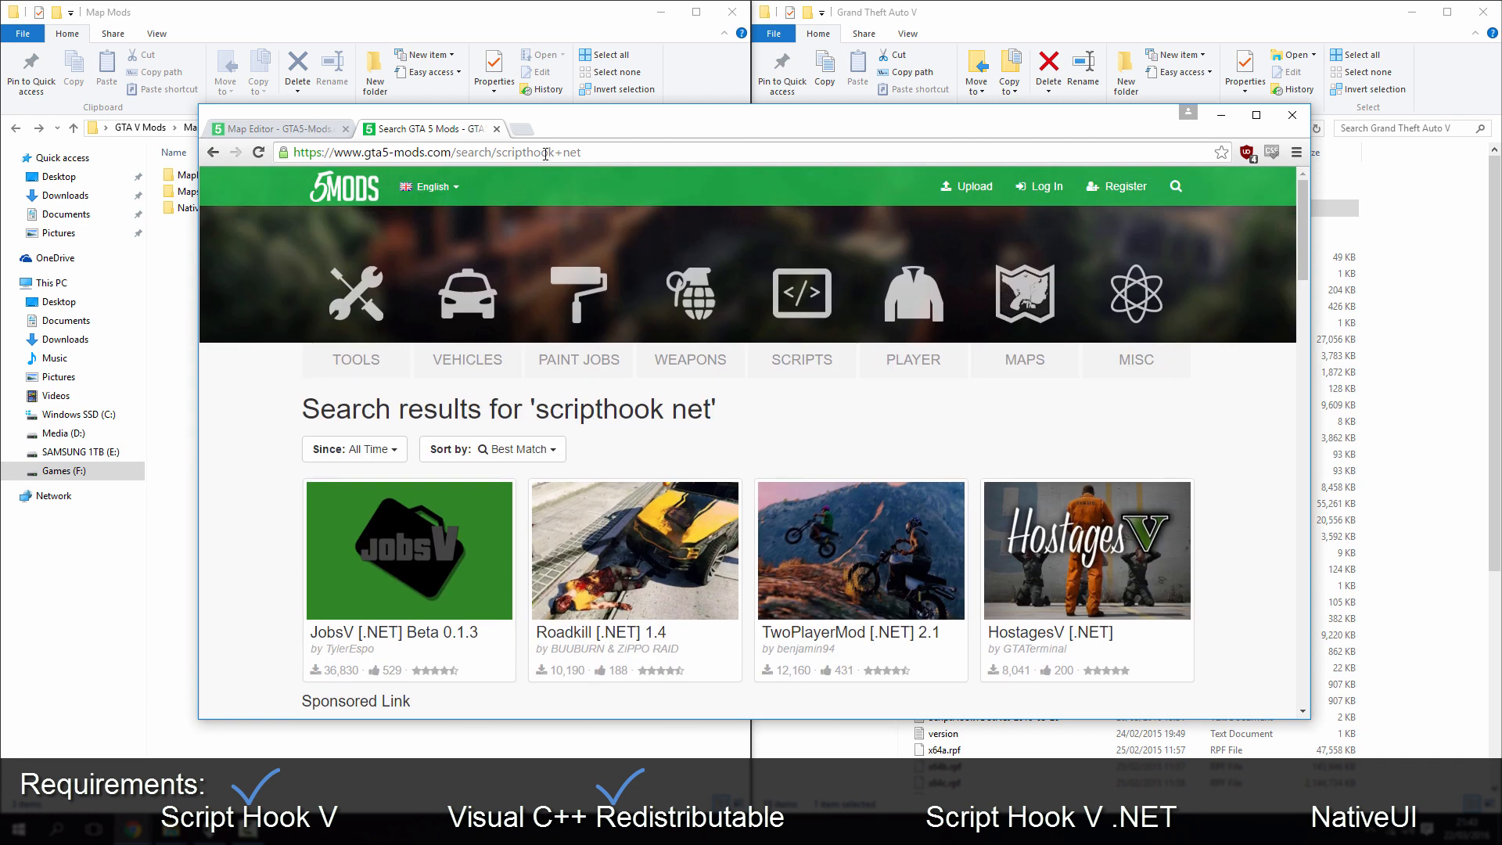
{"action": "left_click", "coordinate": [435, 152]}
{"action": "type", "text": "+"}
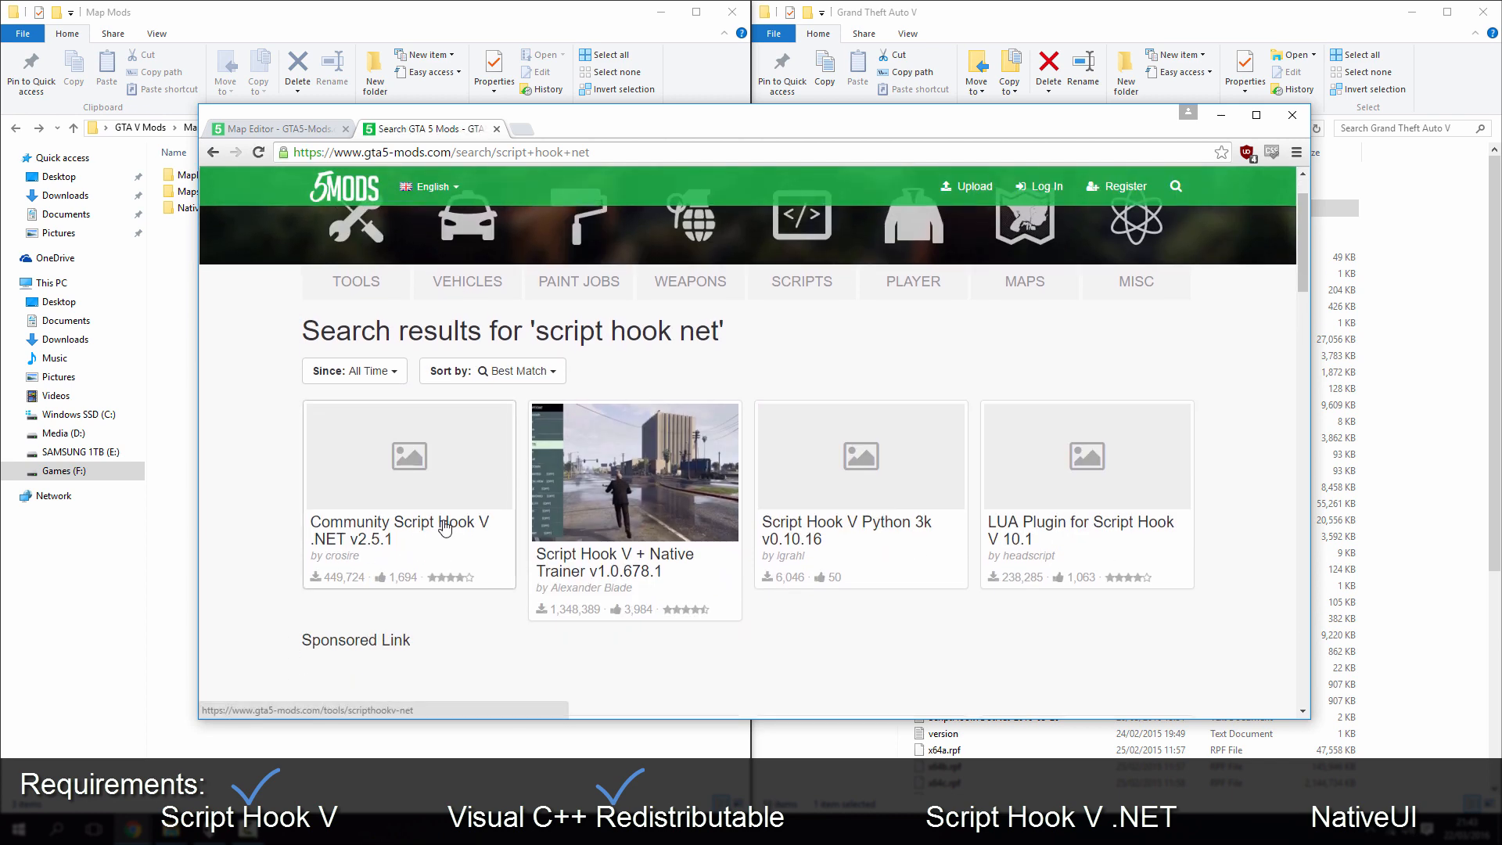
{"action": "left_click", "coordinate": [398, 530]}
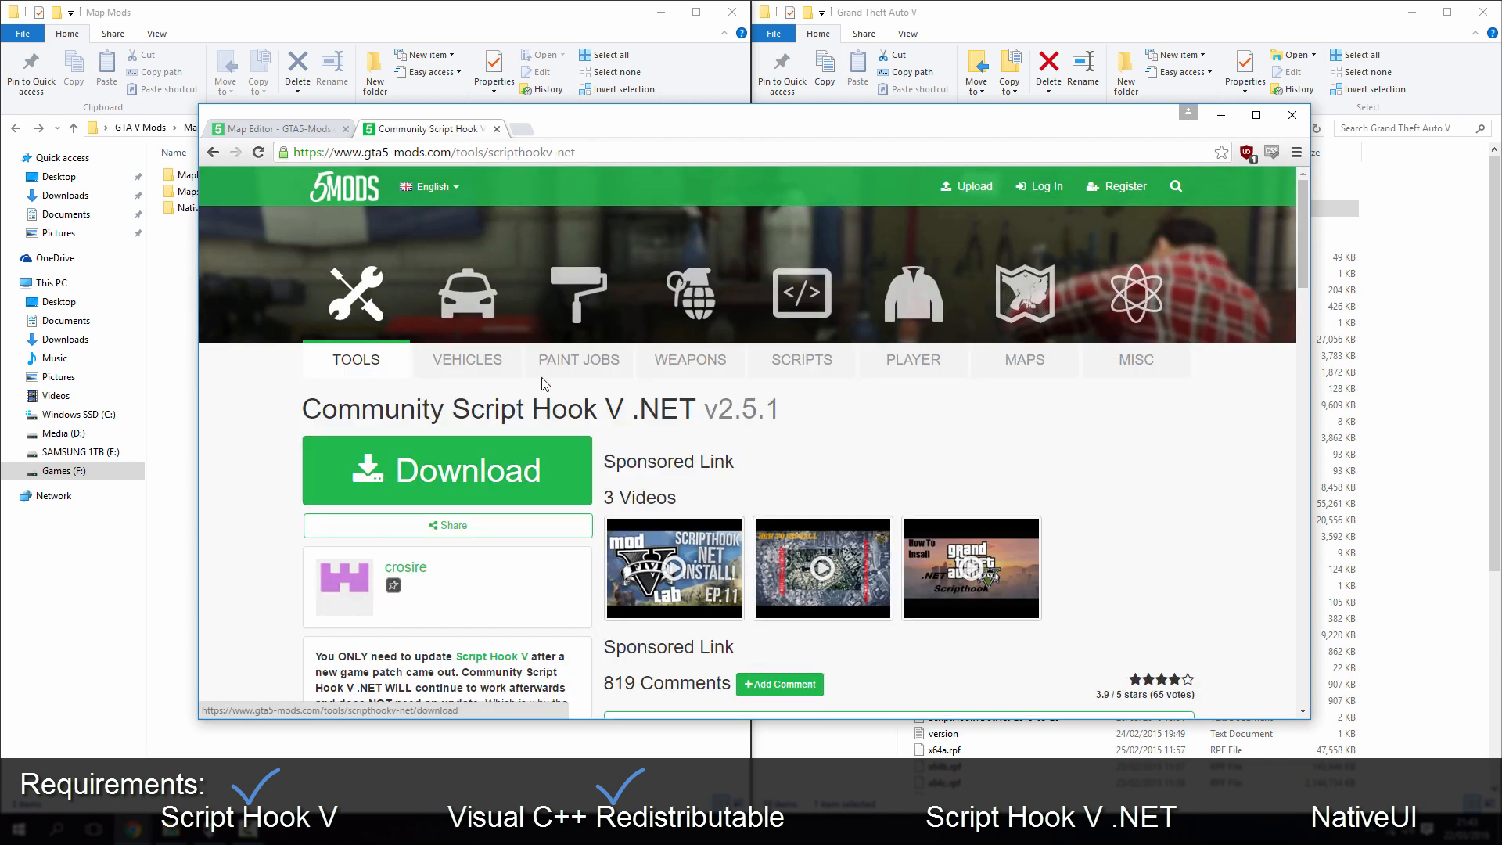
{"action": "scroll", "scroll_direction": "down", "scroll_amount": 3}
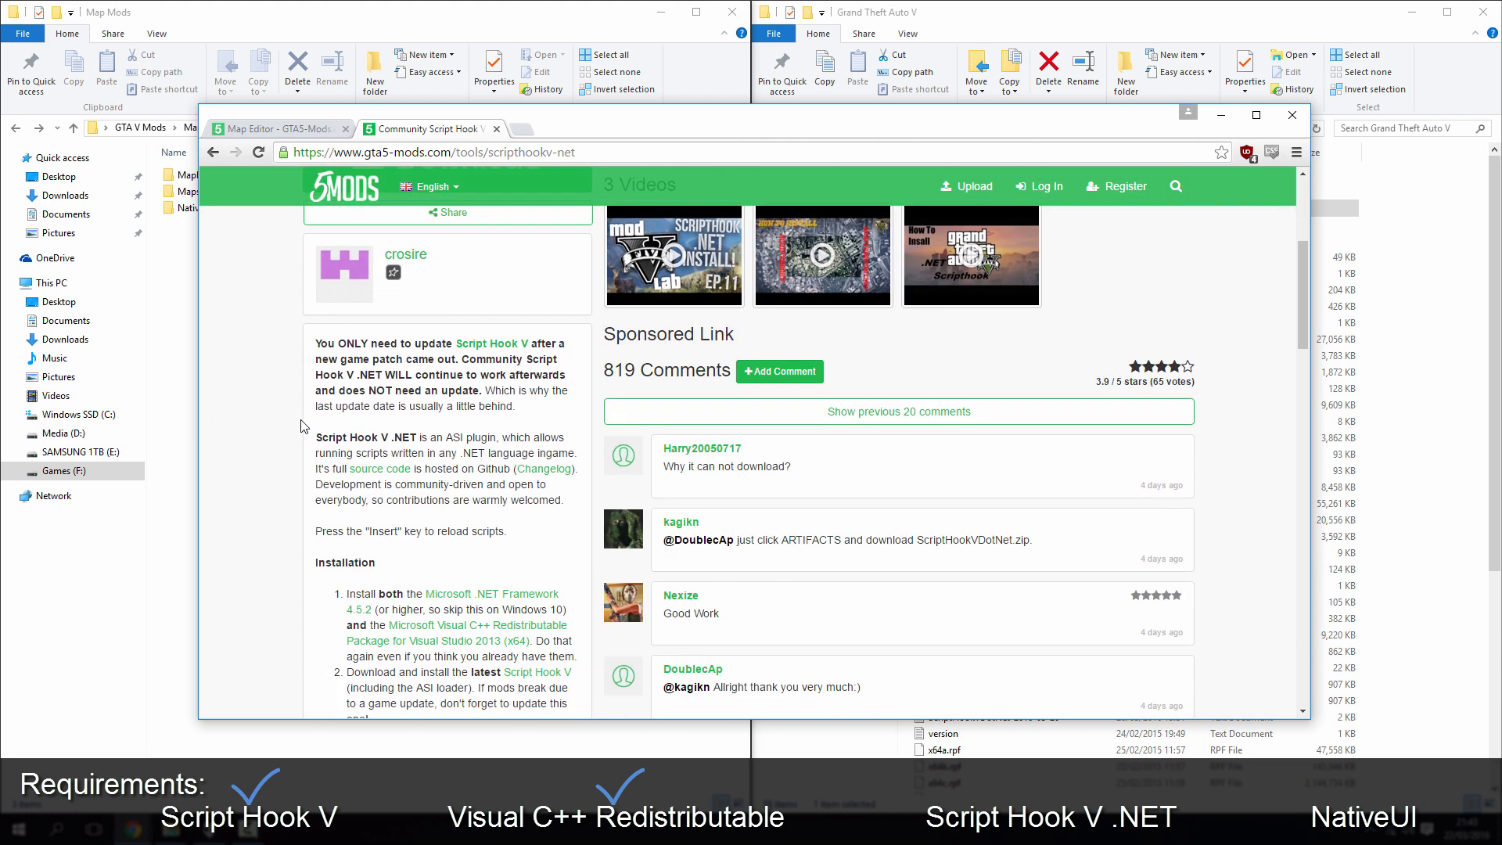
{"action": "scroll", "scroll_direction": "down", "scroll_amount": 3}
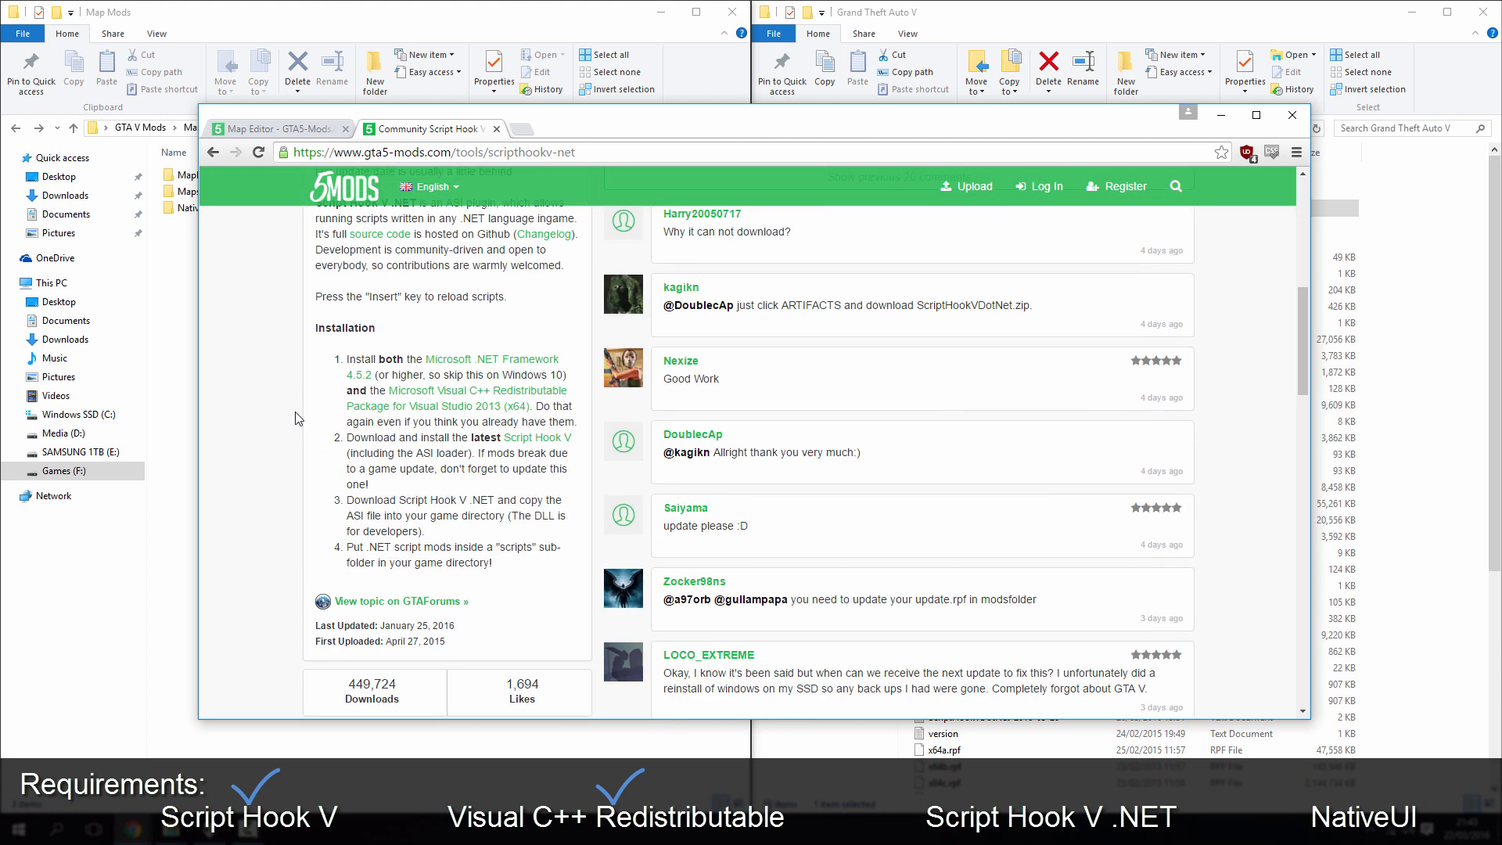
{"action": "mouse_move", "coordinate": [474, 362]}
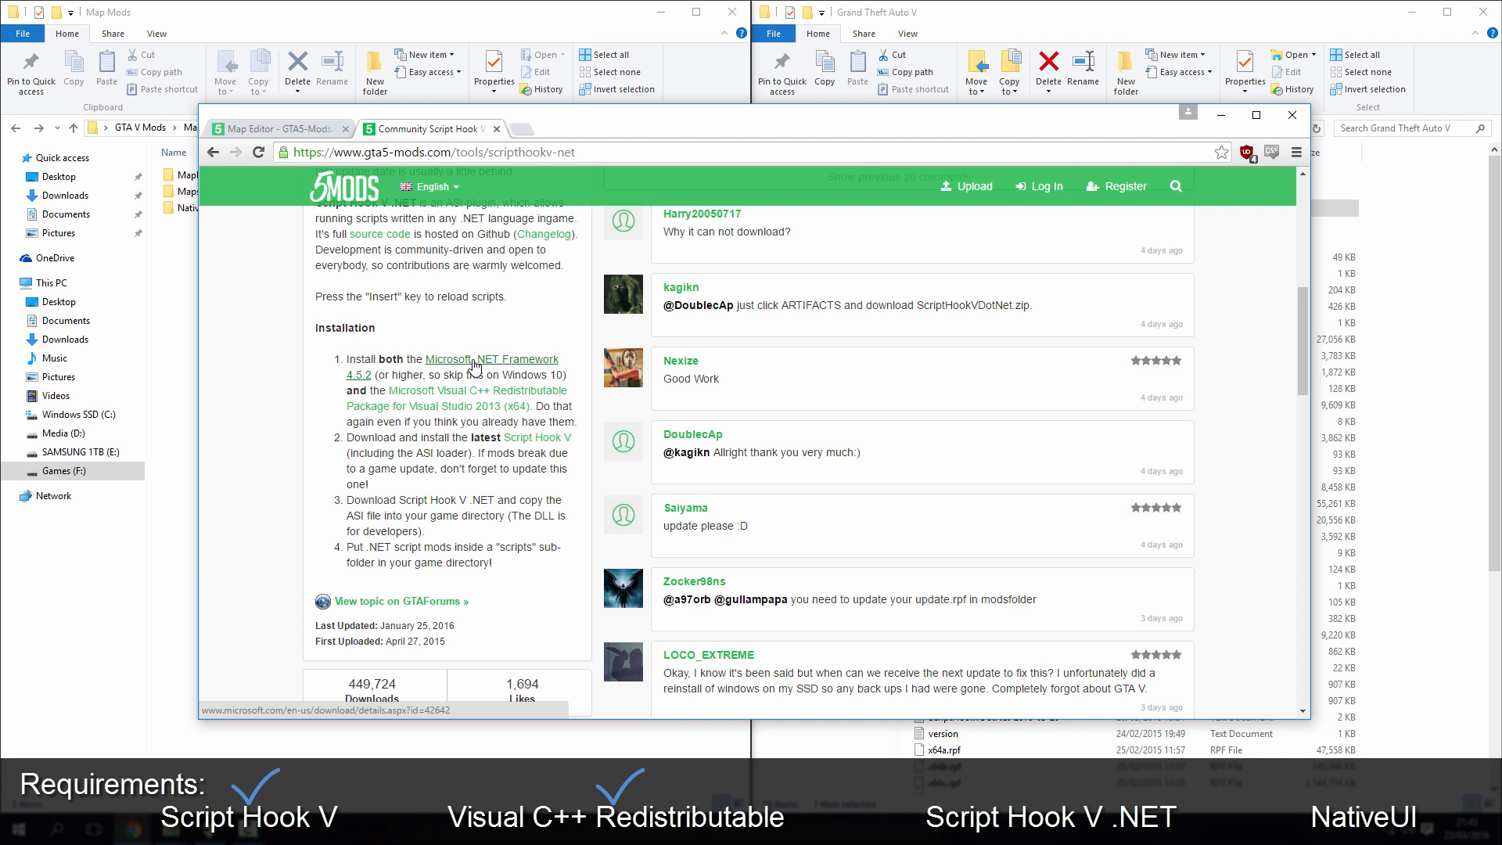
{"action": "mouse_move", "coordinate": [431, 390]}
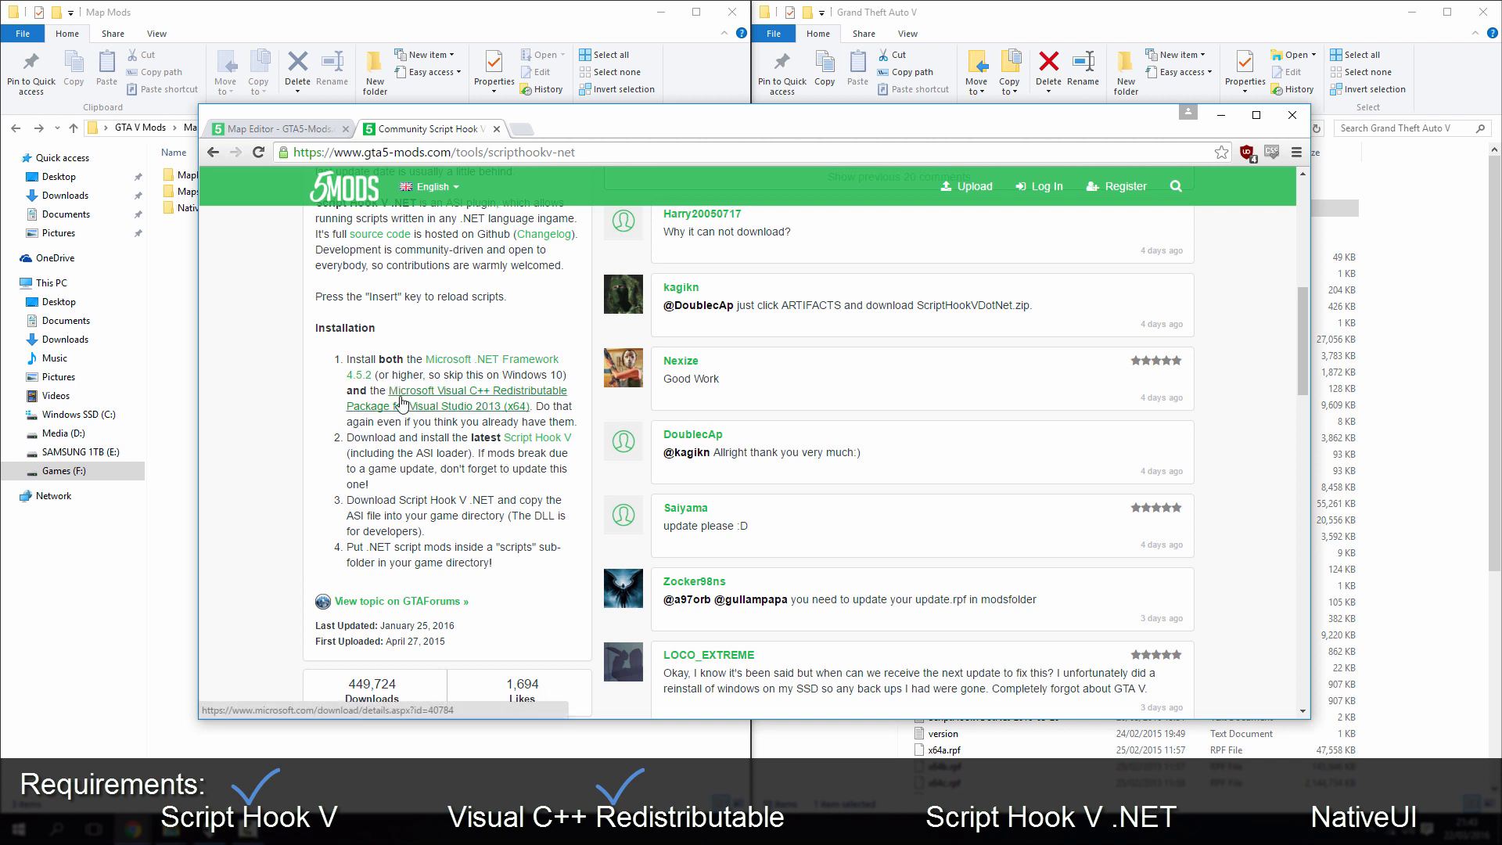
{"action": "mouse_move", "coordinate": [431, 396]}
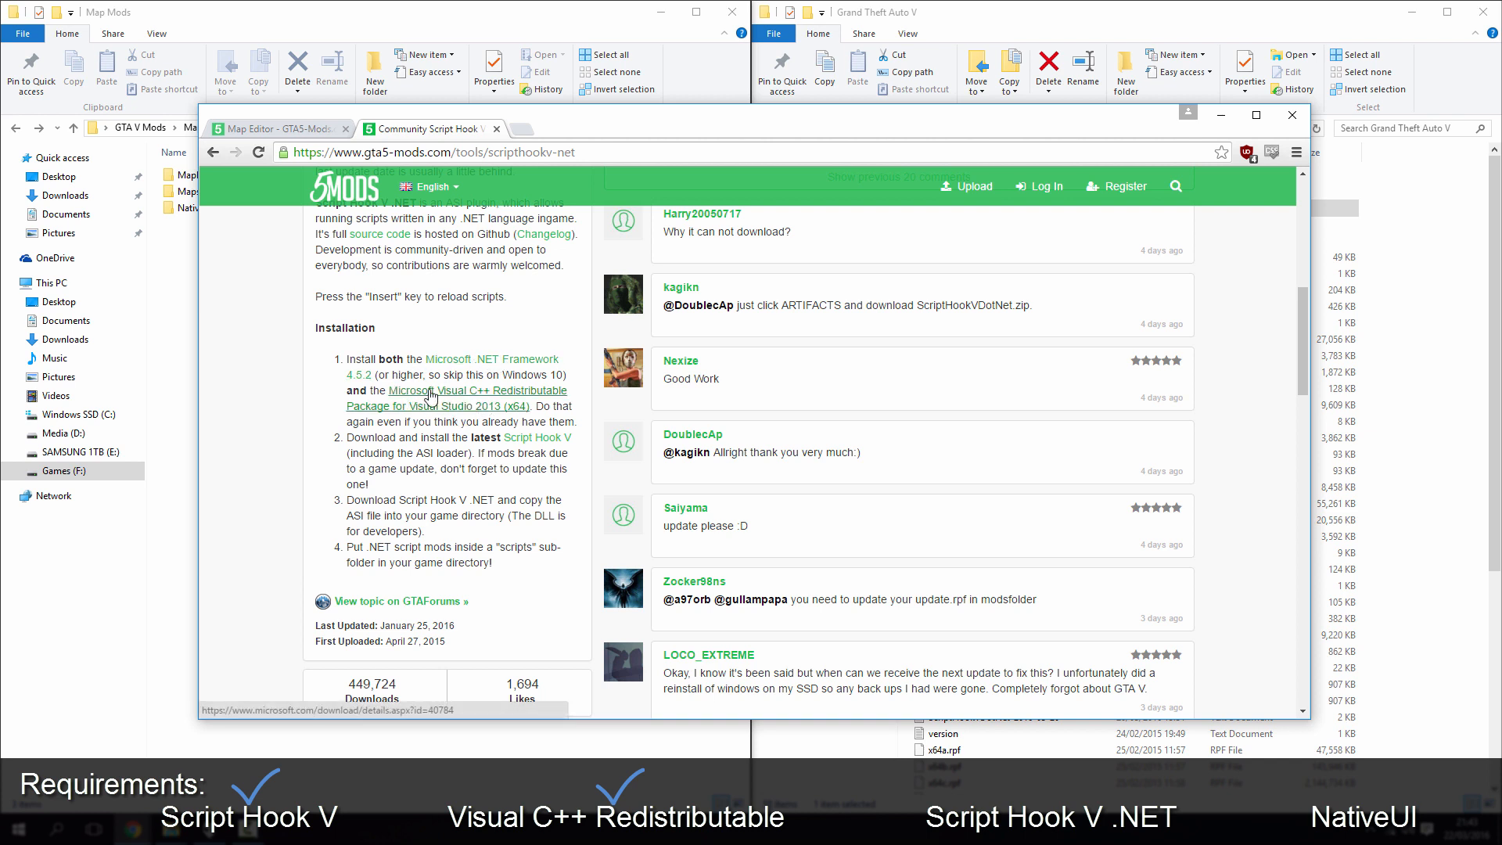
{"action": "mouse_move", "coordinate": [349, 437]}
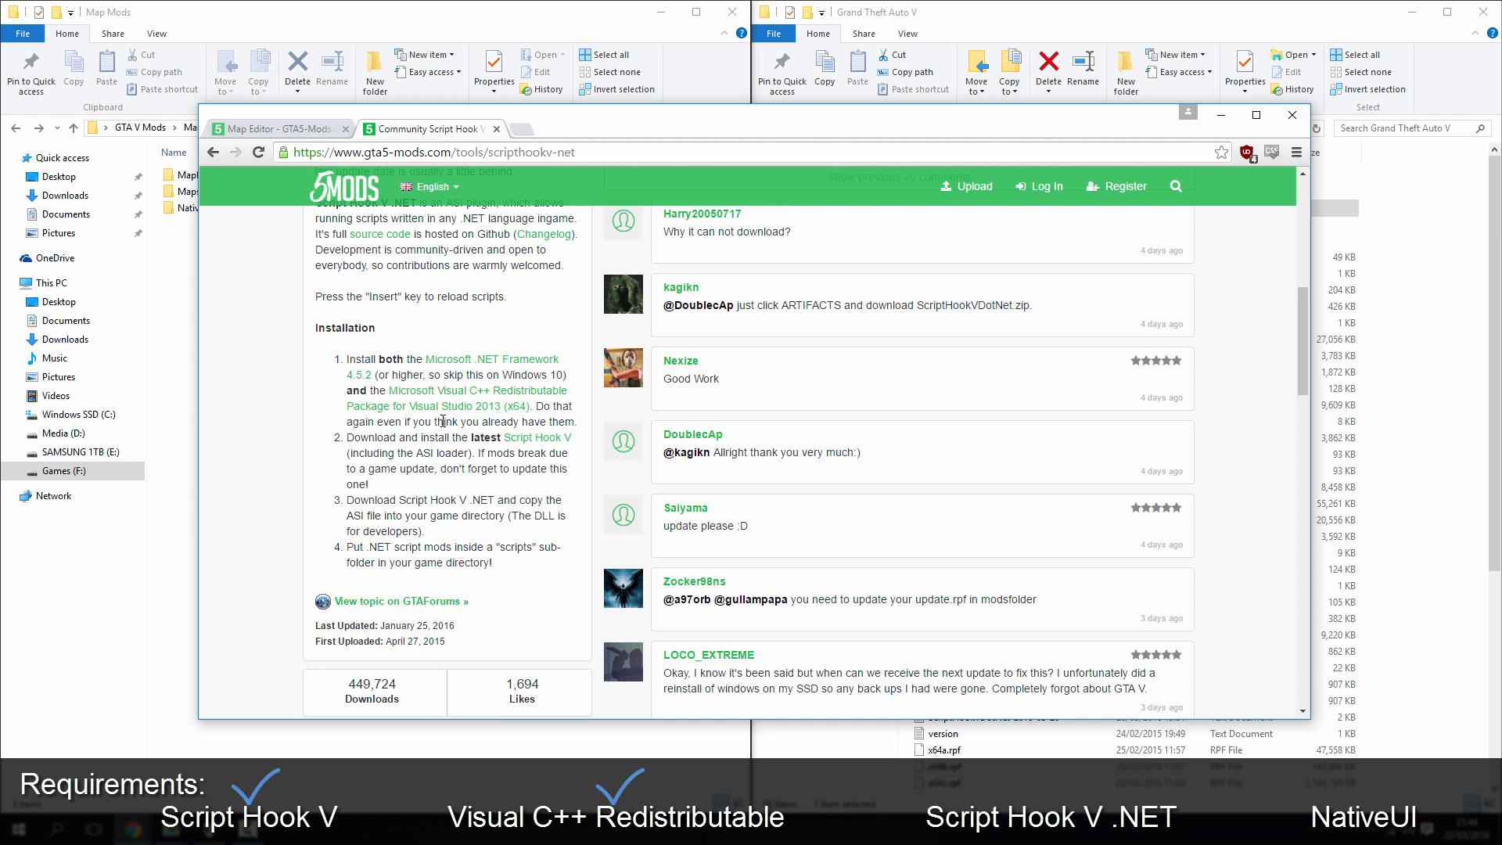
{"action": "mouse_move", "coordinate": [582, 432]}
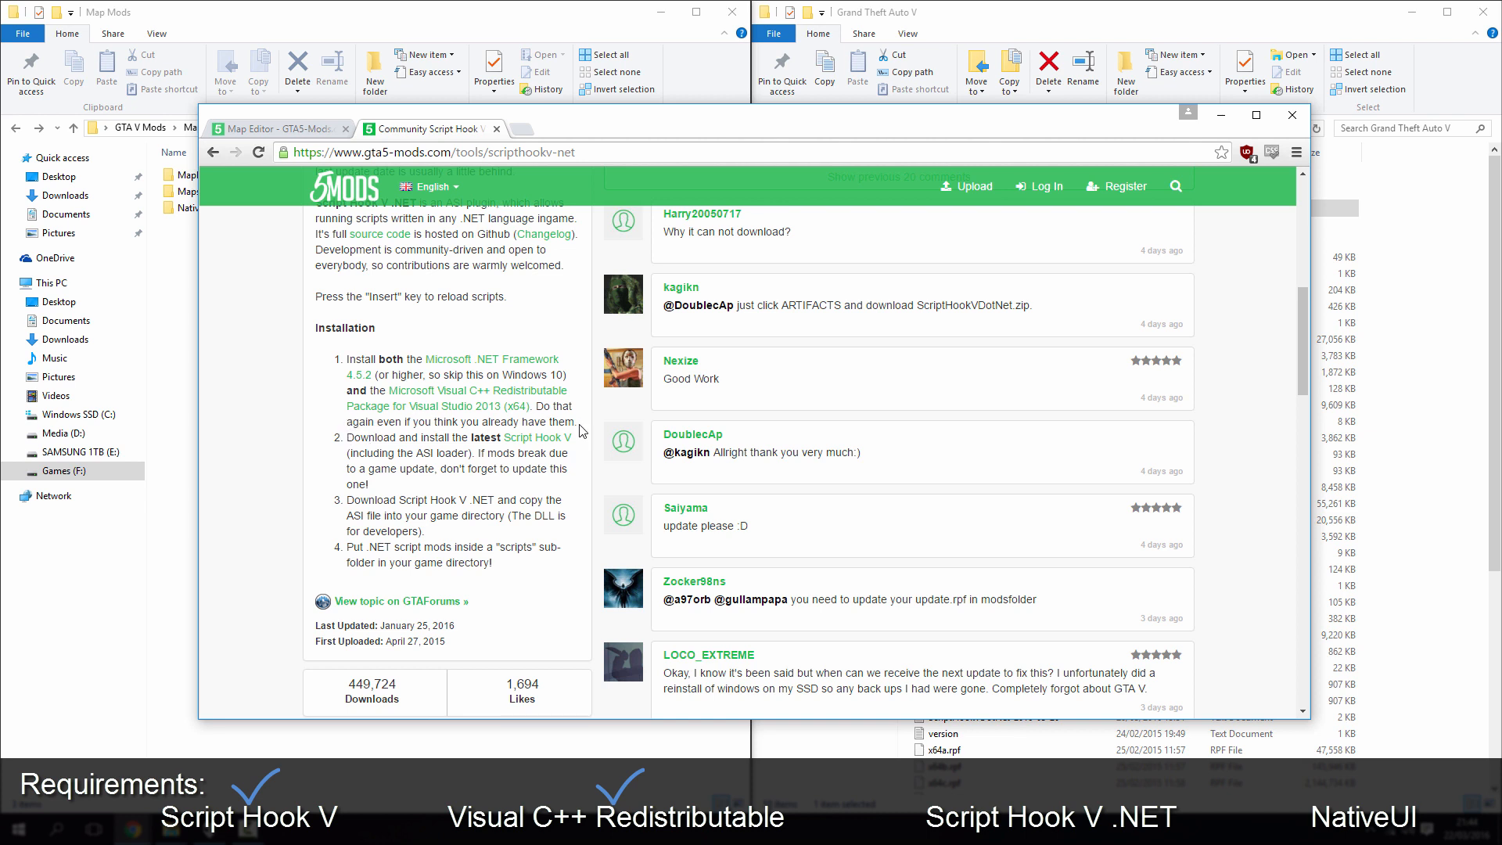
{"action": "mouse_move", "coordinate": [389, 355]}
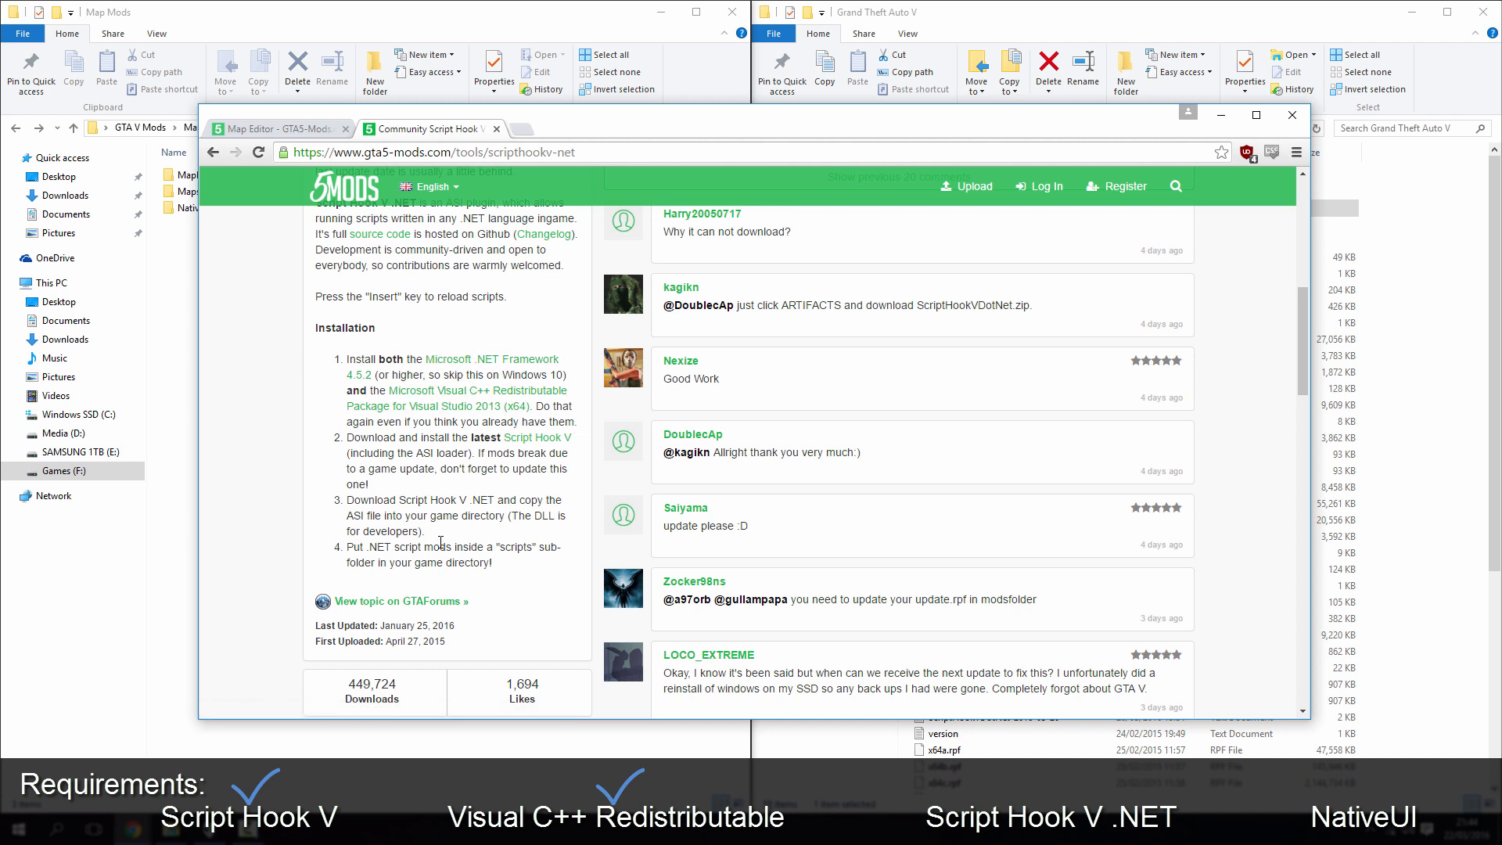
{"action": "mouse_move", "coordinate": [278, 192]}
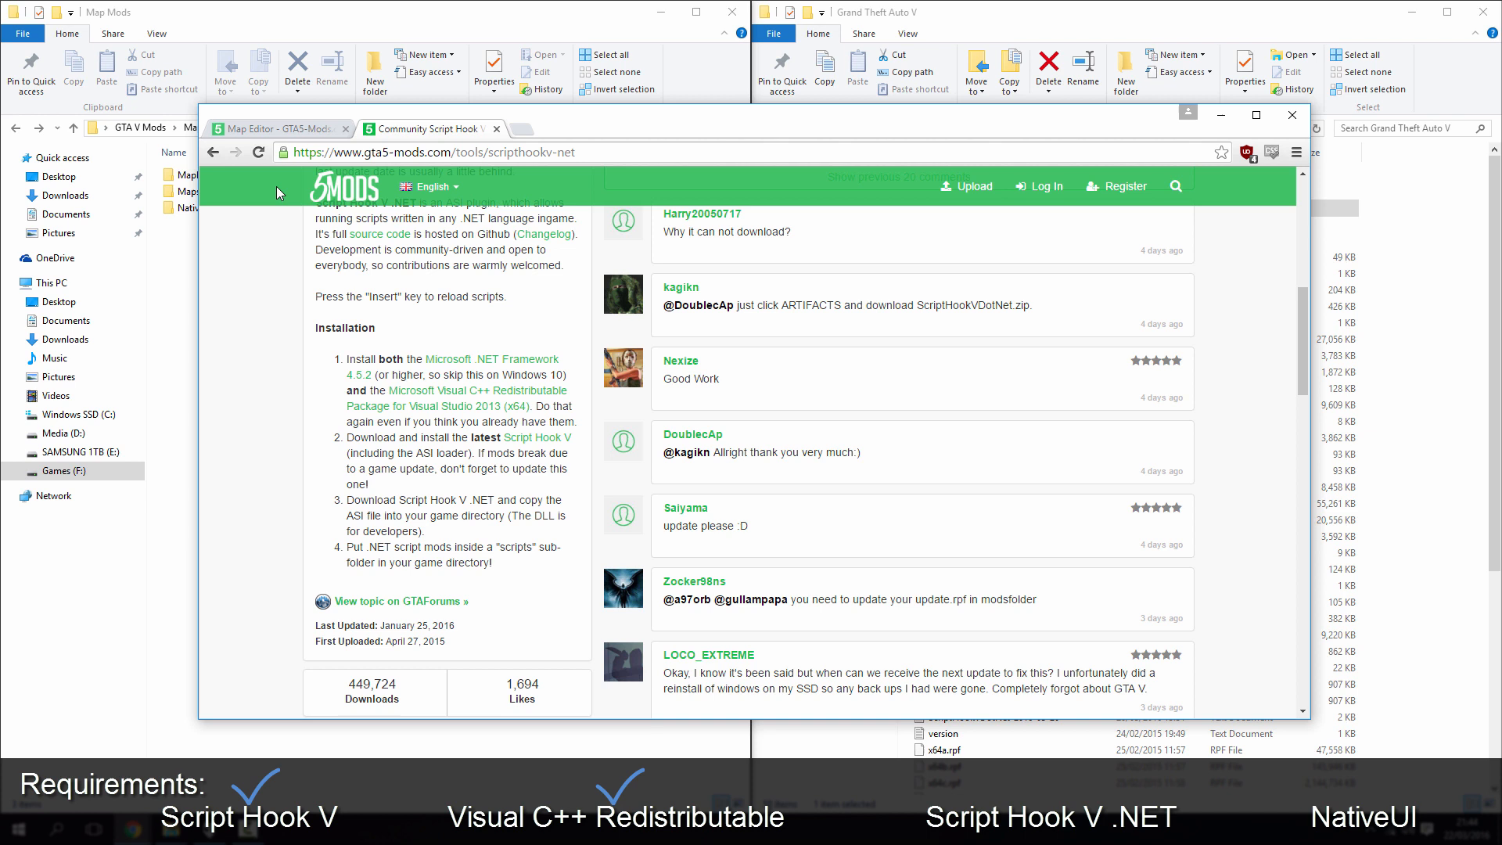
{"action": "mouse_move", "coordinate": [346, 474]}
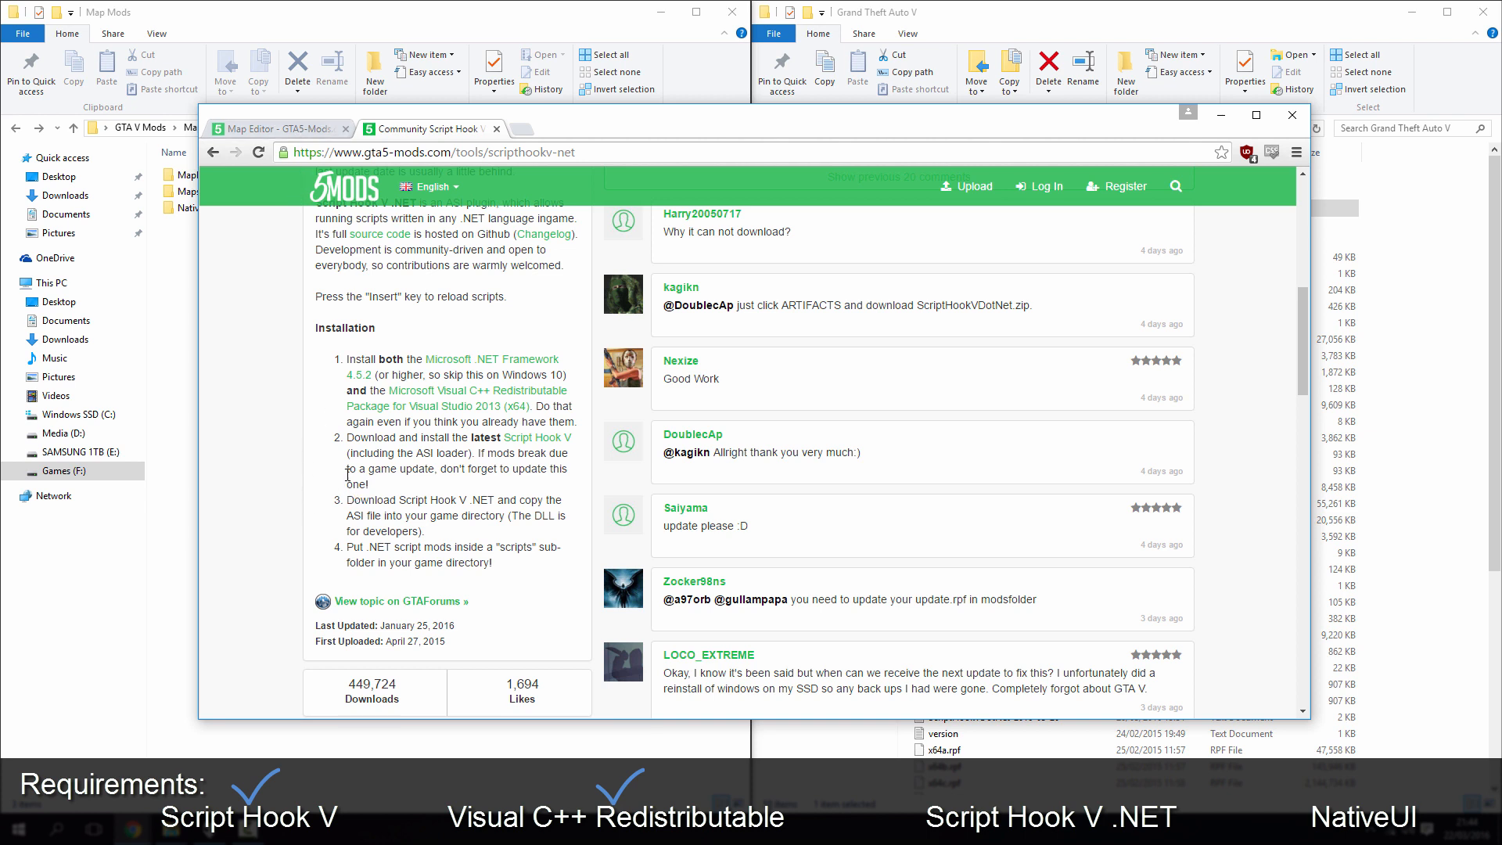
{"action": "mouse_move", "coordinate": [410, 500]}
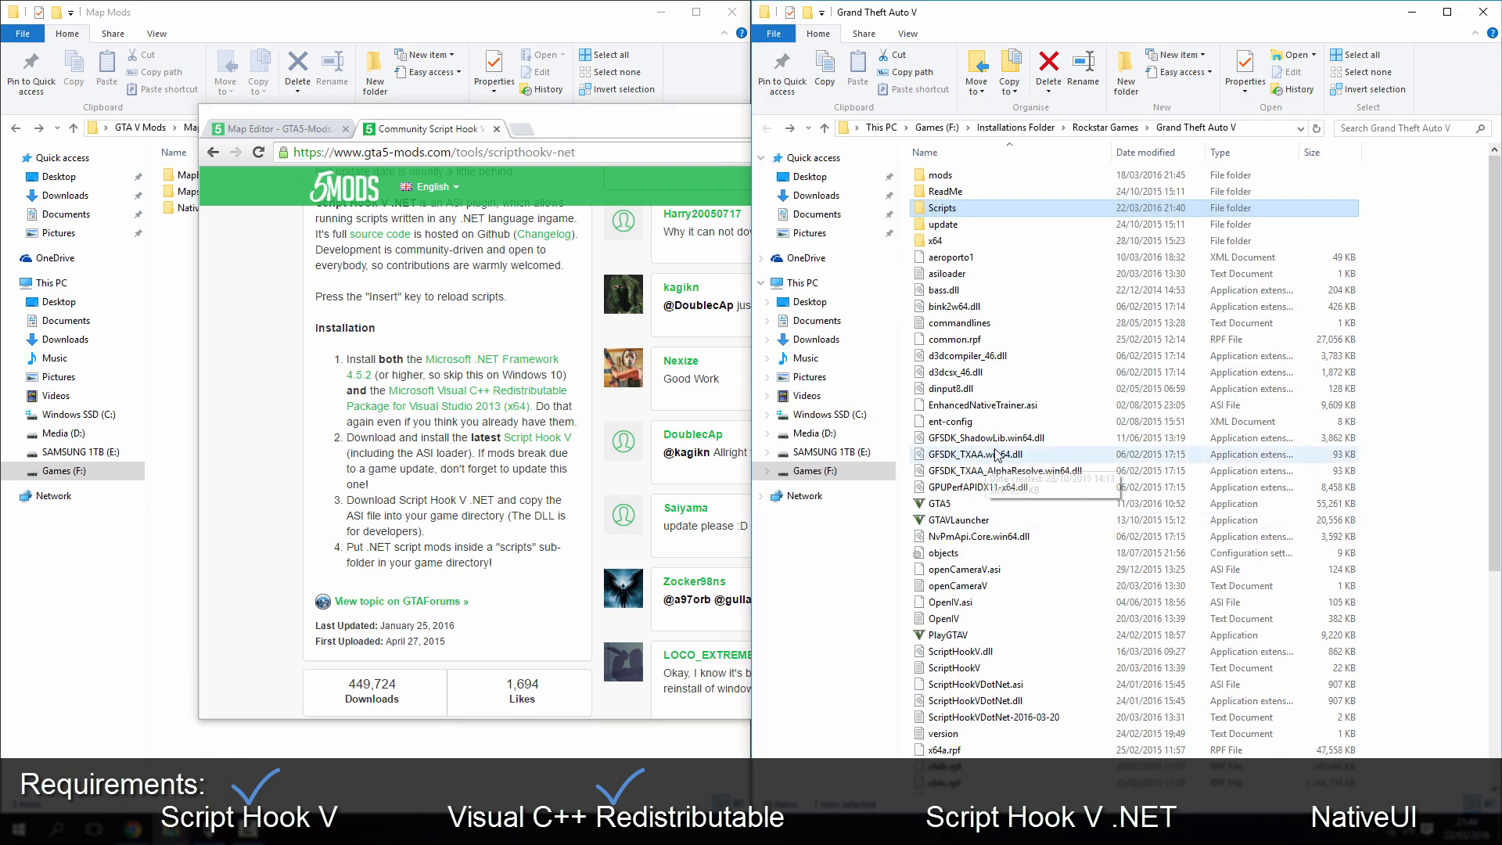
Compare ScriptHookVDotNet.asi and .dll in the game folder with the downloaded ScriptHookVDotNet folder.
{"action": "left_click", "coordinate": [977, 684]}
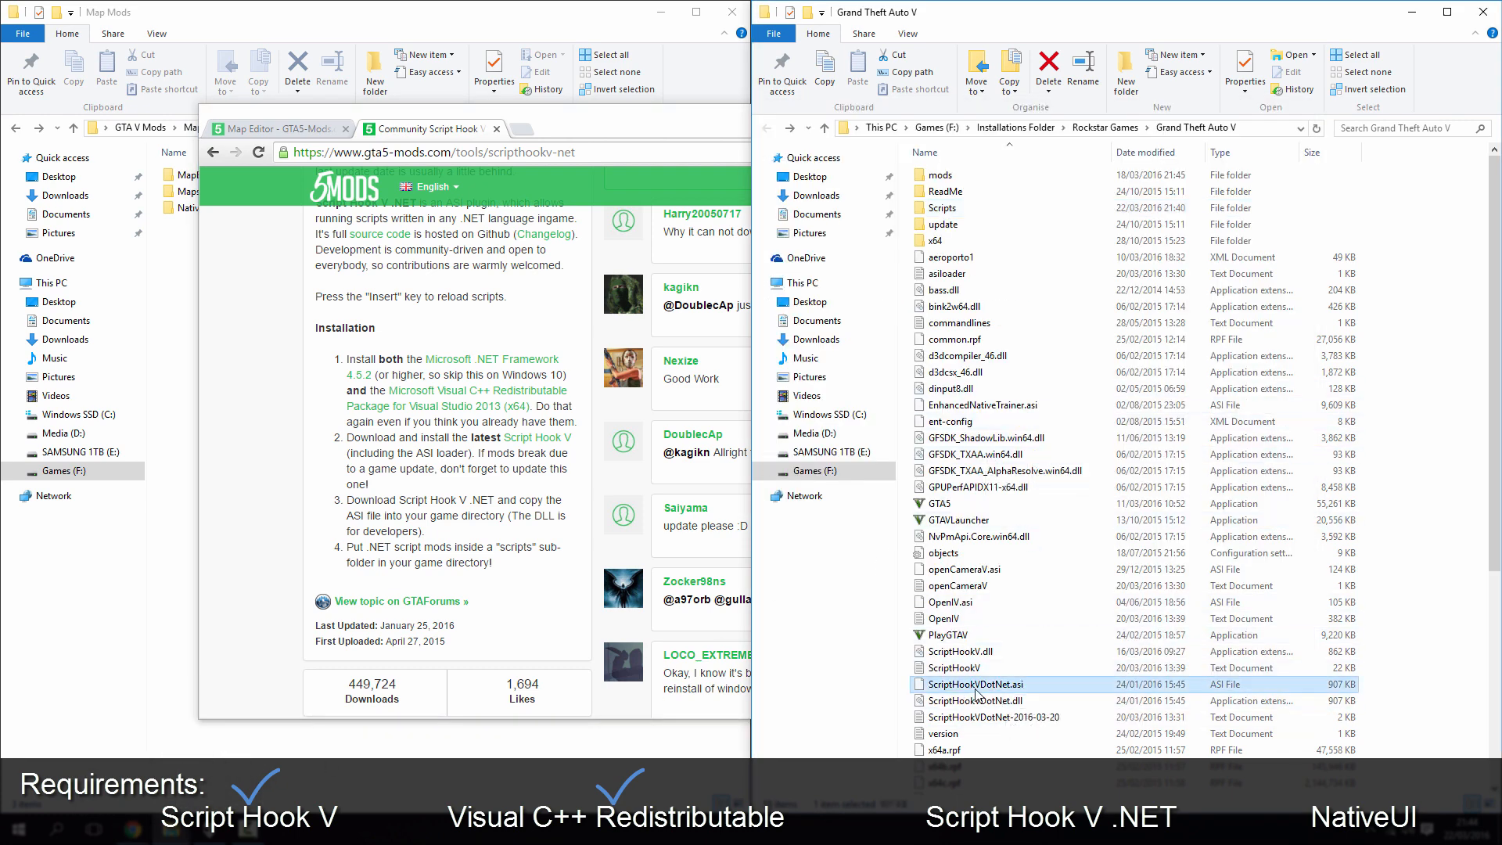
{"action": "left_click", "coordinate": [973, 700]}
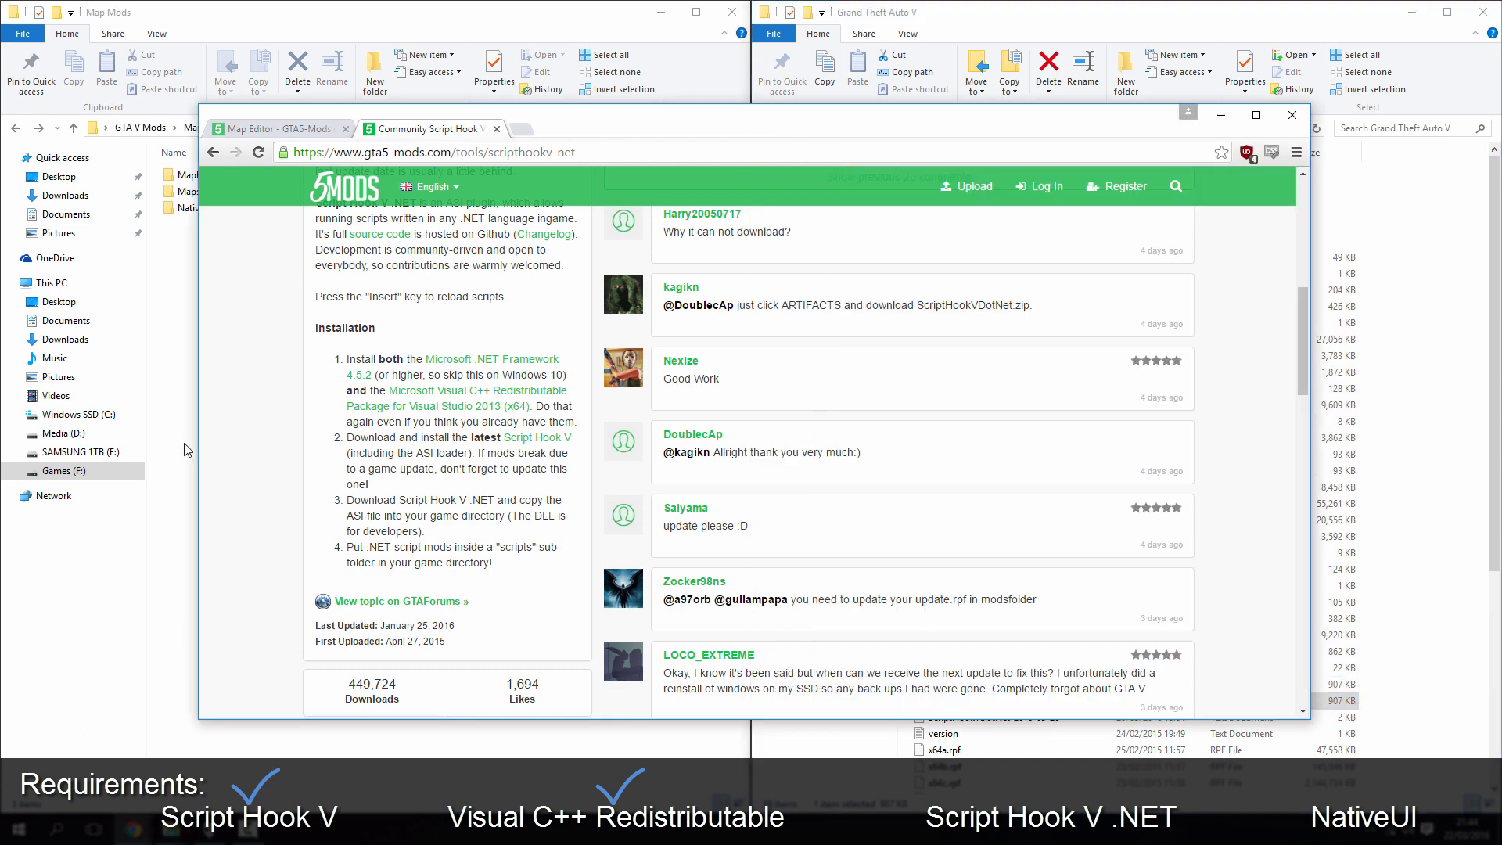
{"action": "left_click", "coordinate": [1291, 115]}
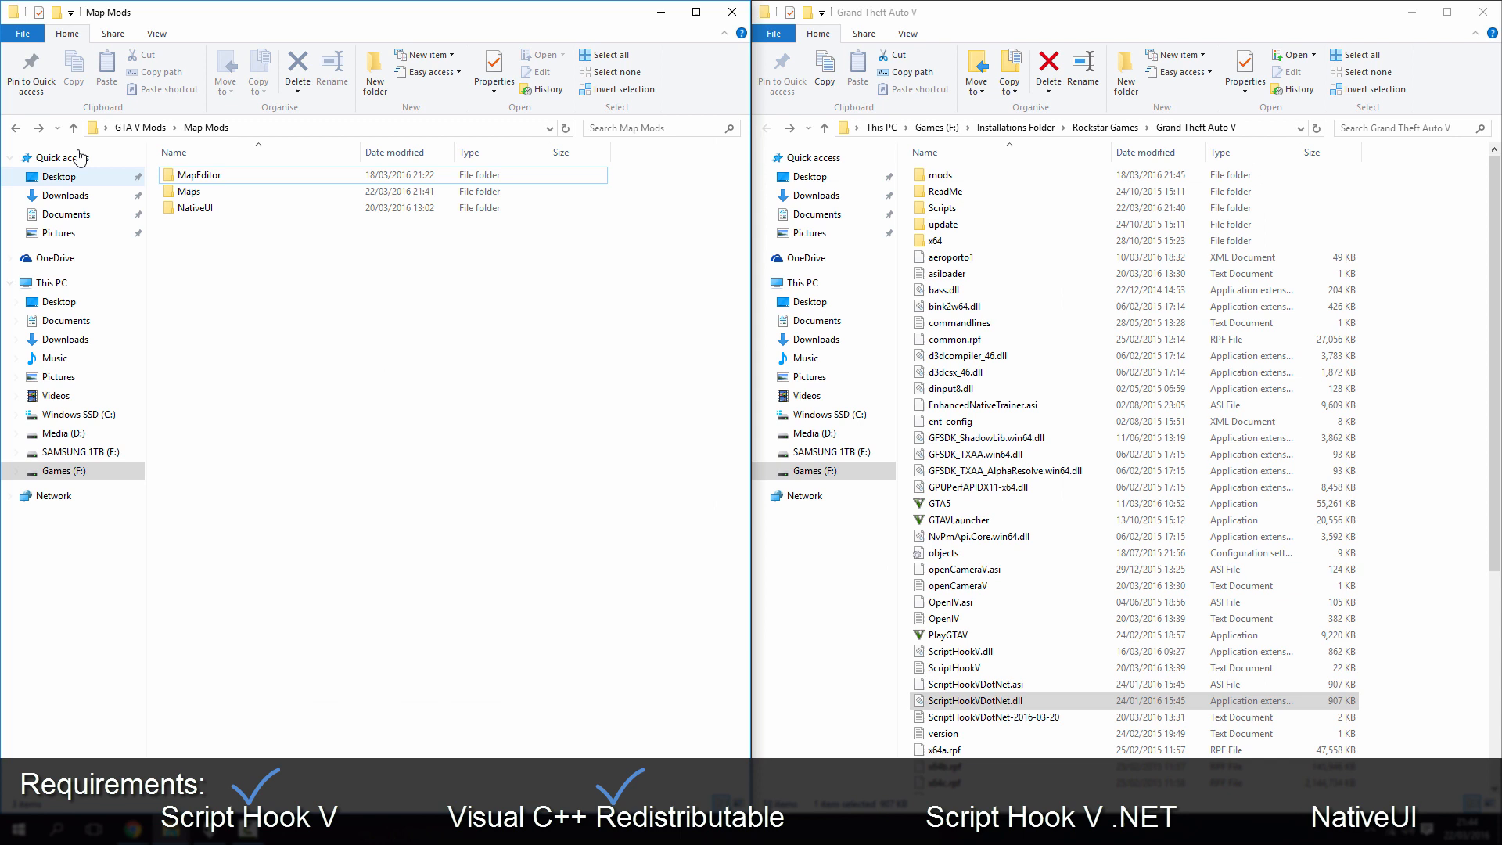
{"action": "left_click", "coordinate": [72, 127]}
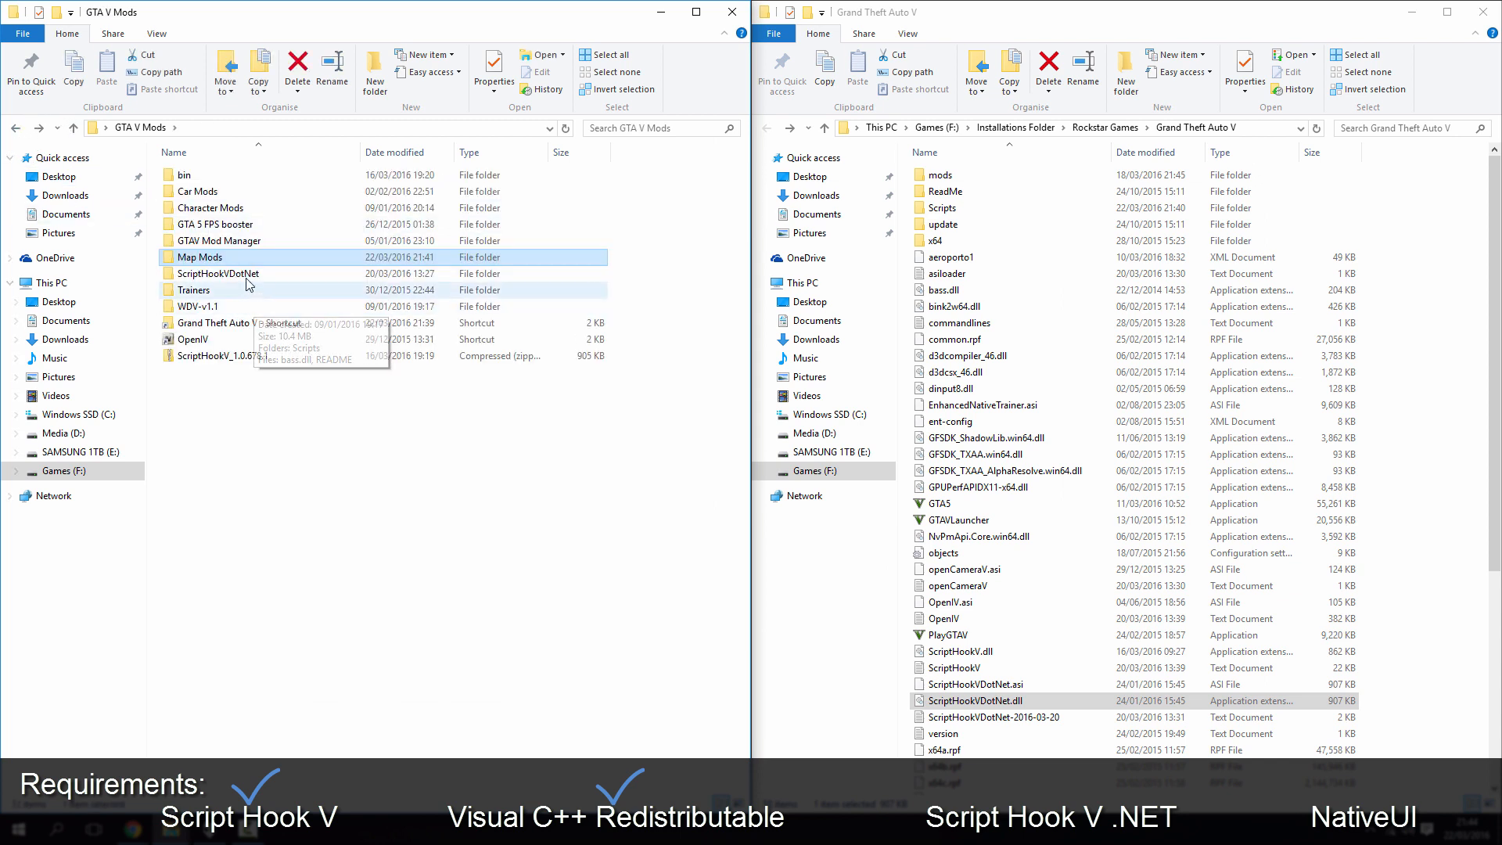
{"action": "double_click", "coordinate": [216, 273]}
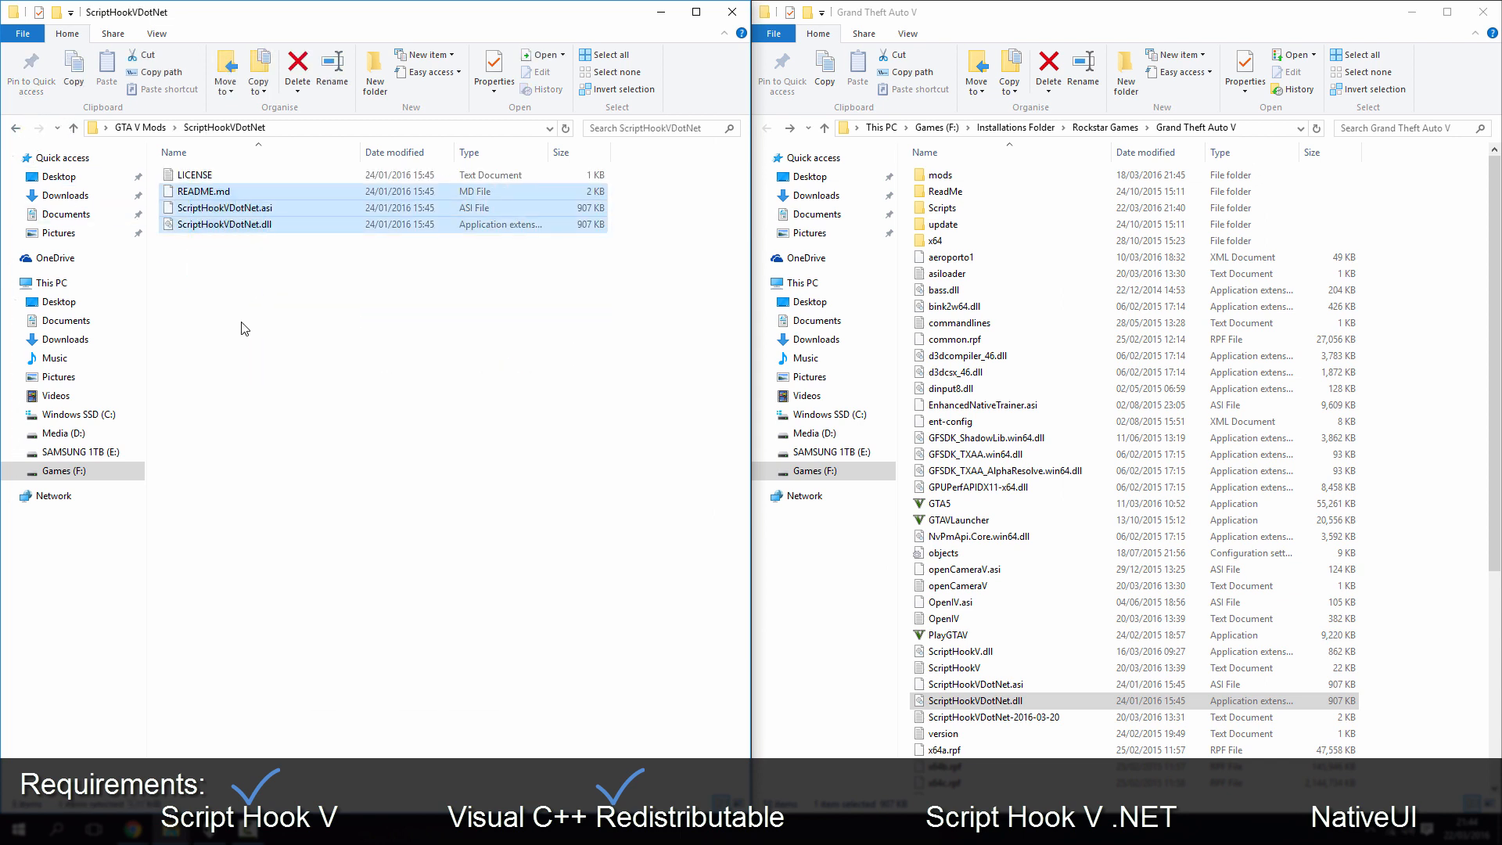
{"action": "left_click", "coordinate": [226, 208]}
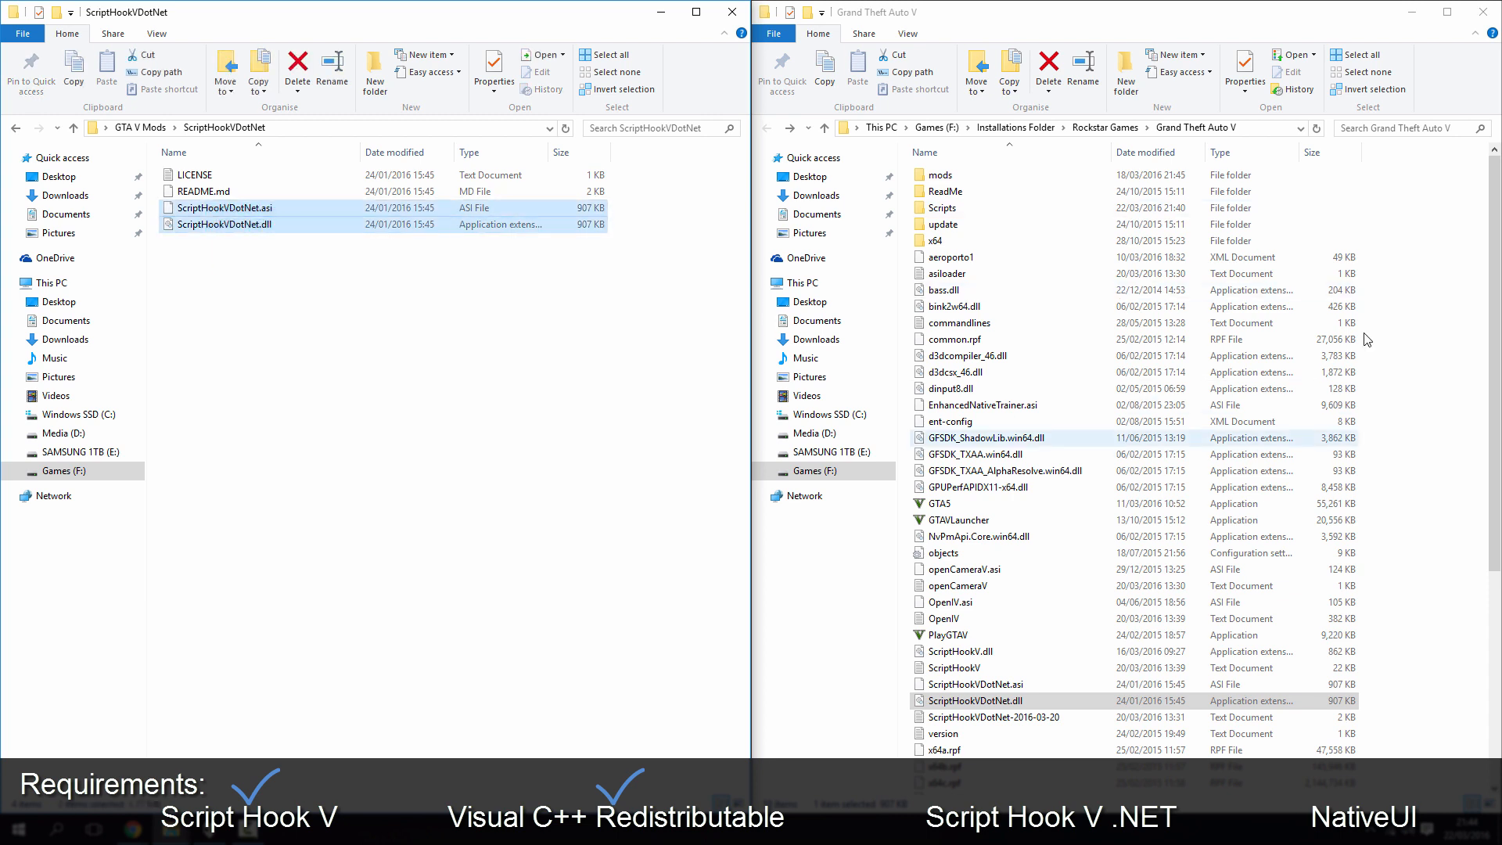
Open the Map Mods folder and return to the Map Editor mod page.
{"action": "left_click", "coordinate": [18, 128]}
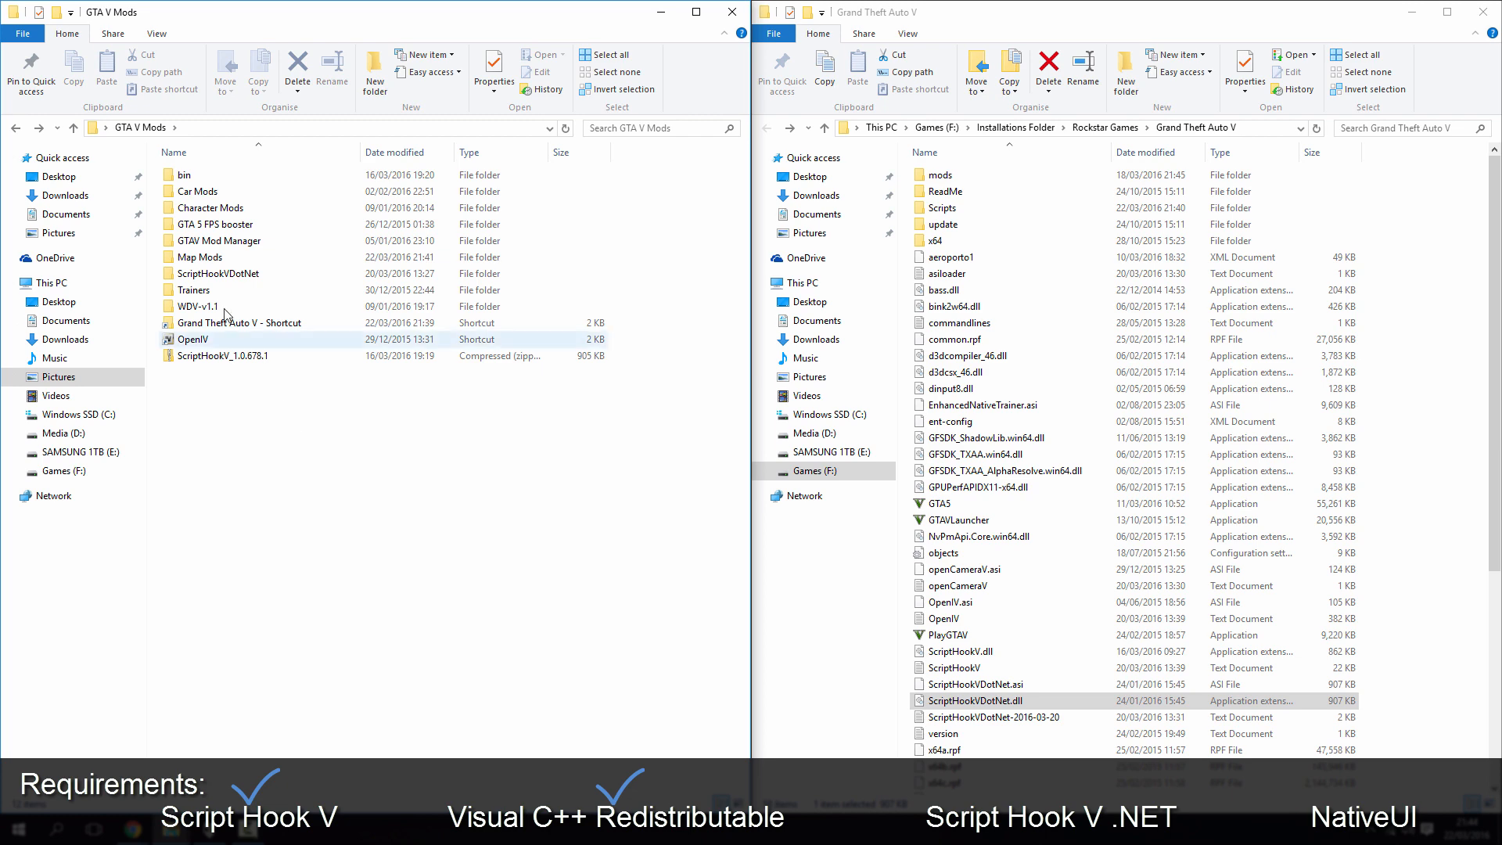
{"action": "double_click", "coordinate": [200, 257]}
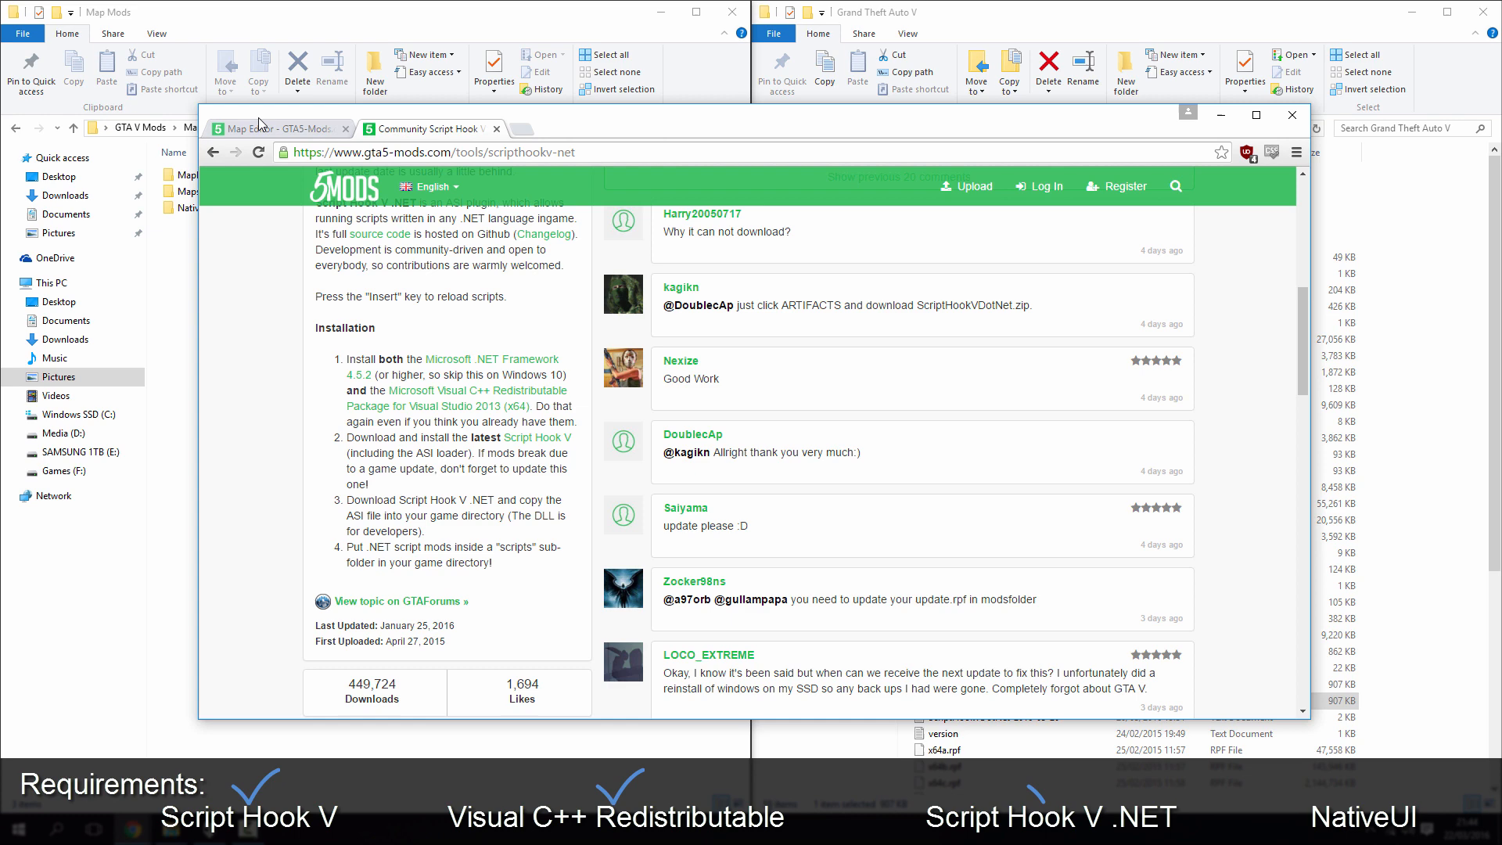
{"action": "left_click", "coordinate": [278, 128]}
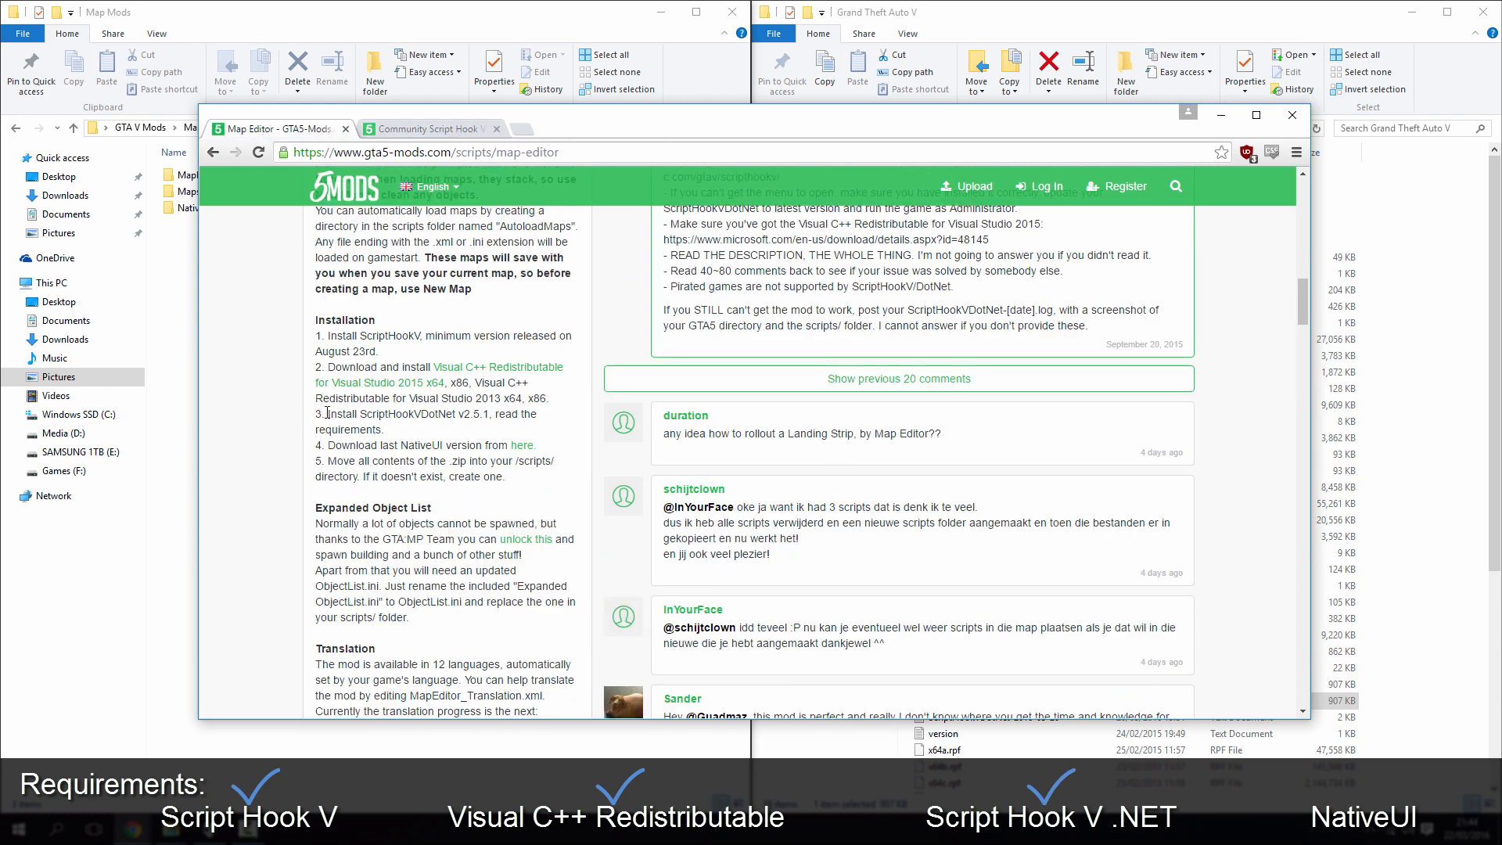
{"action": "mouse_move", "coordinate": [423, 441]}
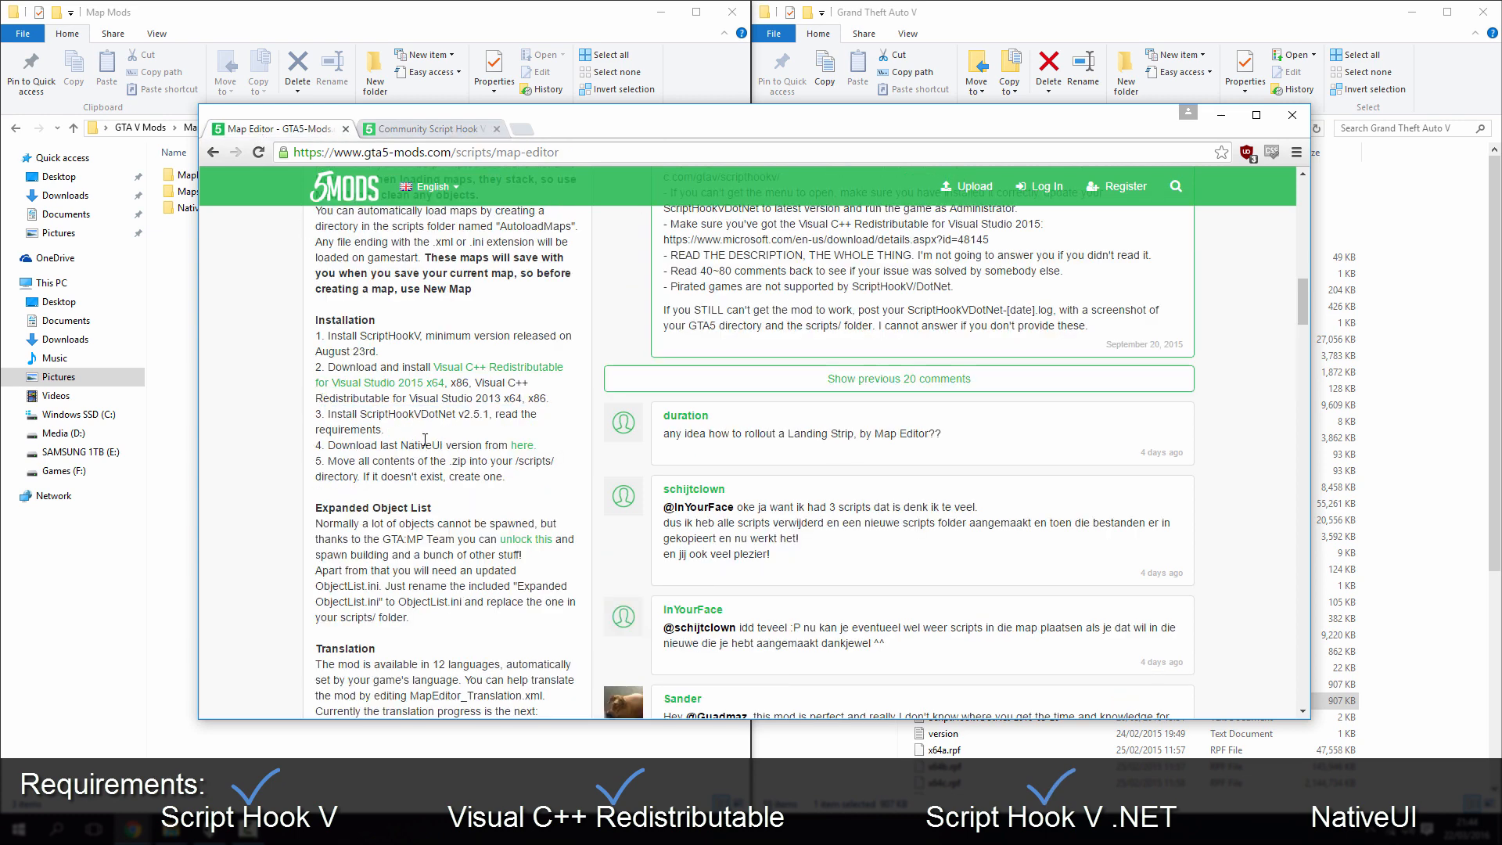
{"action": "double_click", "coordinate": [338, 444]}
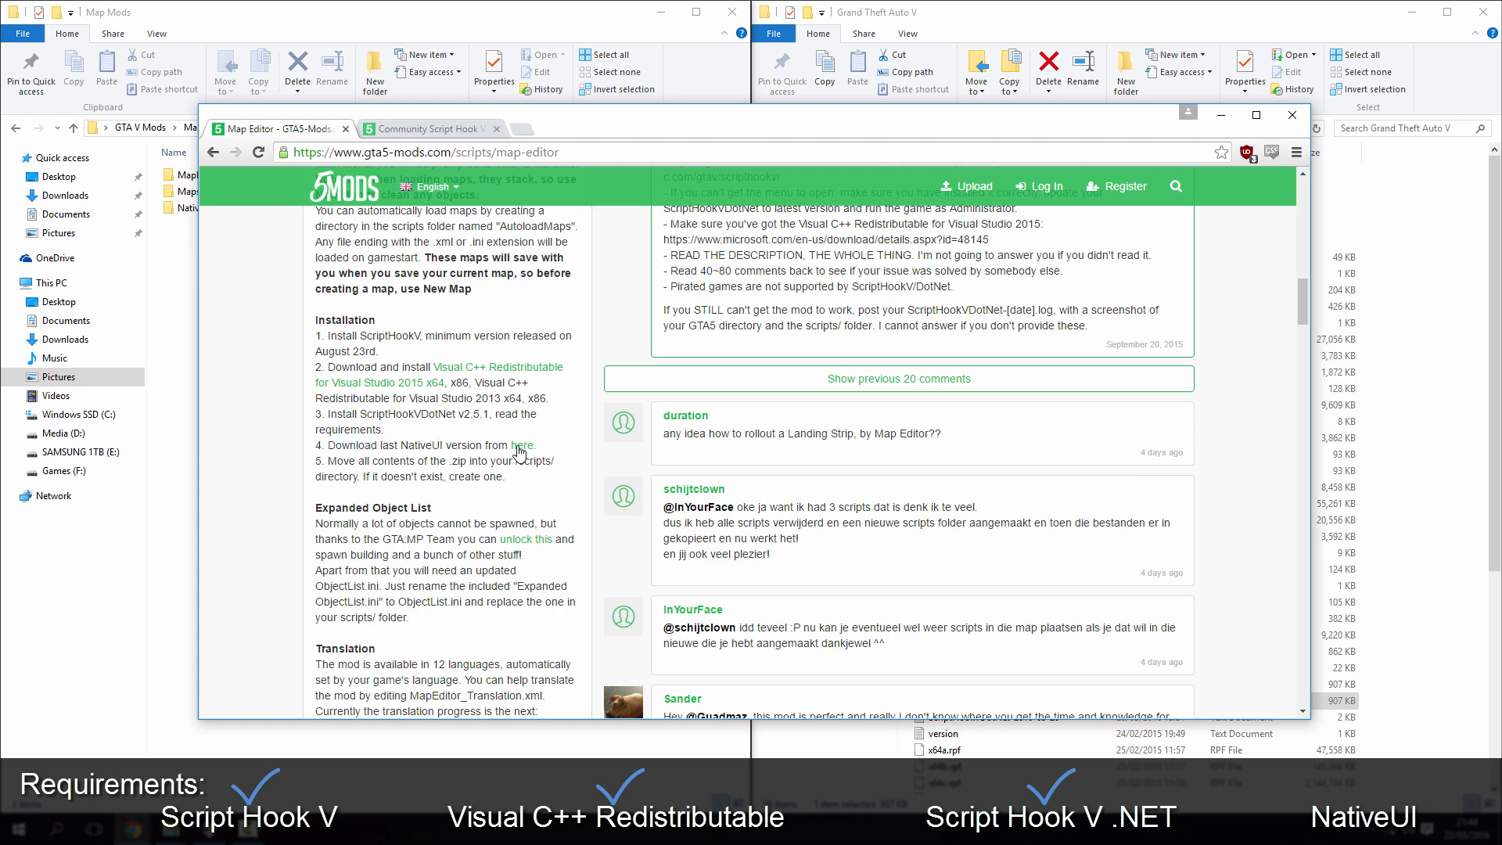
Follow the NativeUI link and scroll the forum post down to its Installation note.
{"action": "left_click", "coordinate": [523, 444]}
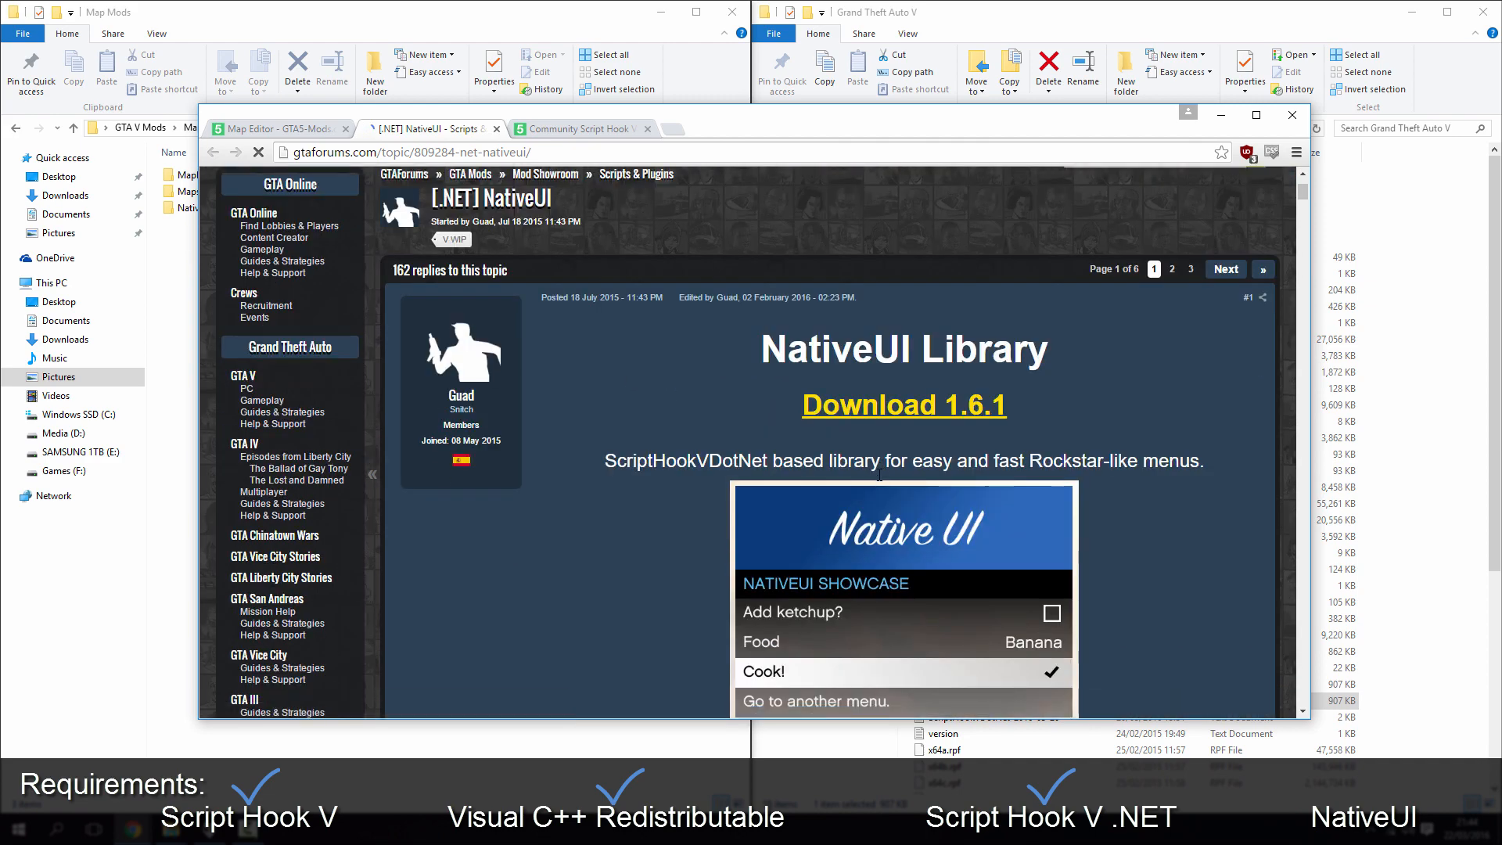
{"action": "scroll", "scroll_direction": "down", "scroll_amount": 3}
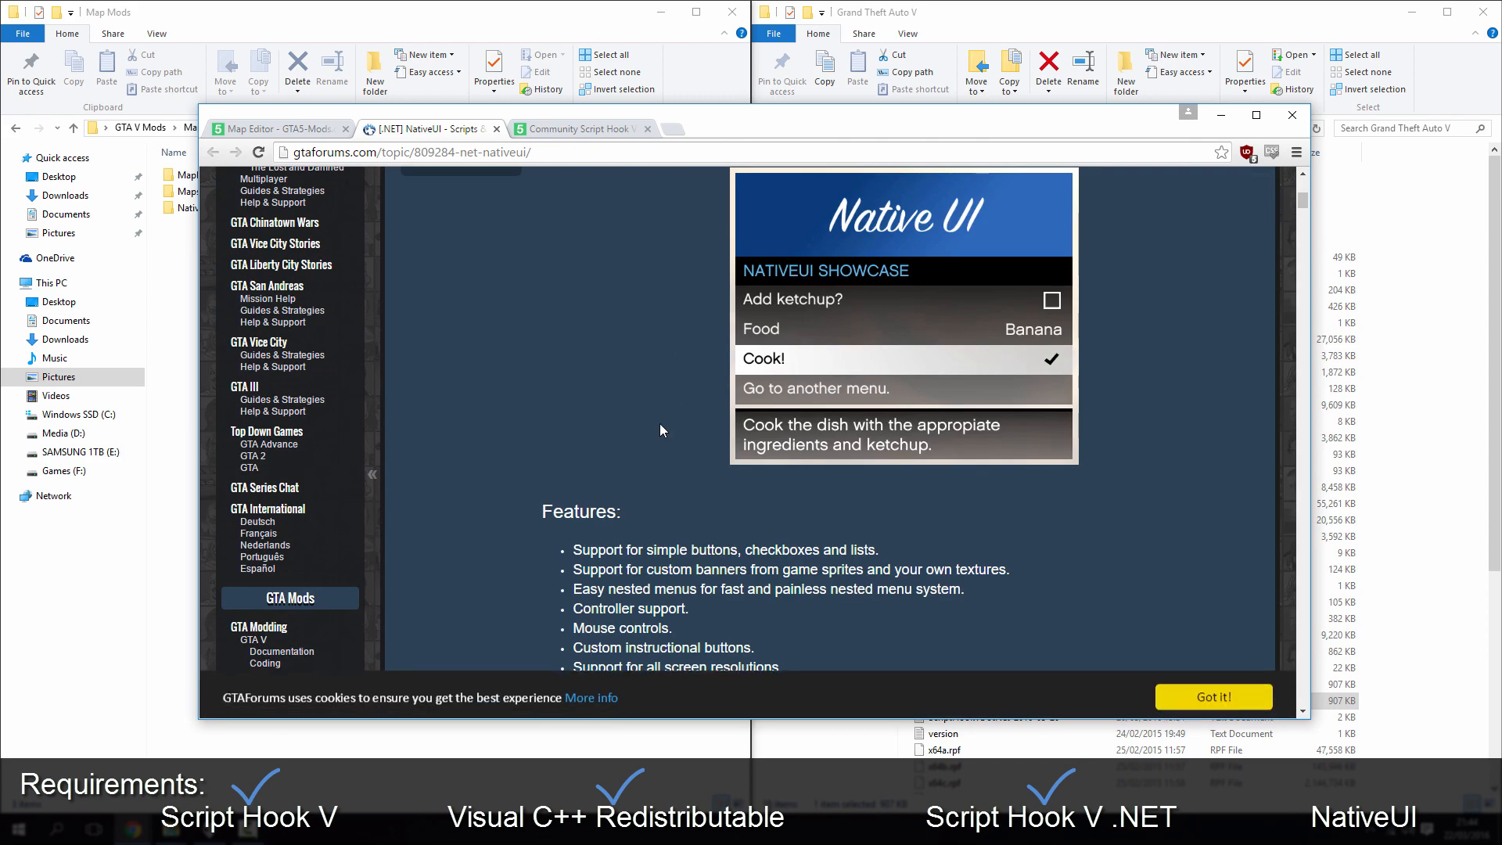
{"action": "scroll", "scroll_direction": "down", "scroll_amount": 3}
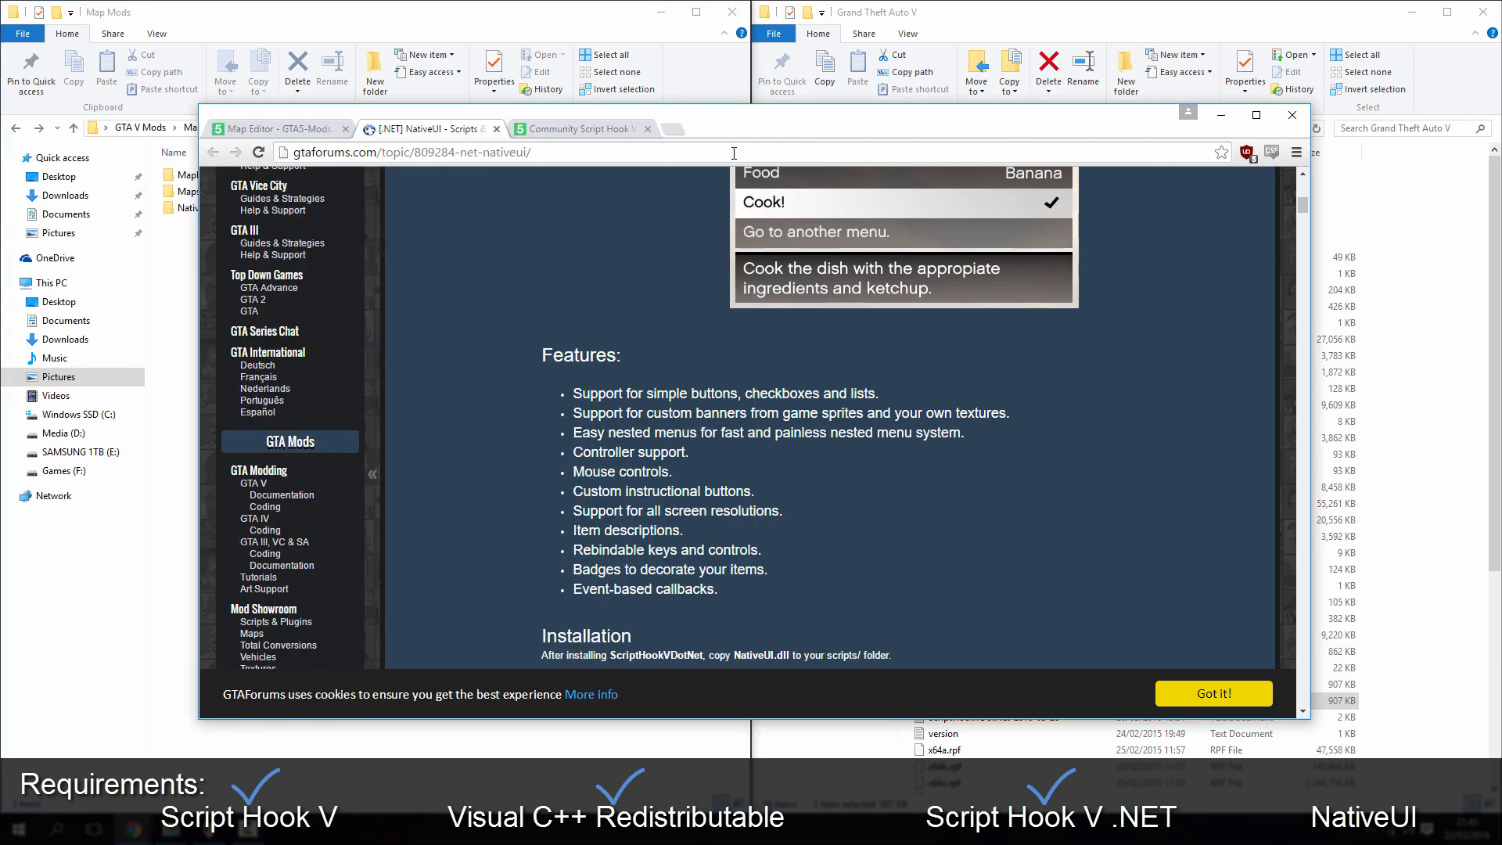
Reread Map Editor step 5 about the zip contents, then bring the Map Mods window forward.
{"action": "left_click", "coordinate": [273, 128]}
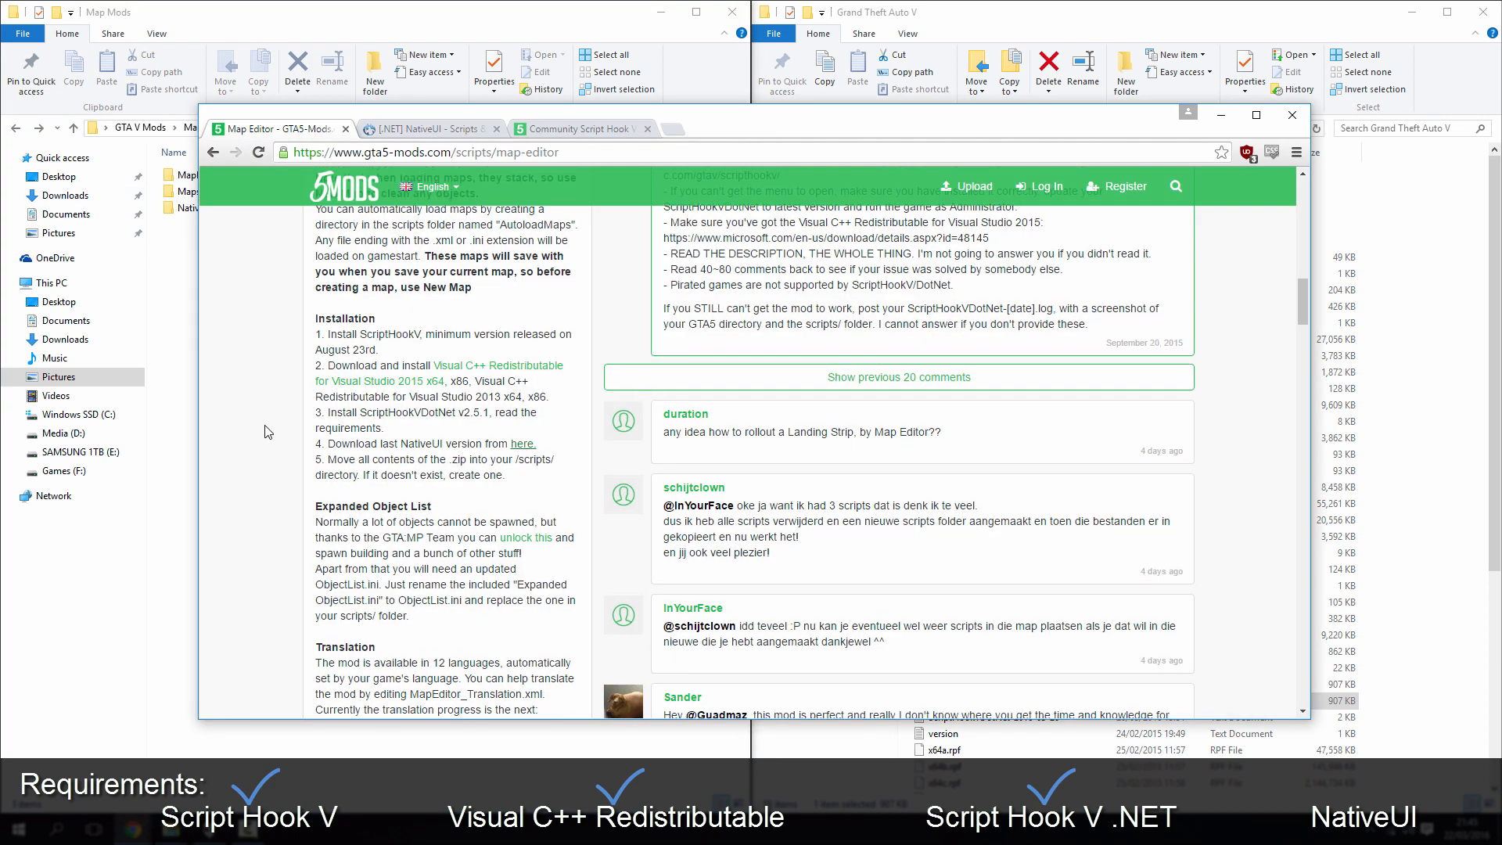
{"action": "scroll", "scroll_direction": "down", "scroll_amount": 3}
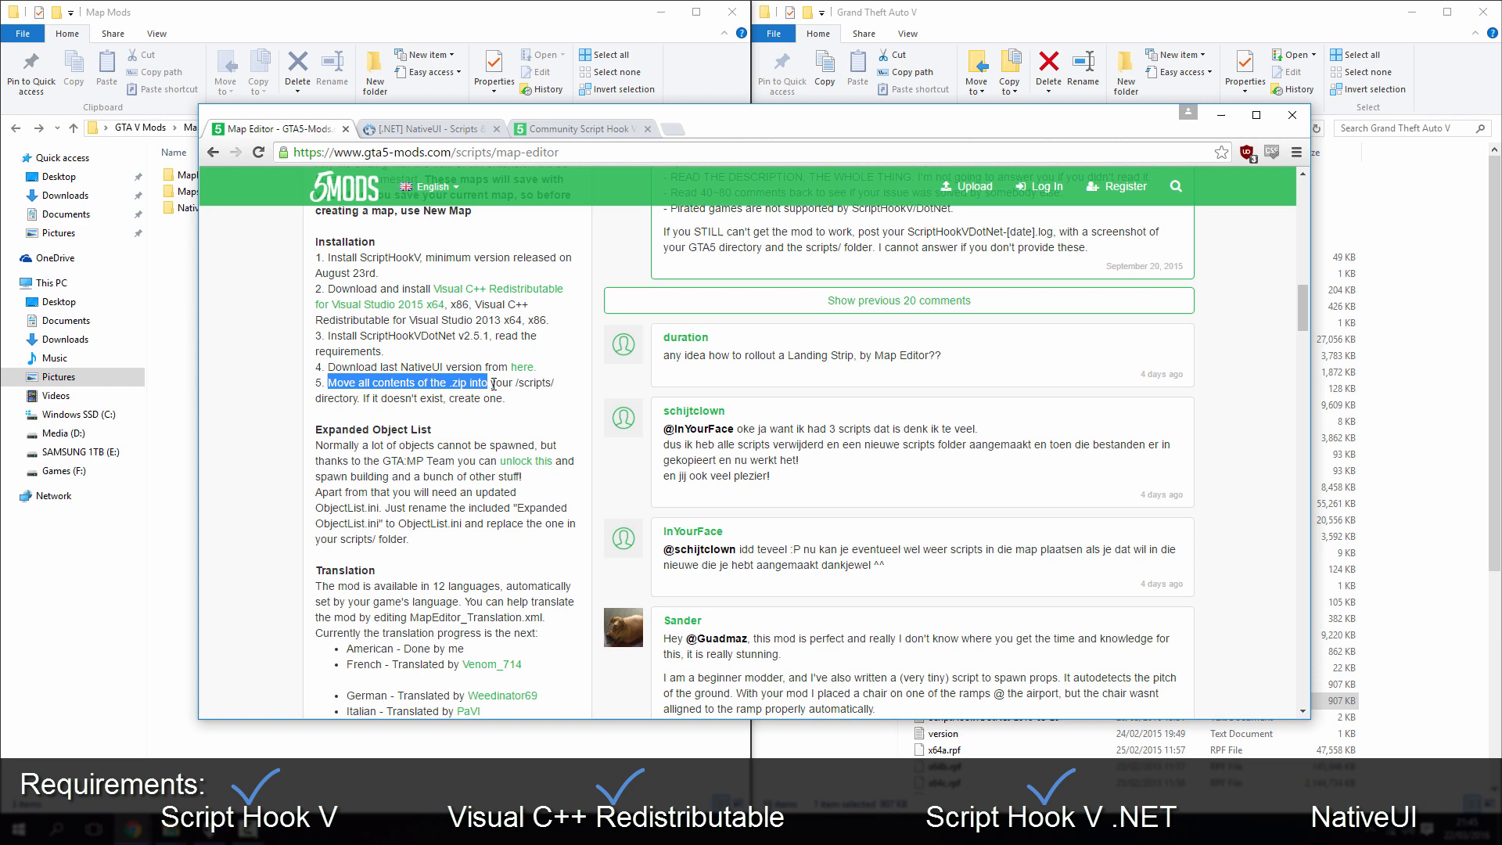
{"action": "left_click", "coordinate": [509, 400]}
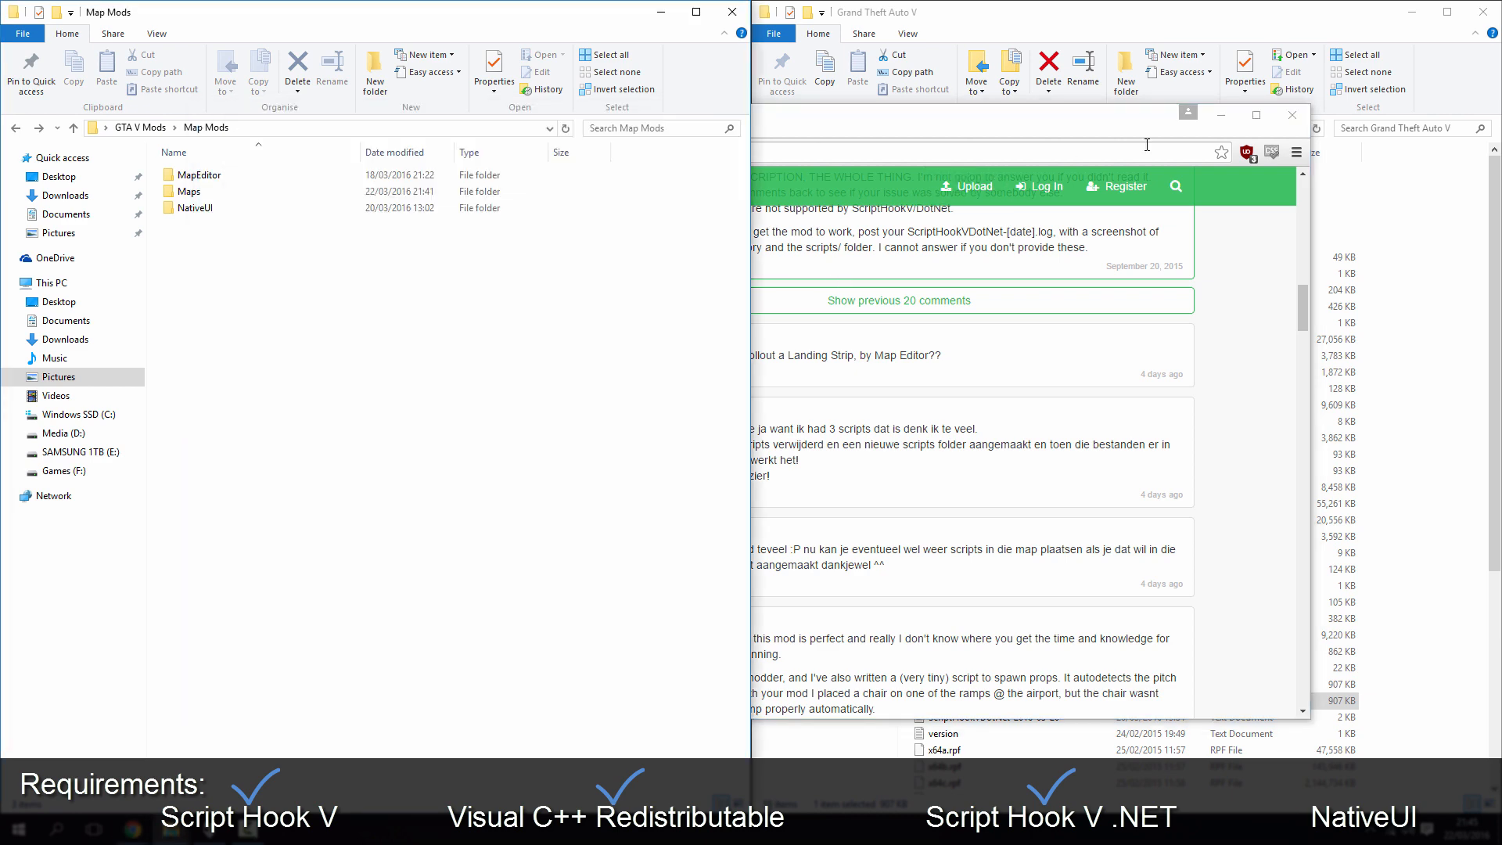
Open the game's Scripts folder and the Map Mods NativeUI folder to copy NativeUI.dll.
{"action": "left_click", "coordinate": [1290, 115]}
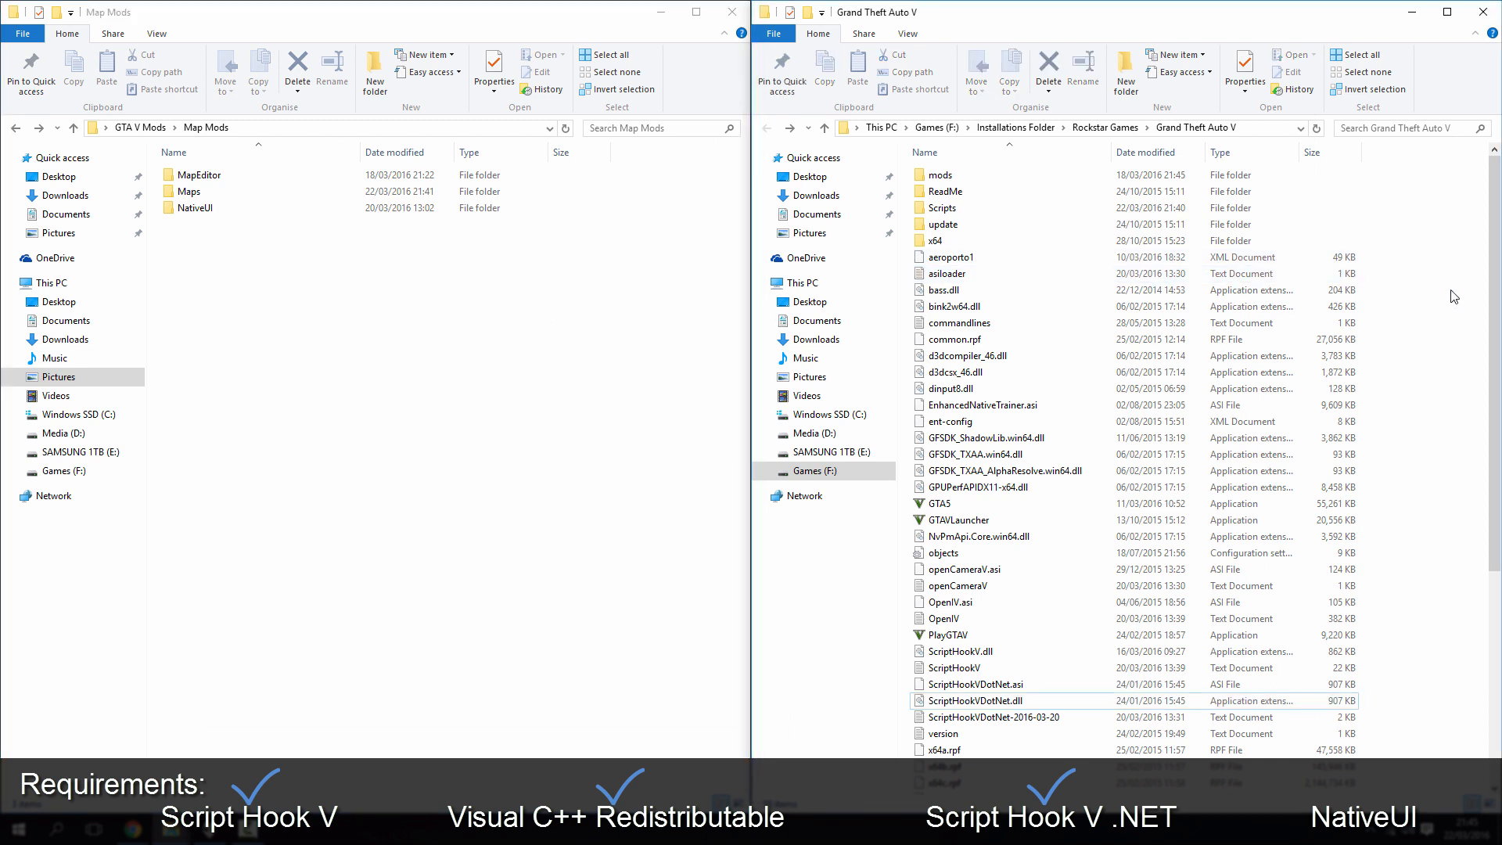
{"action": "mouse_move", "coordinate": [942, 208]}
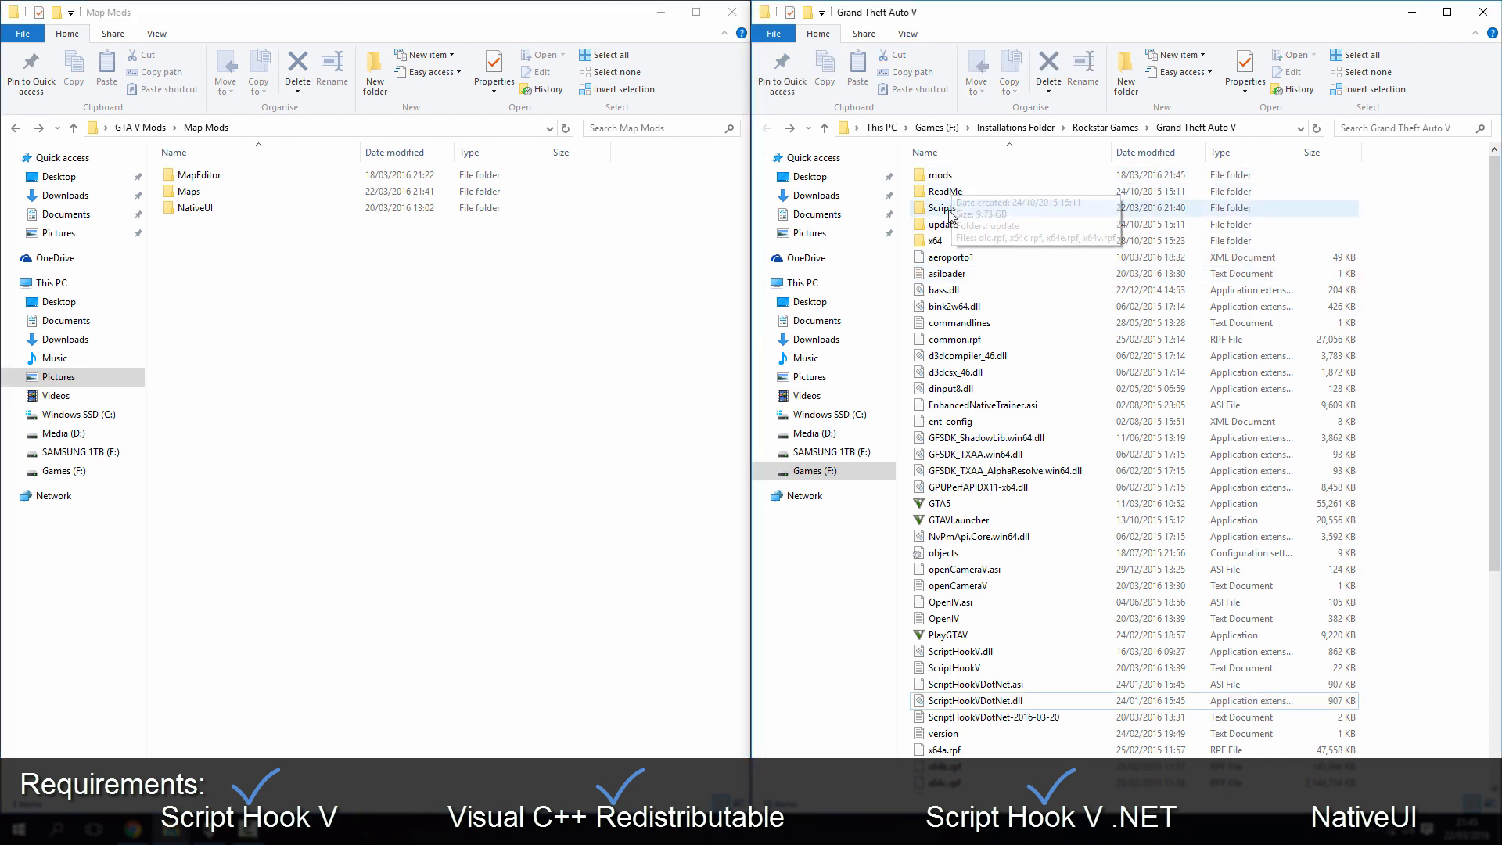
{"action": "mouse_move", "coordinate": [939, 208]}
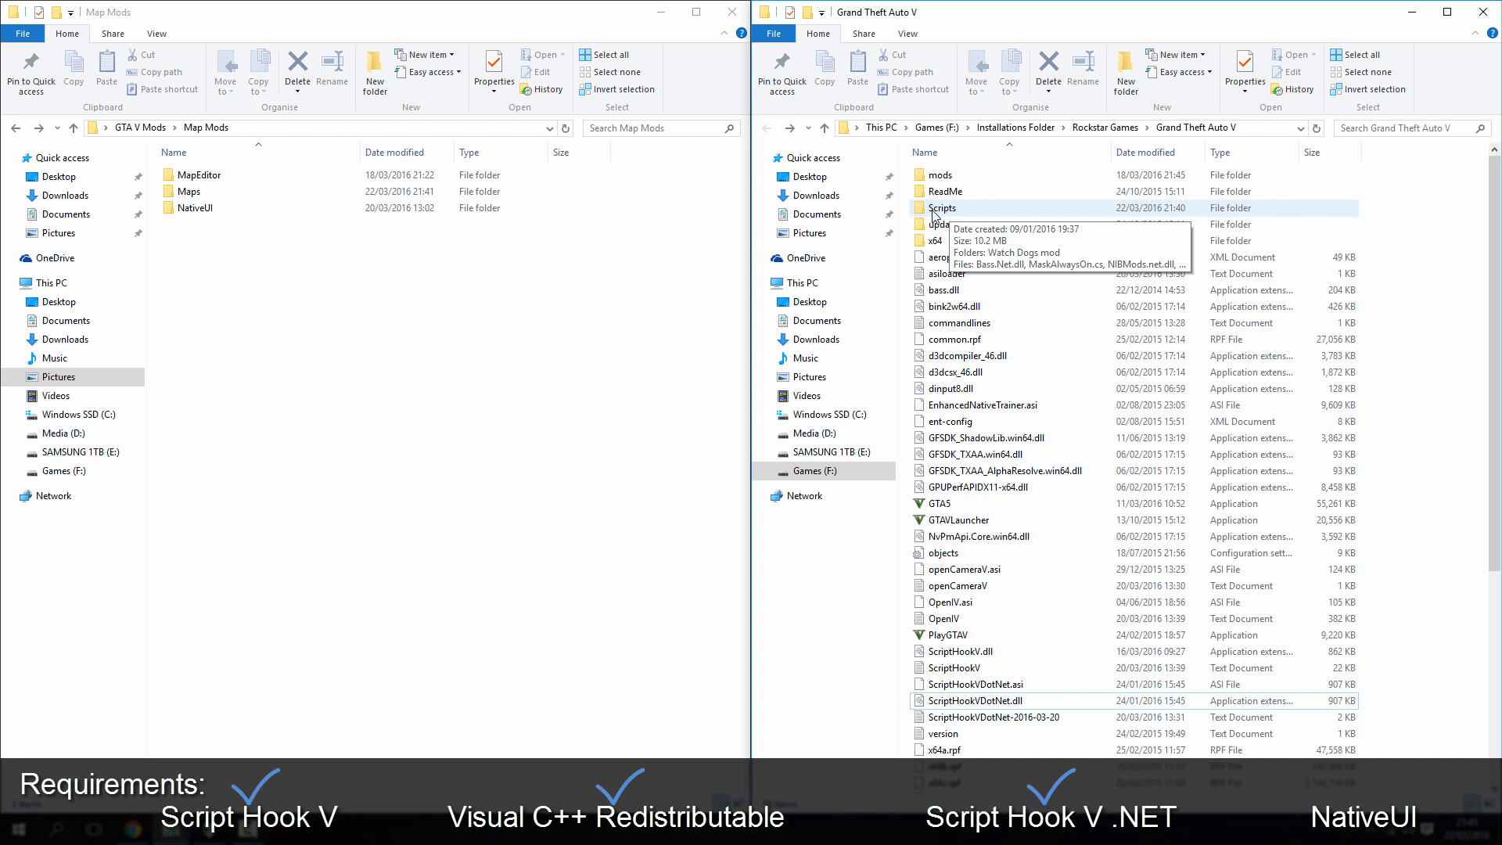
{"action": "double_click", "coordinate": [944, 209]}
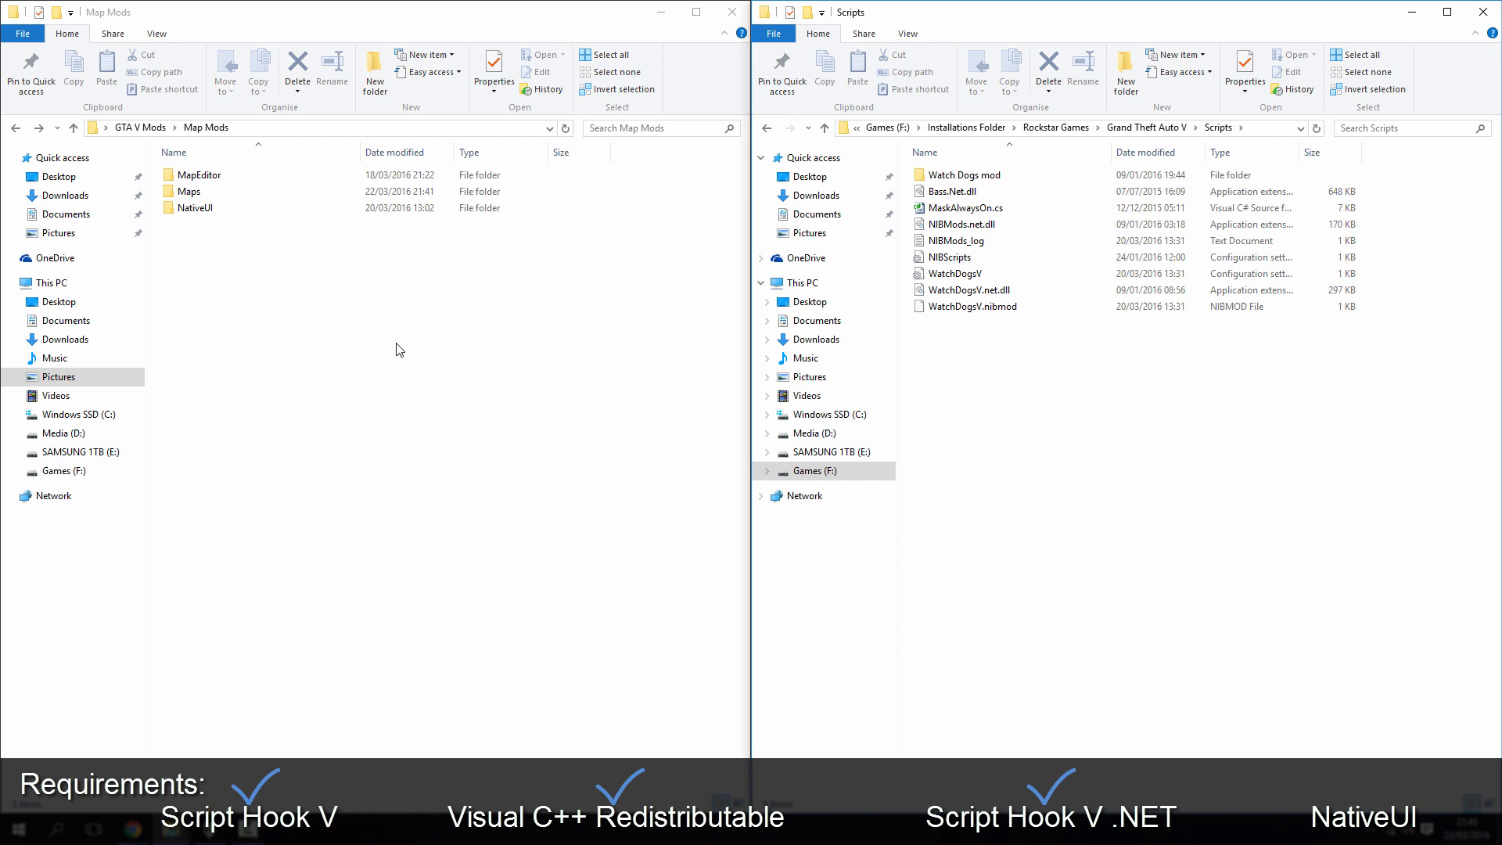
{"action": "left_click", "coordinate": [196, 208]}
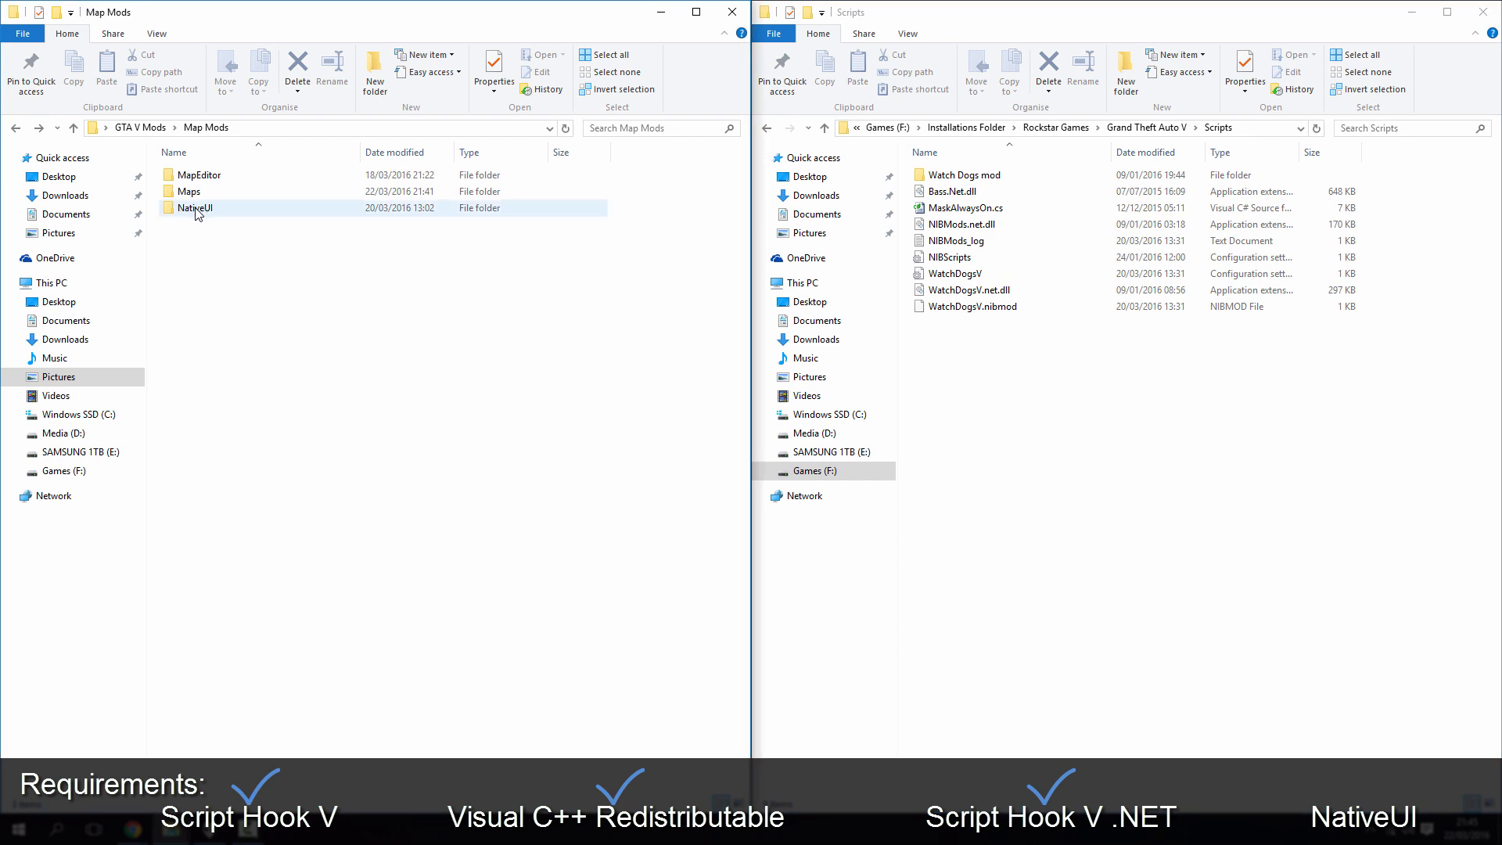
{"action": "double_click", "coordinate": [197, 208]}
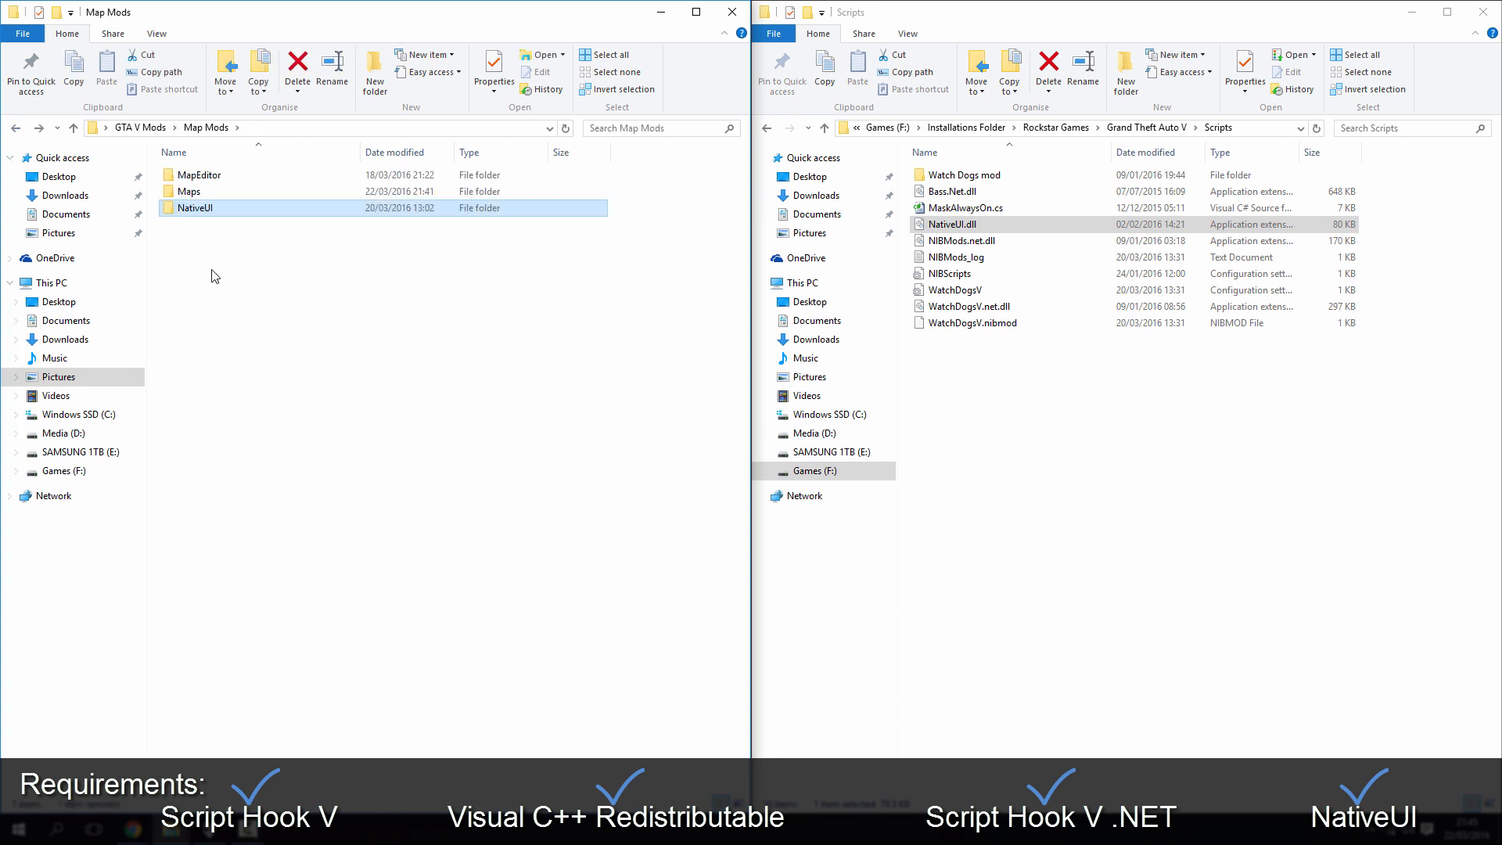
Paste MapEditor files into Scripts, replacing NativeUI.dll, then open the NativeUI and MapEditor folders.
{"action": "double_click", "coordinate": [195, 174]}
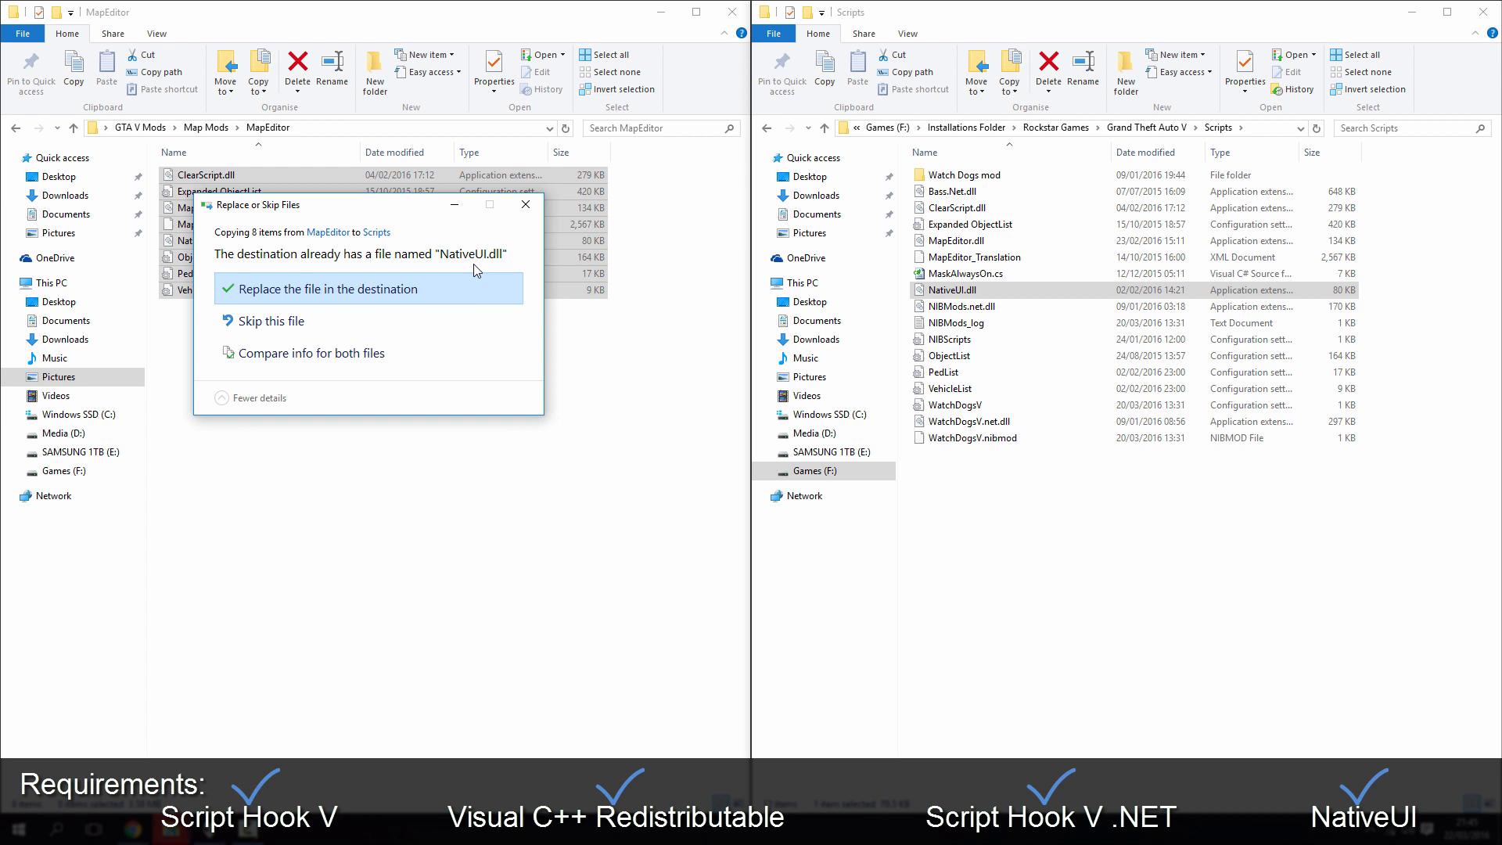
{"action": "left_click", "coordinate": [329, 289]}
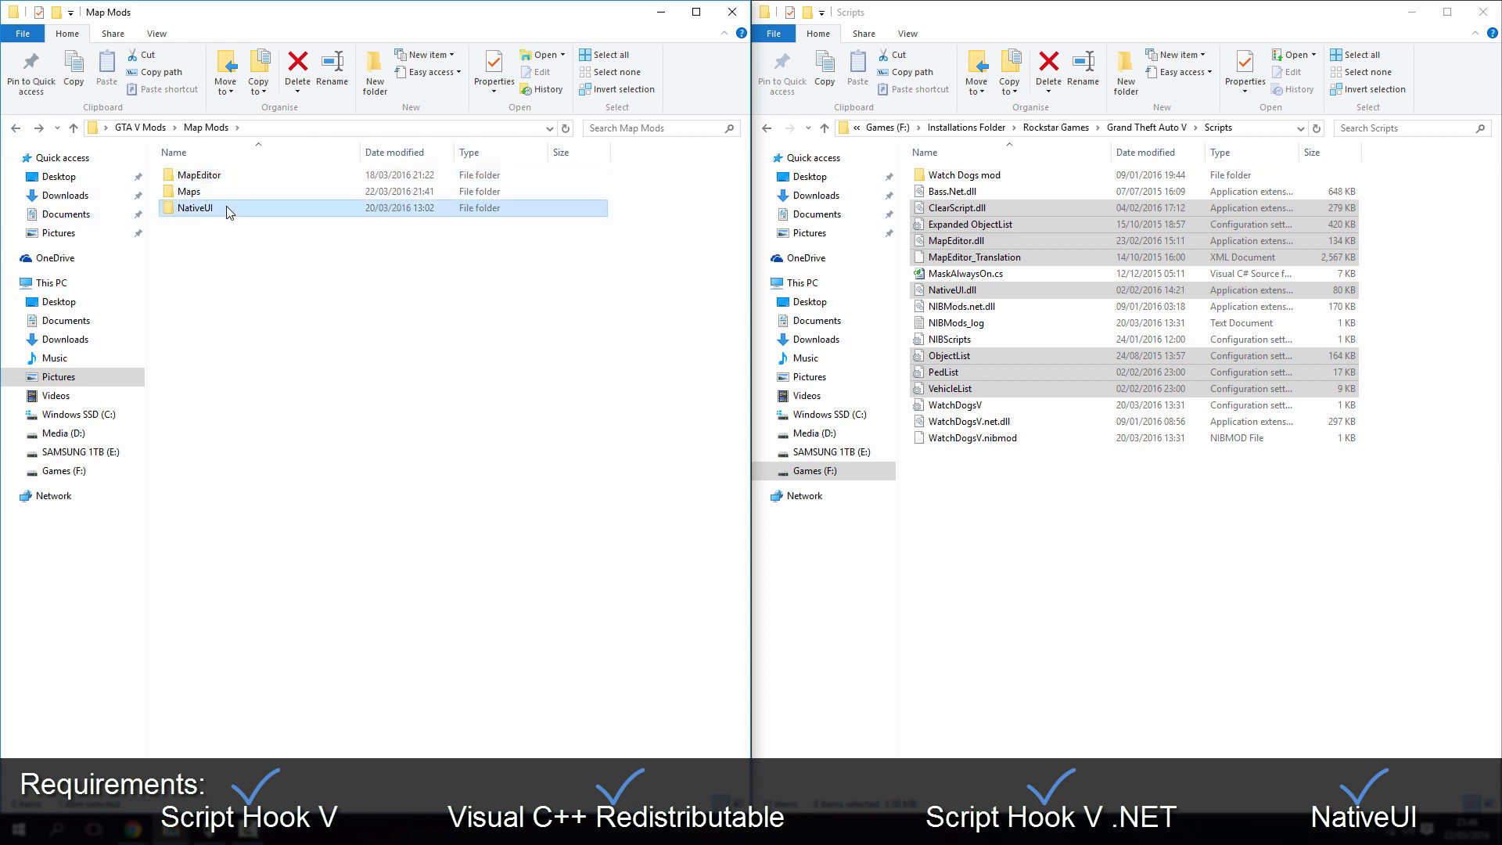
{"action": "double_click", "coordinate": [193, 209]}
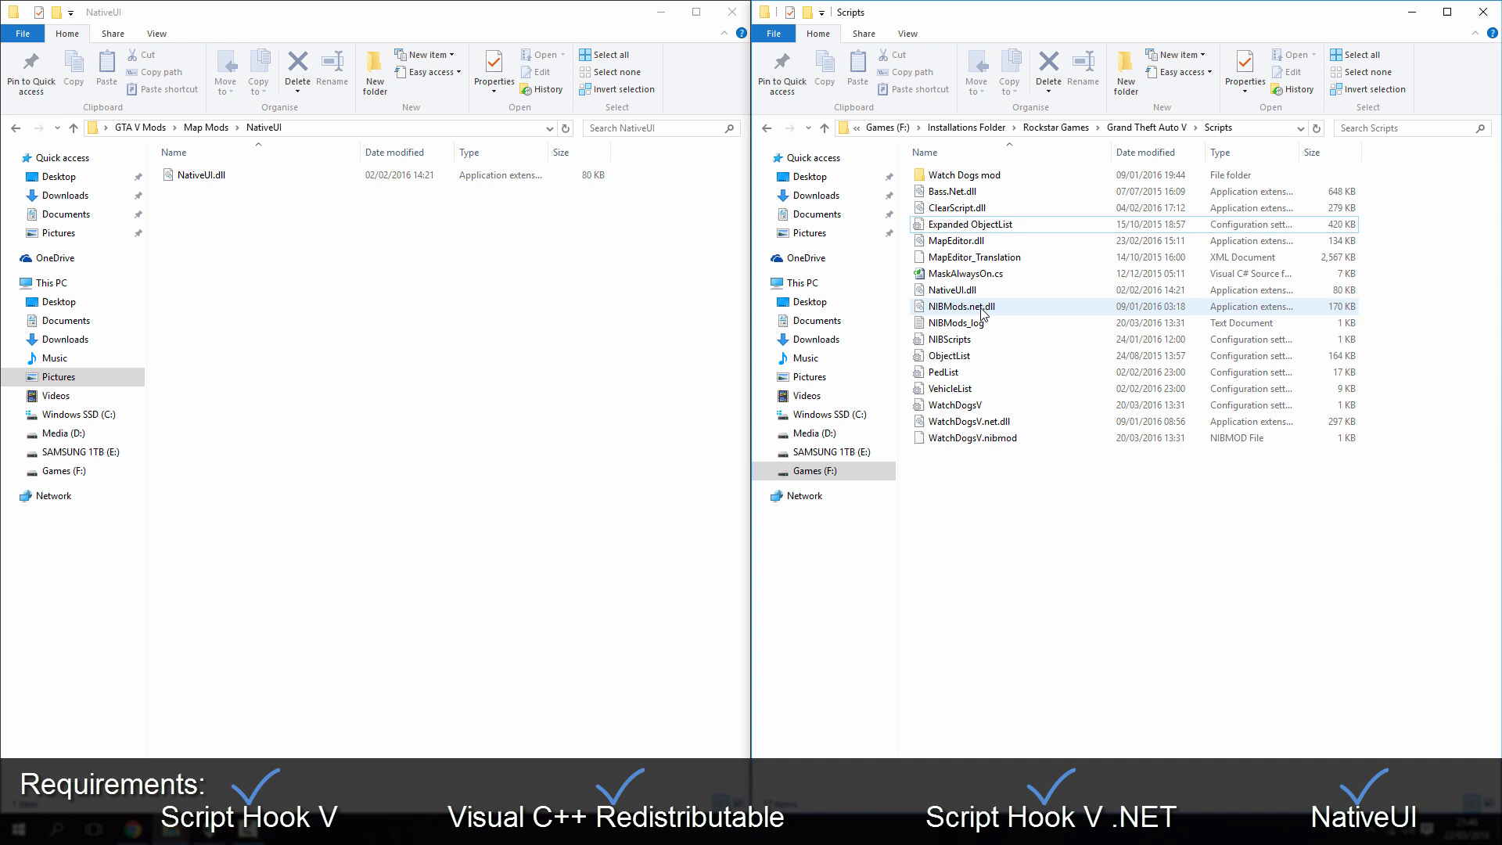
{"action": "left_click", "coordinate": [952, 290]}
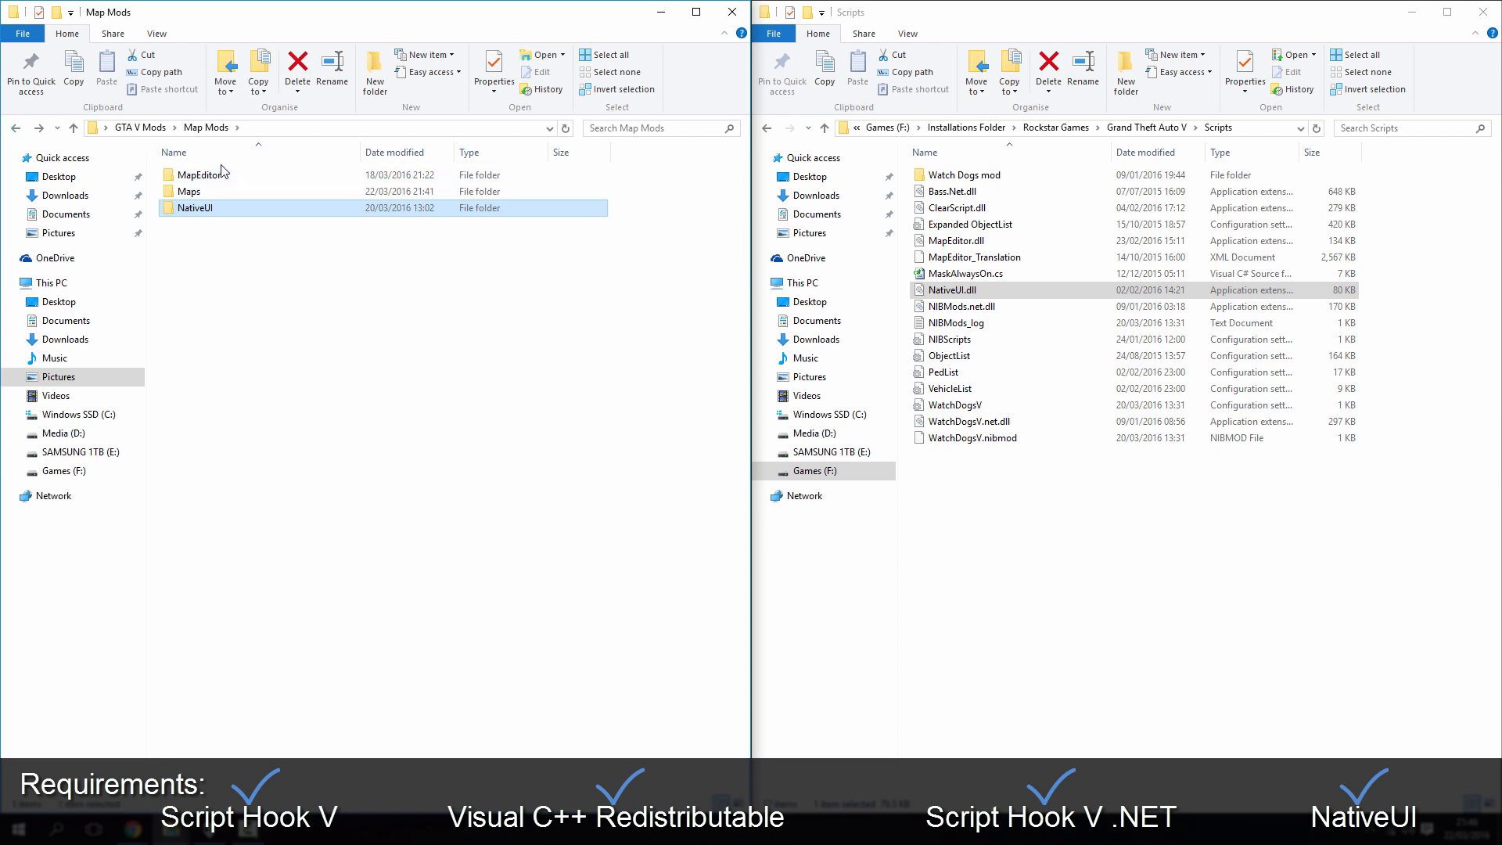
{"action": "double_click", "coordinate": [198, 174]}
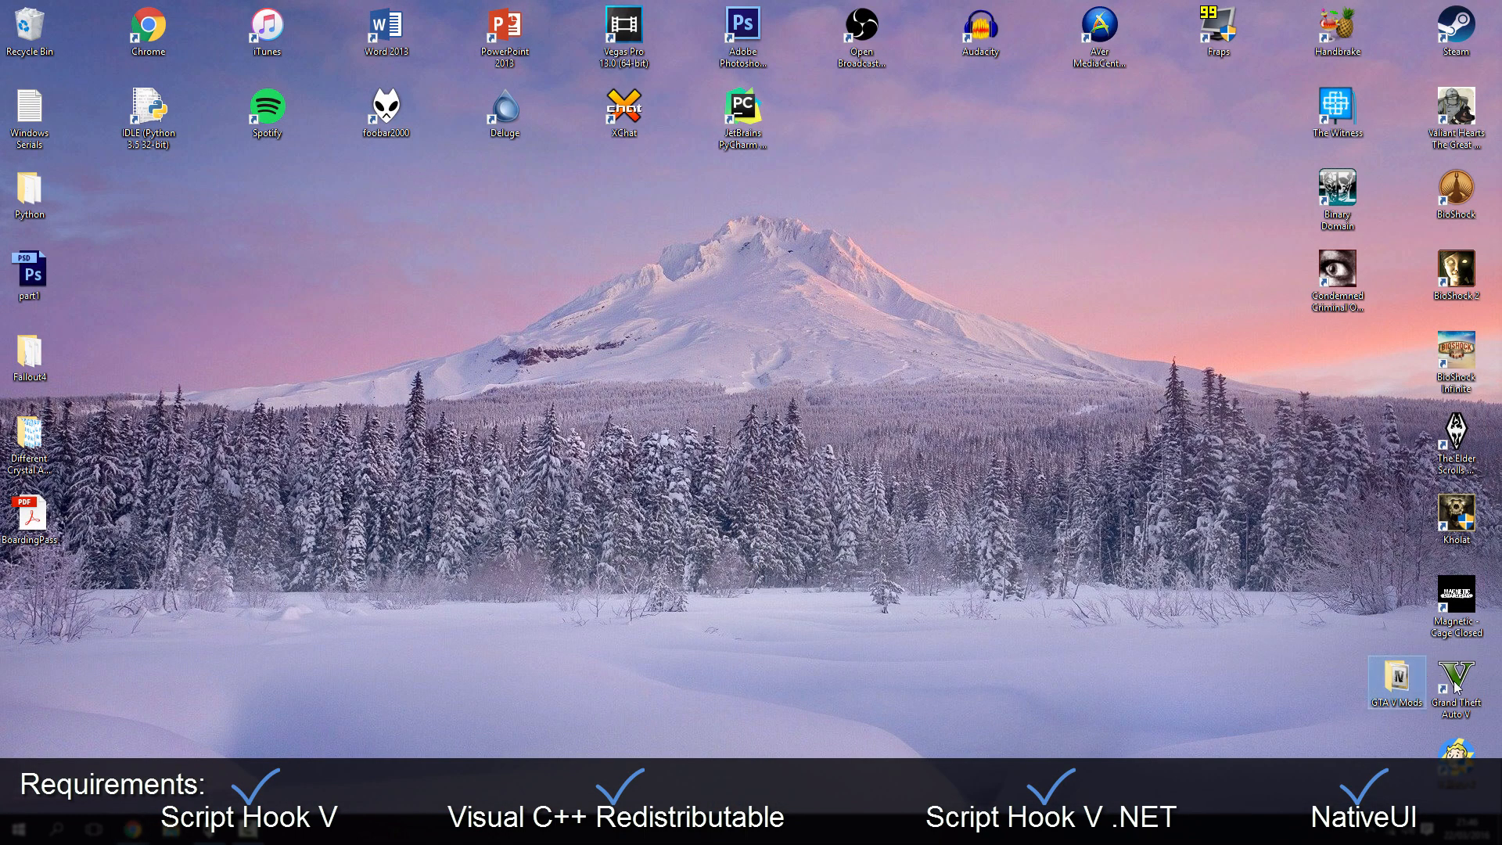
Launch GTA V and load the aeroporto1 map from the Map Editor menu.
{"action": "double_click", "coordinate": [1456, 679]}
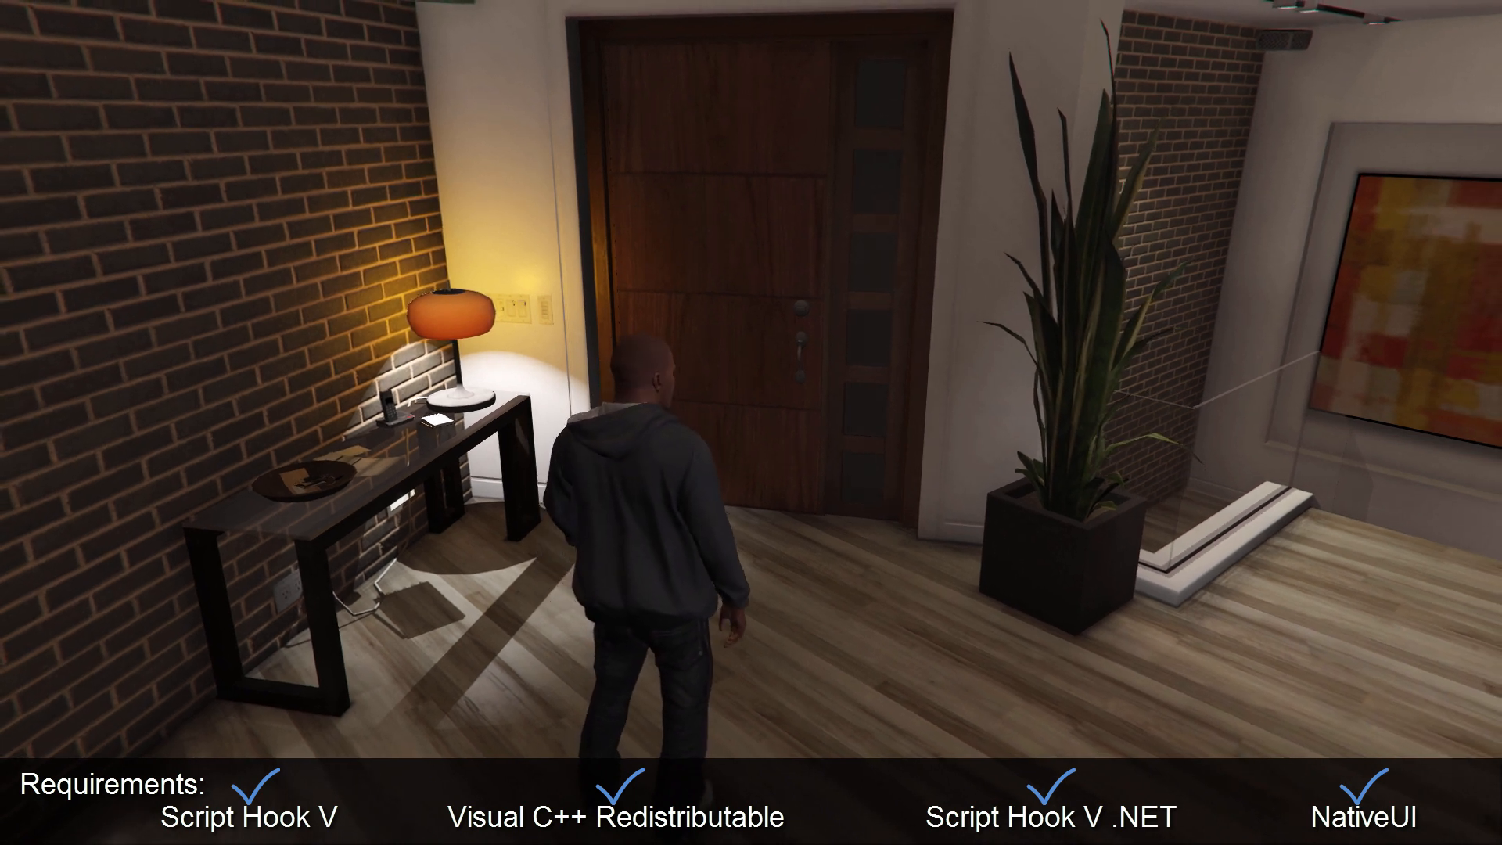
{"action": "key", "text": "F4"}
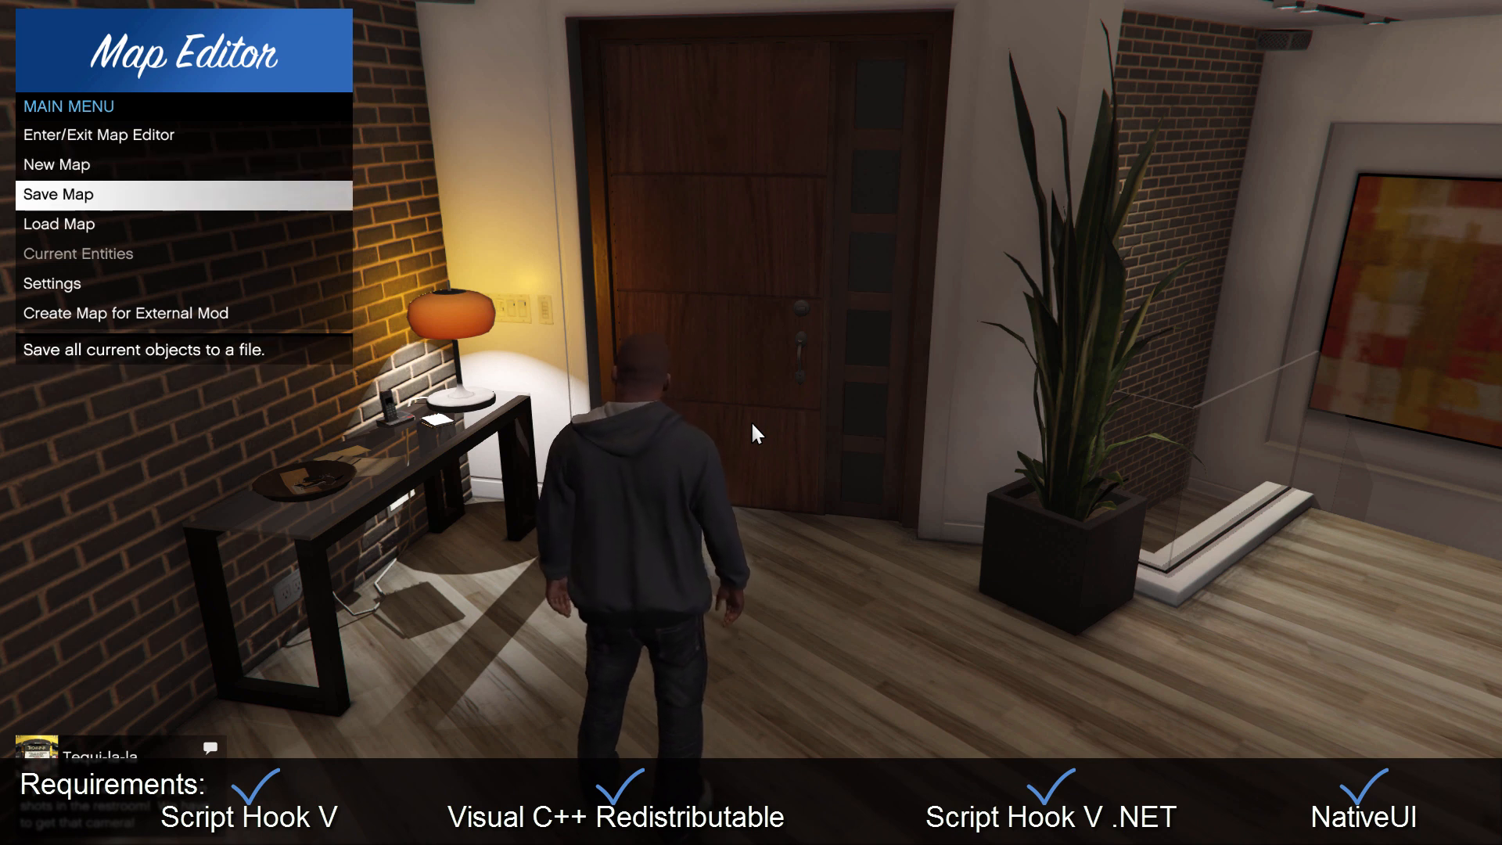
{"action": "left_click", "coordinate": [59, 193]}
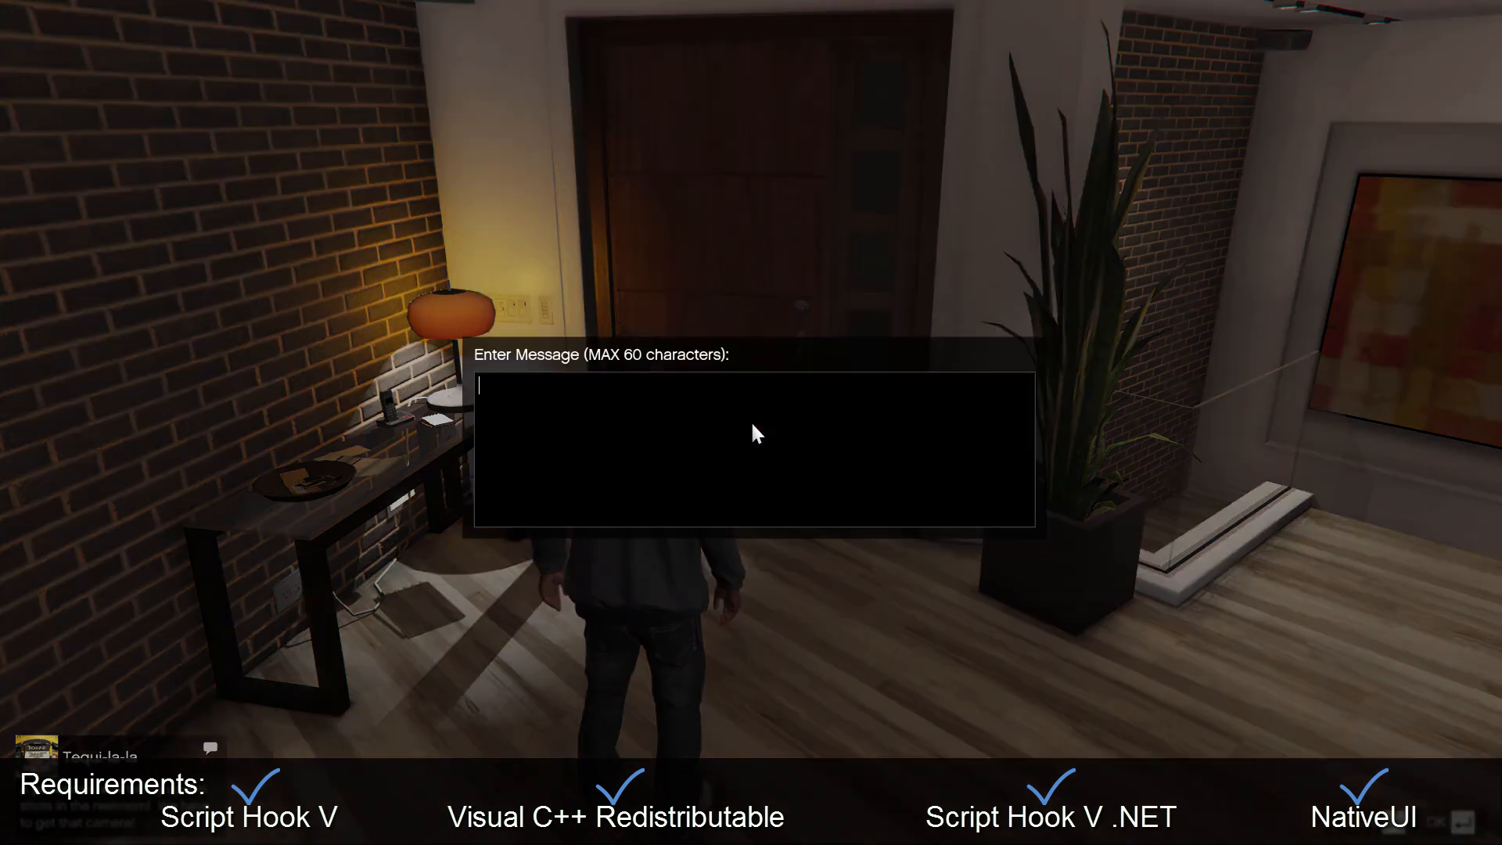
{"action": "type", "text": "aer"}
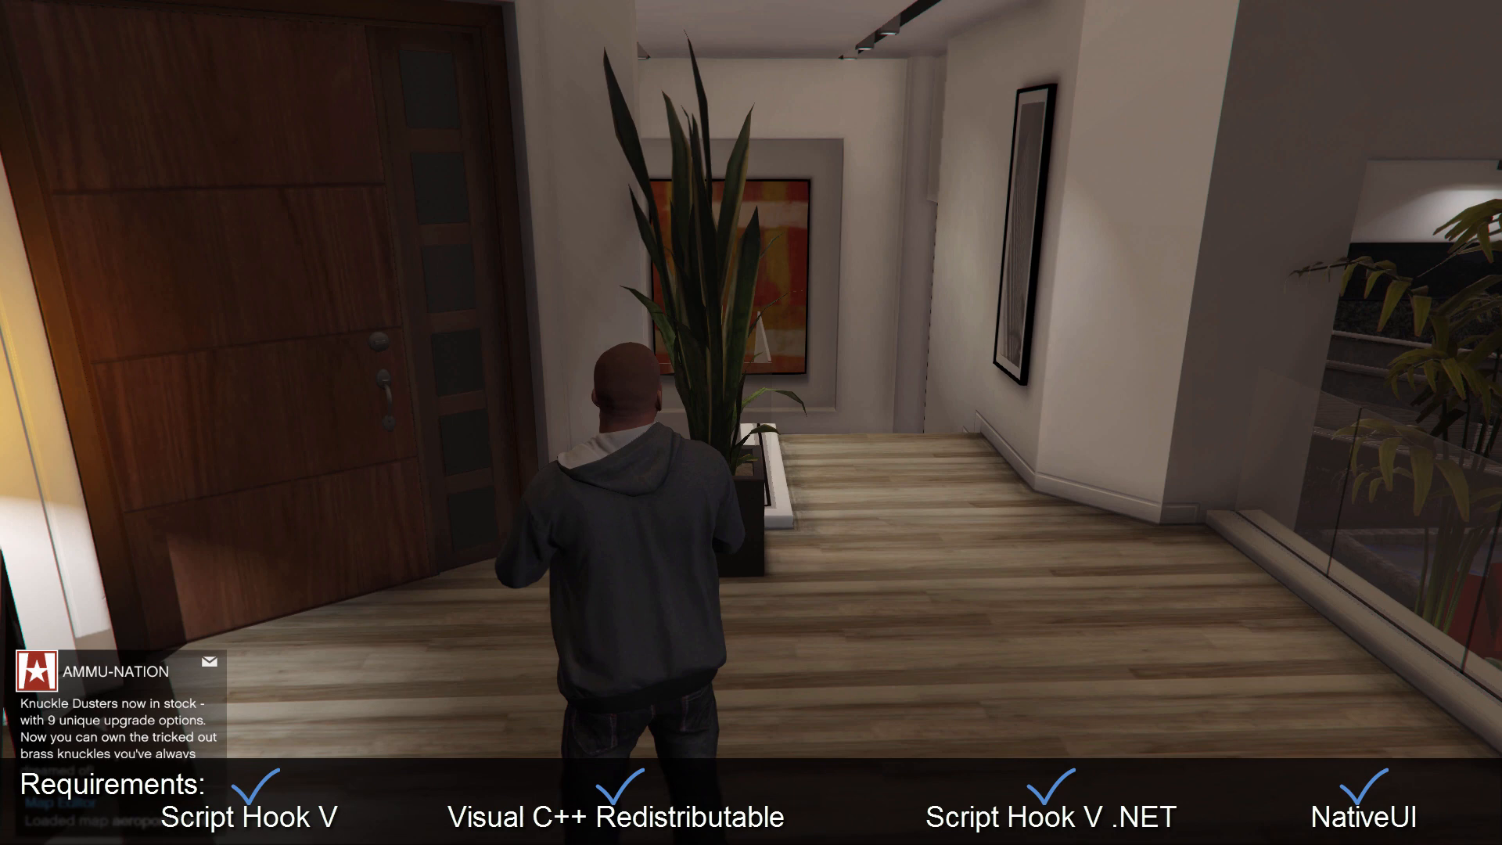
{"action": "key", "text": "F4"}
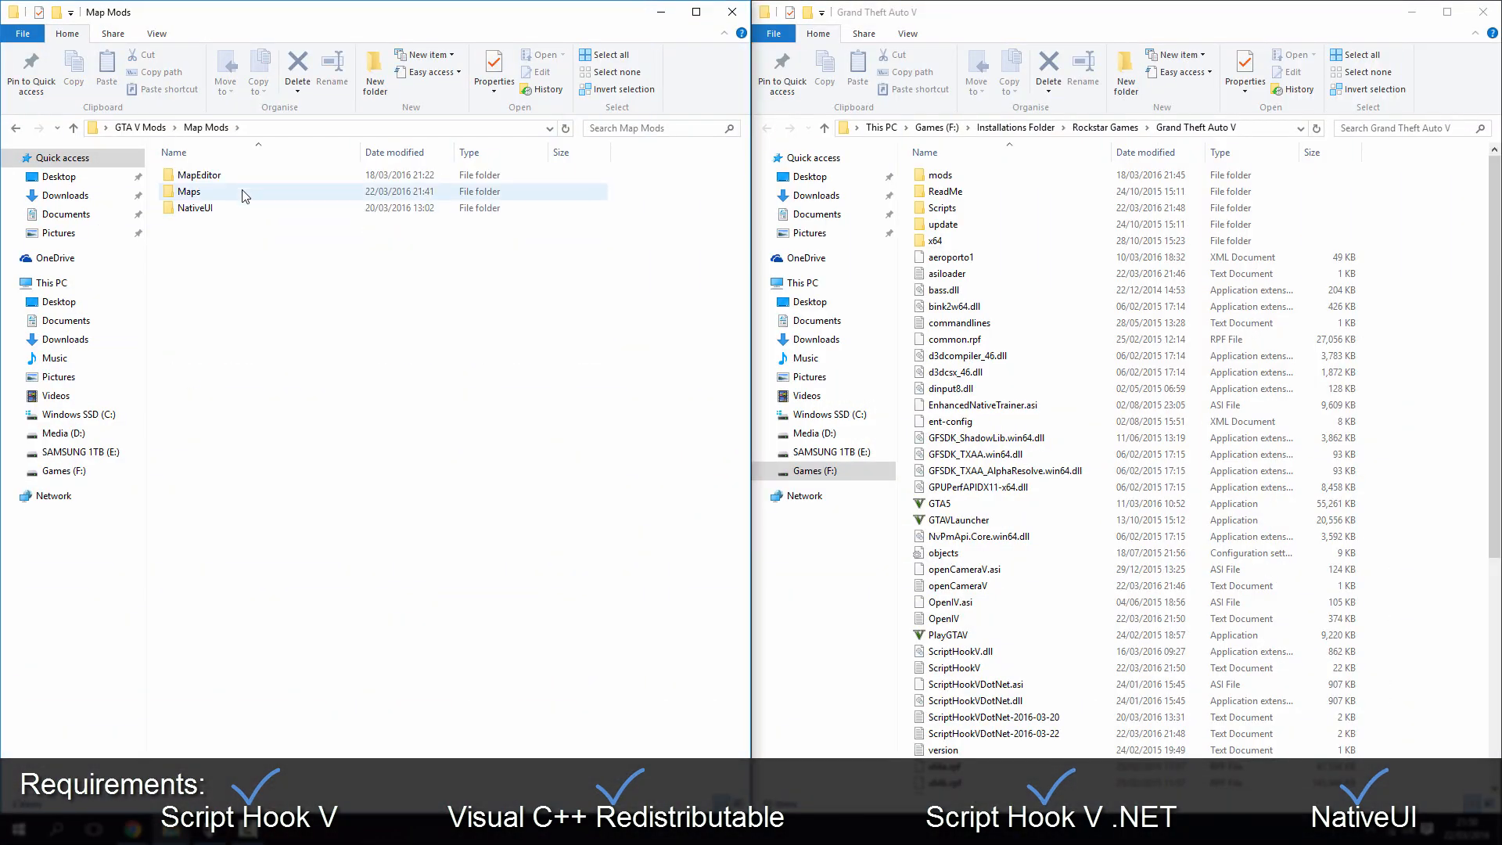
Open the AIRPORT16 README, setting Notepad as the default app for text files.
{"action": "double_click", "coordinate": [189, 191]}
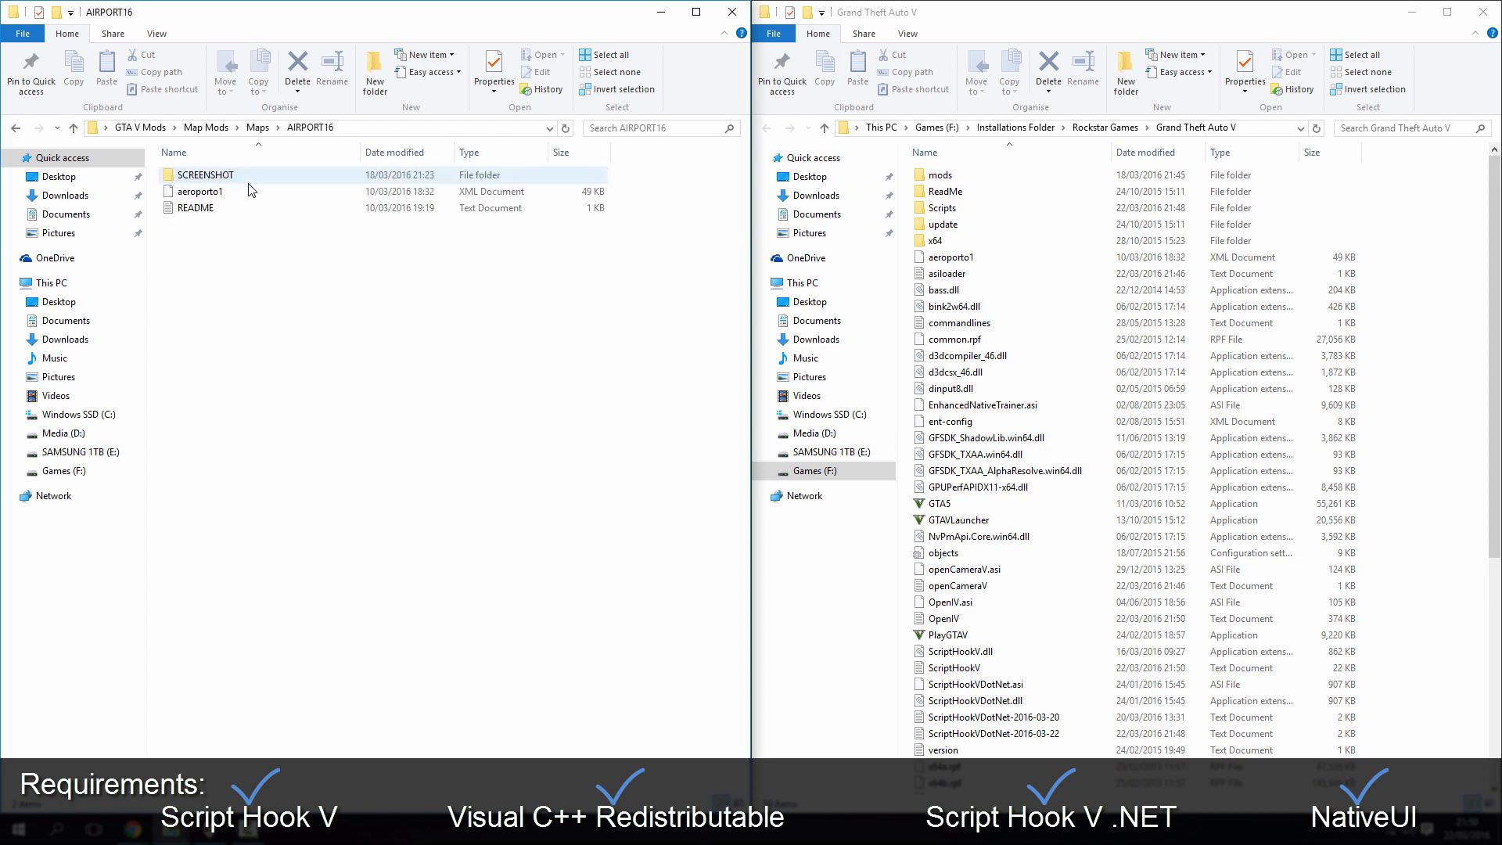
{"action": "mouse_move", "coordinate": [194, 208]}
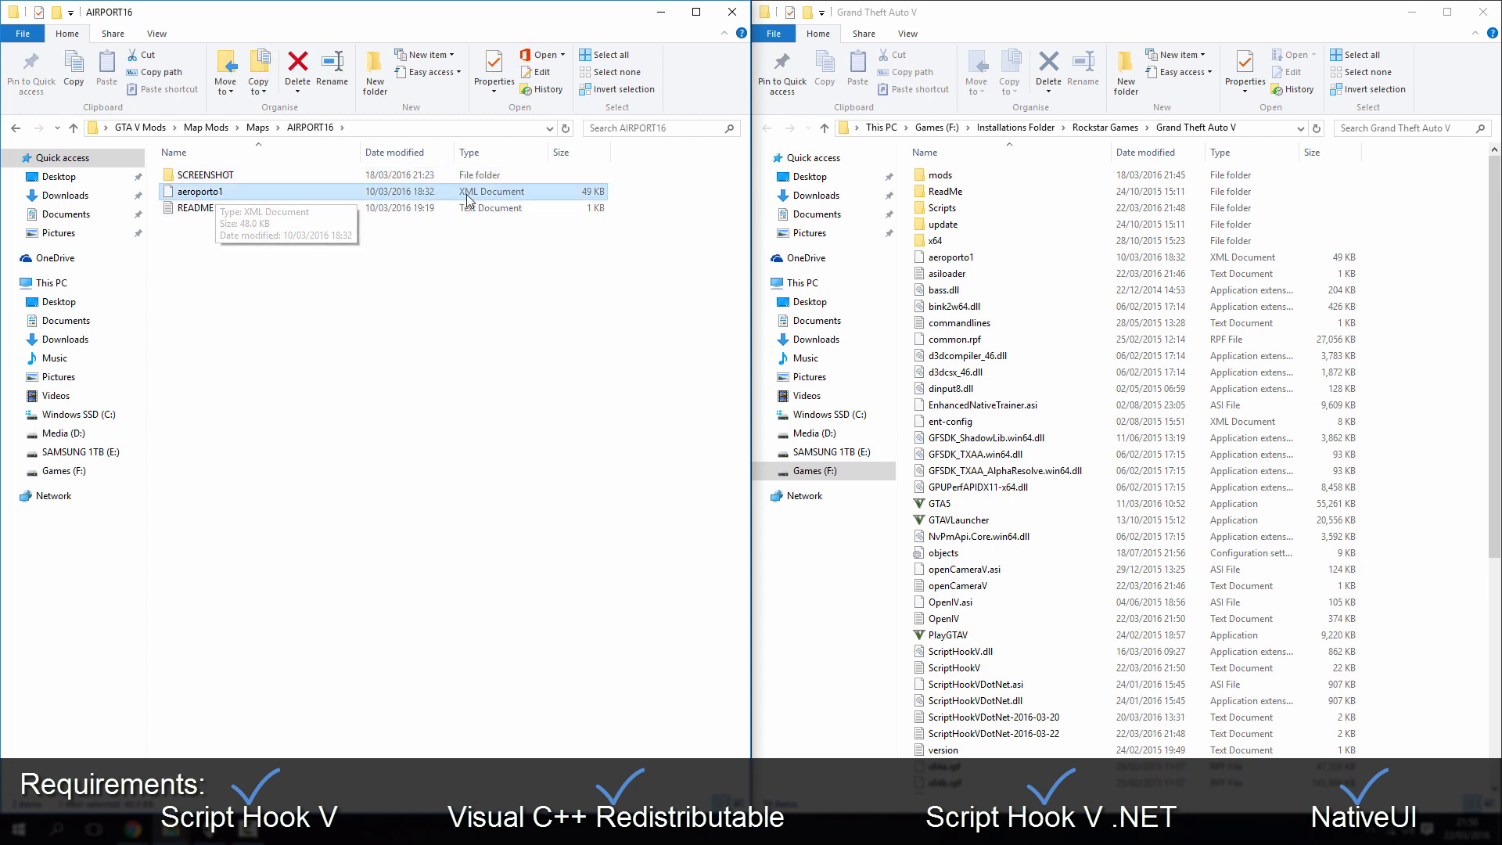
{"action": "left_click", "coordinate": [197, 208]}
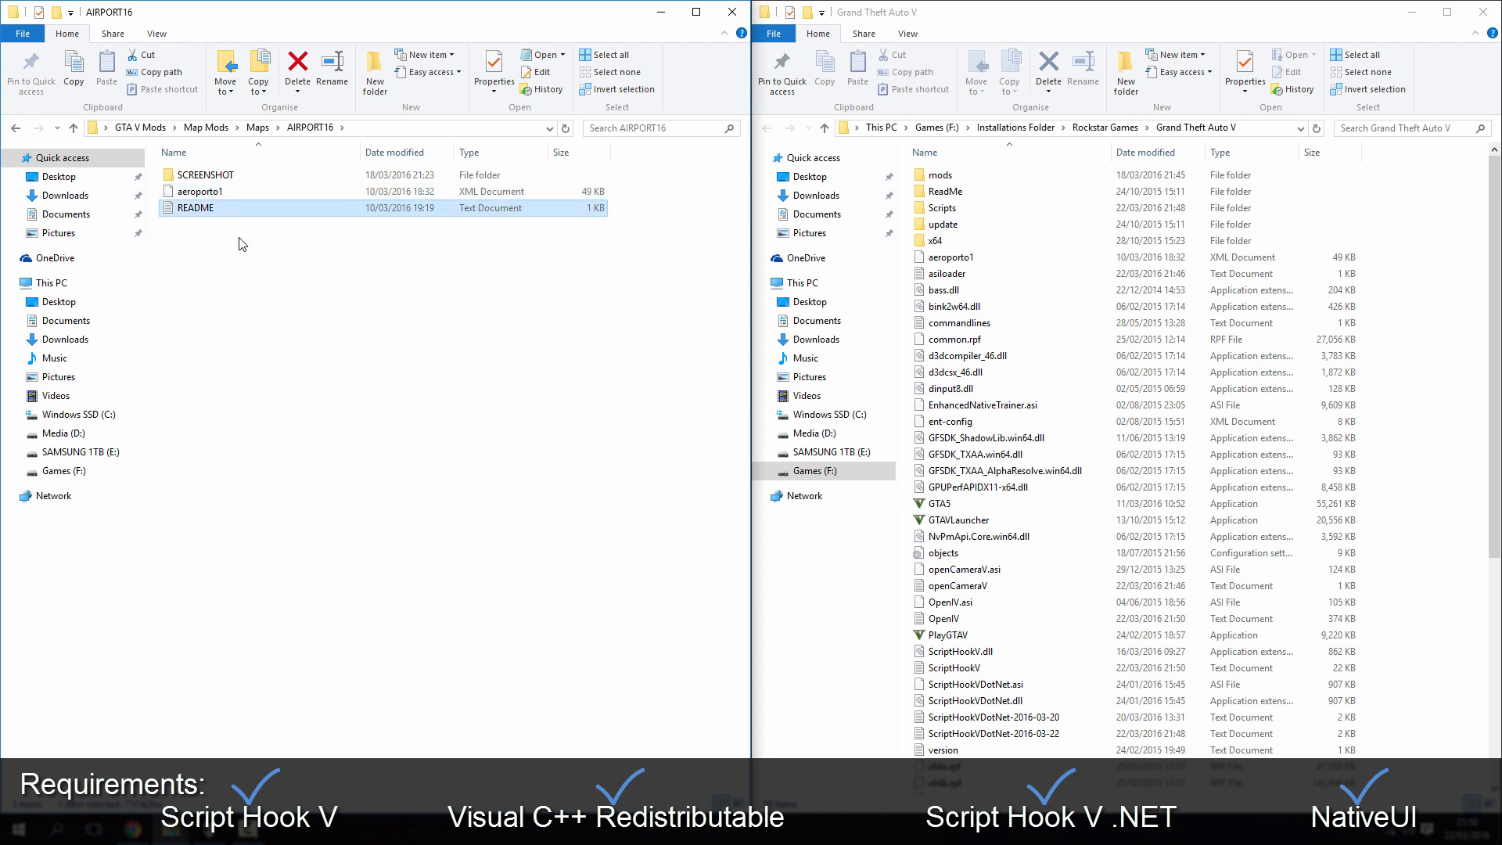
{"action": "double_click", "coordinate": [196, 208]}
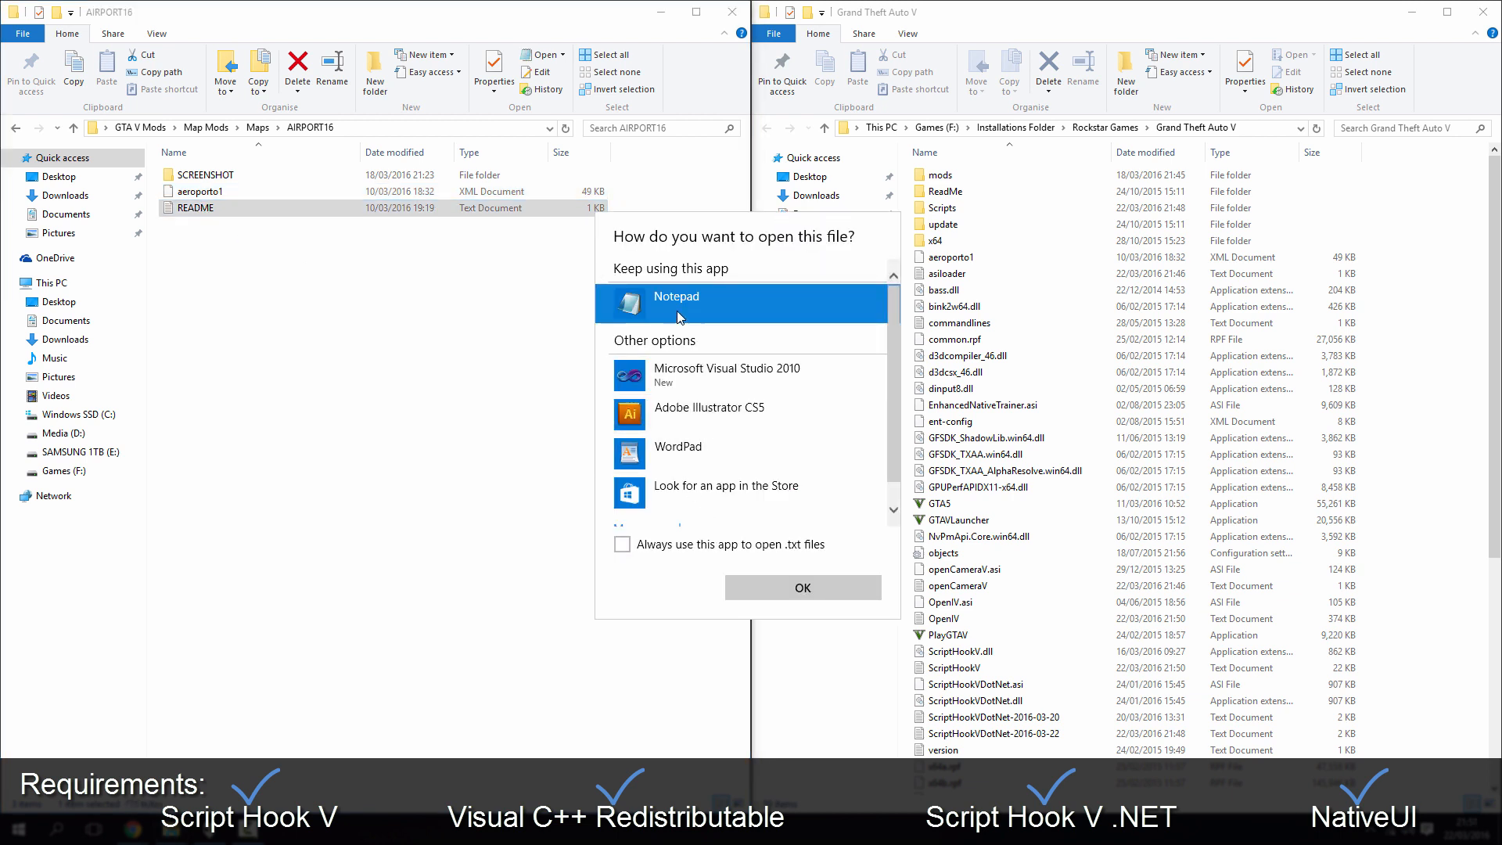
{"action": "left_click", "coordinate": [622, 545]}
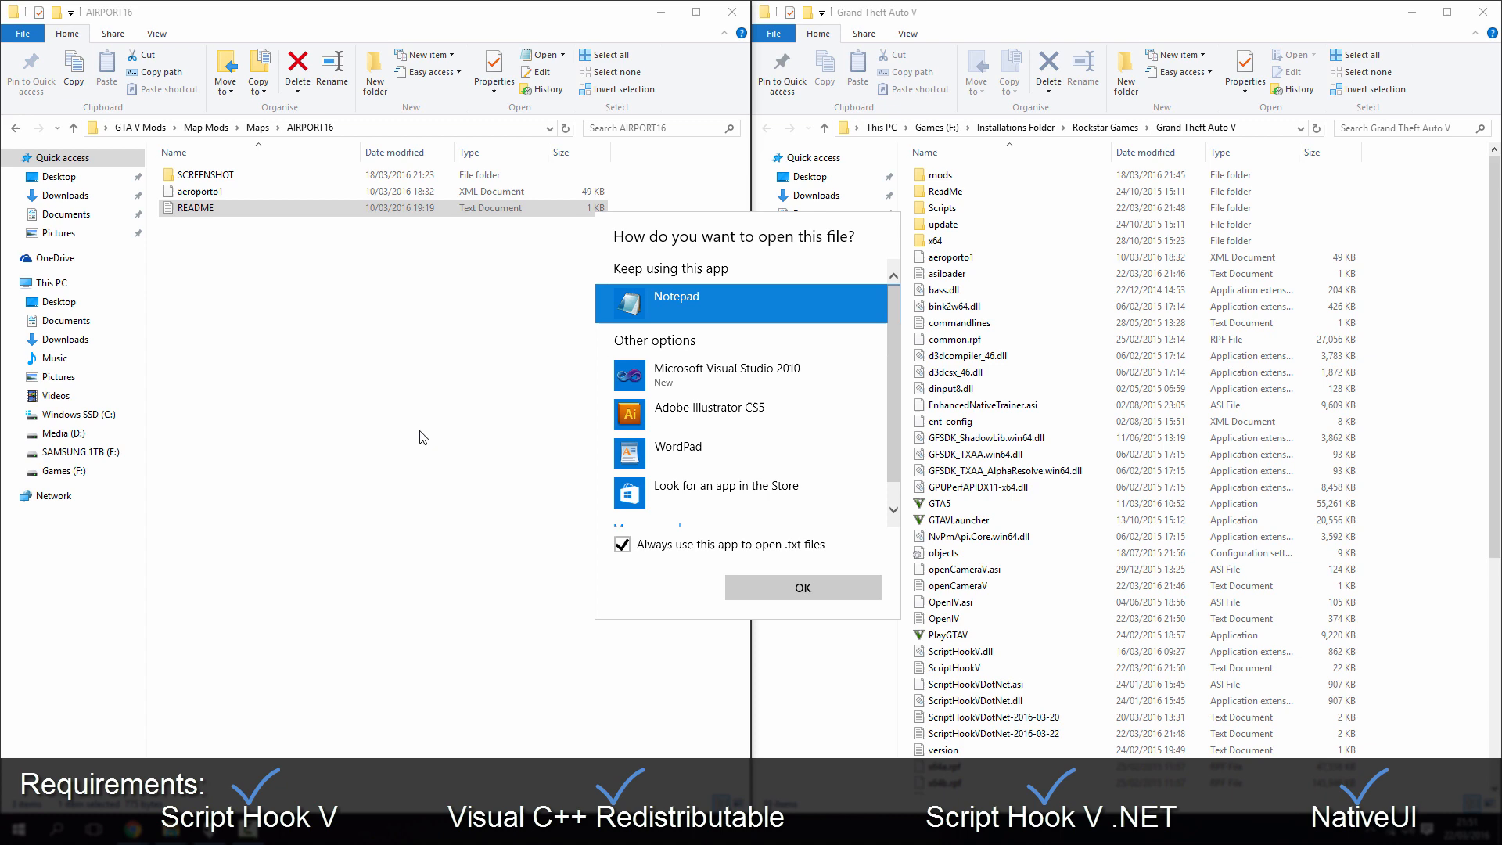
{"action": "left_click", "coordinate": [801, 587]}
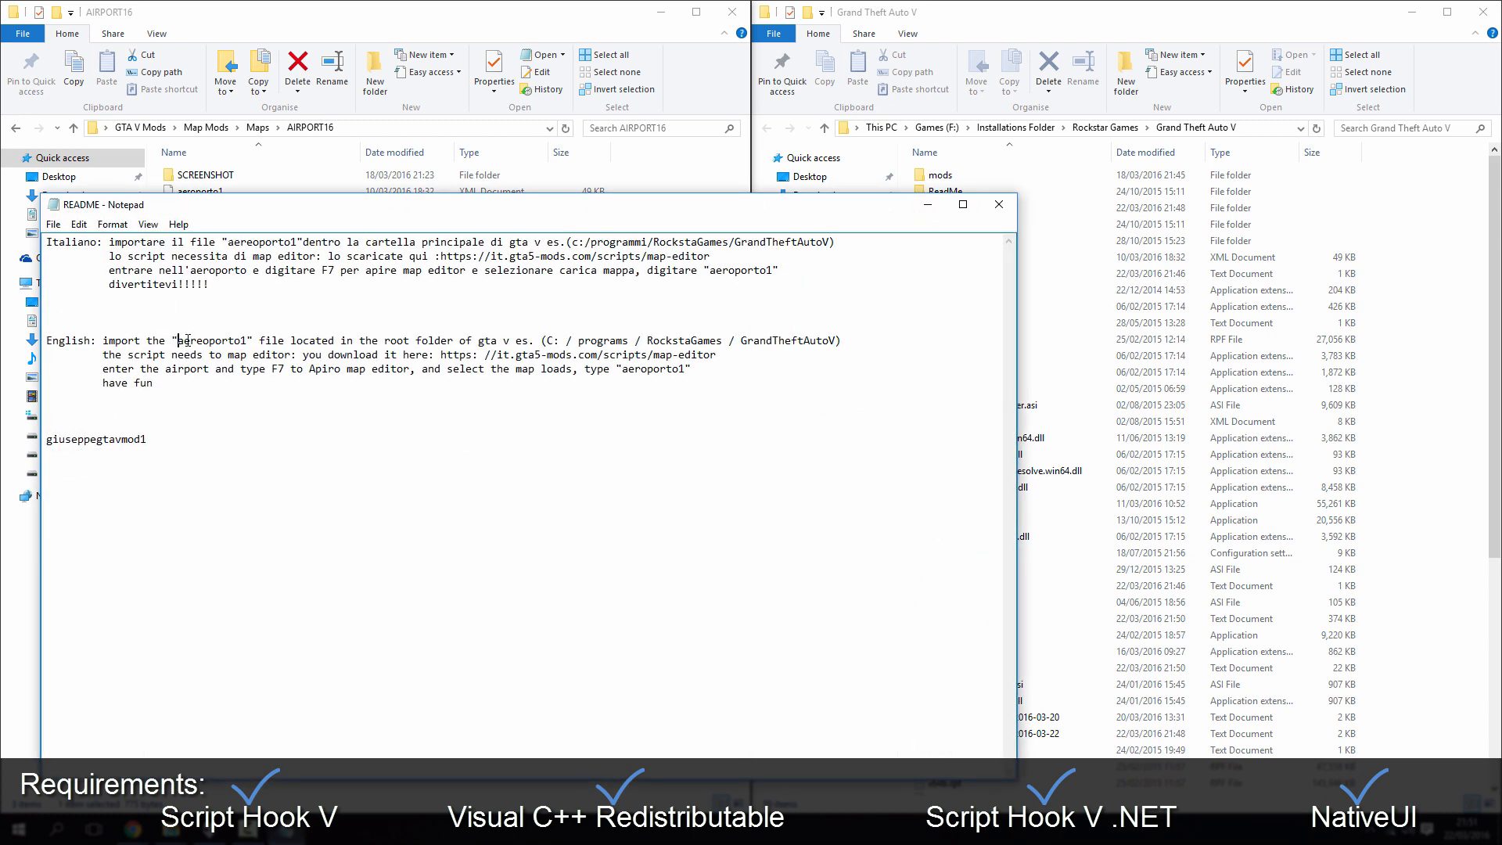
Select 'aeroporto1' in the README instructions and close Notepad.
{"action": "double_click", "coordinate": [210, 341]}
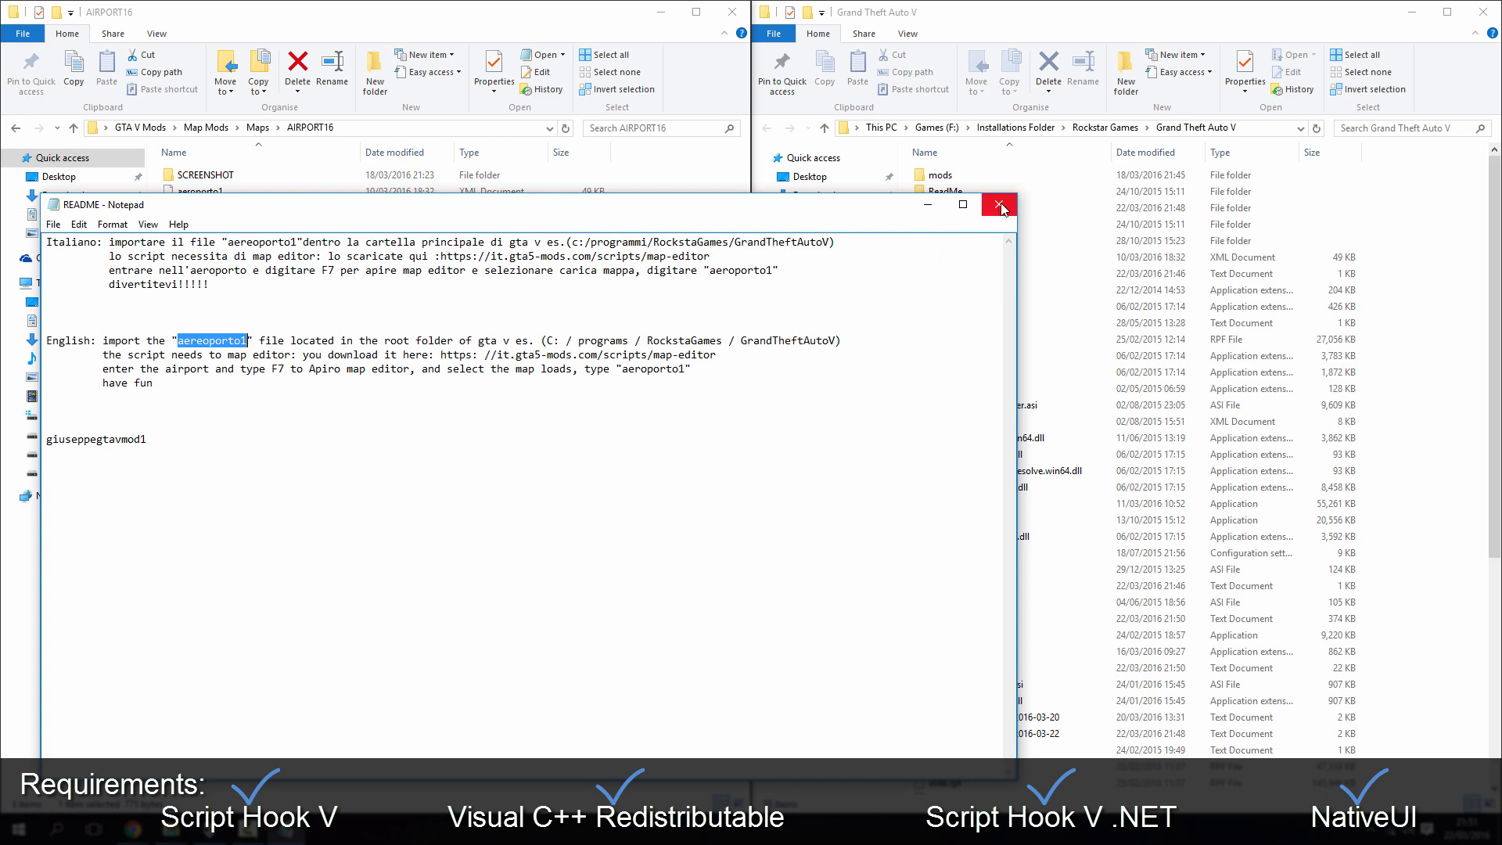
{"action": "mouse_move", "coordinate": [999, 206]}
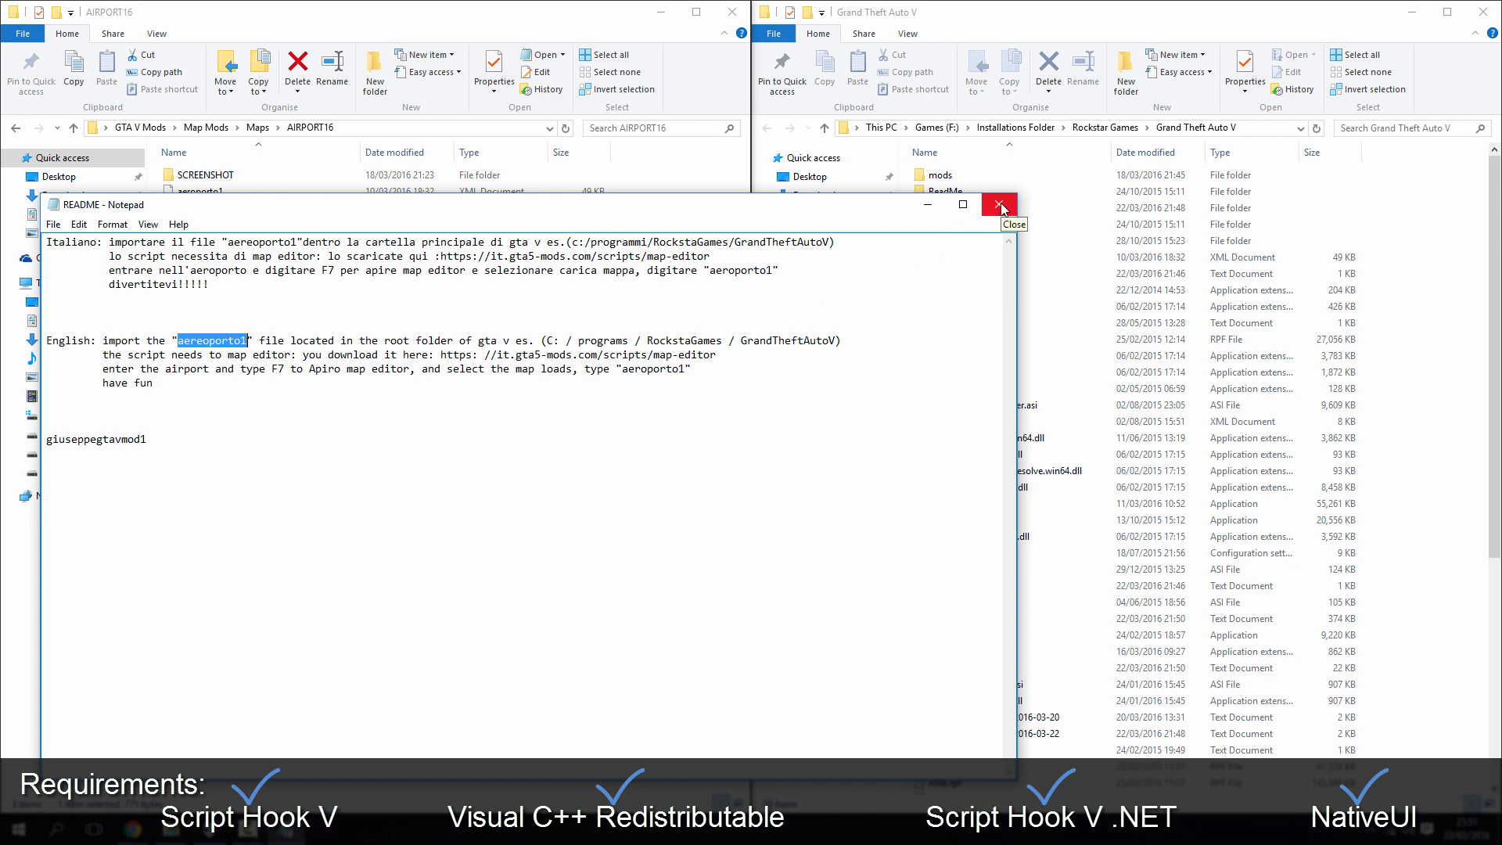
{"action": "left_click", "coordinate": [997, 205]}
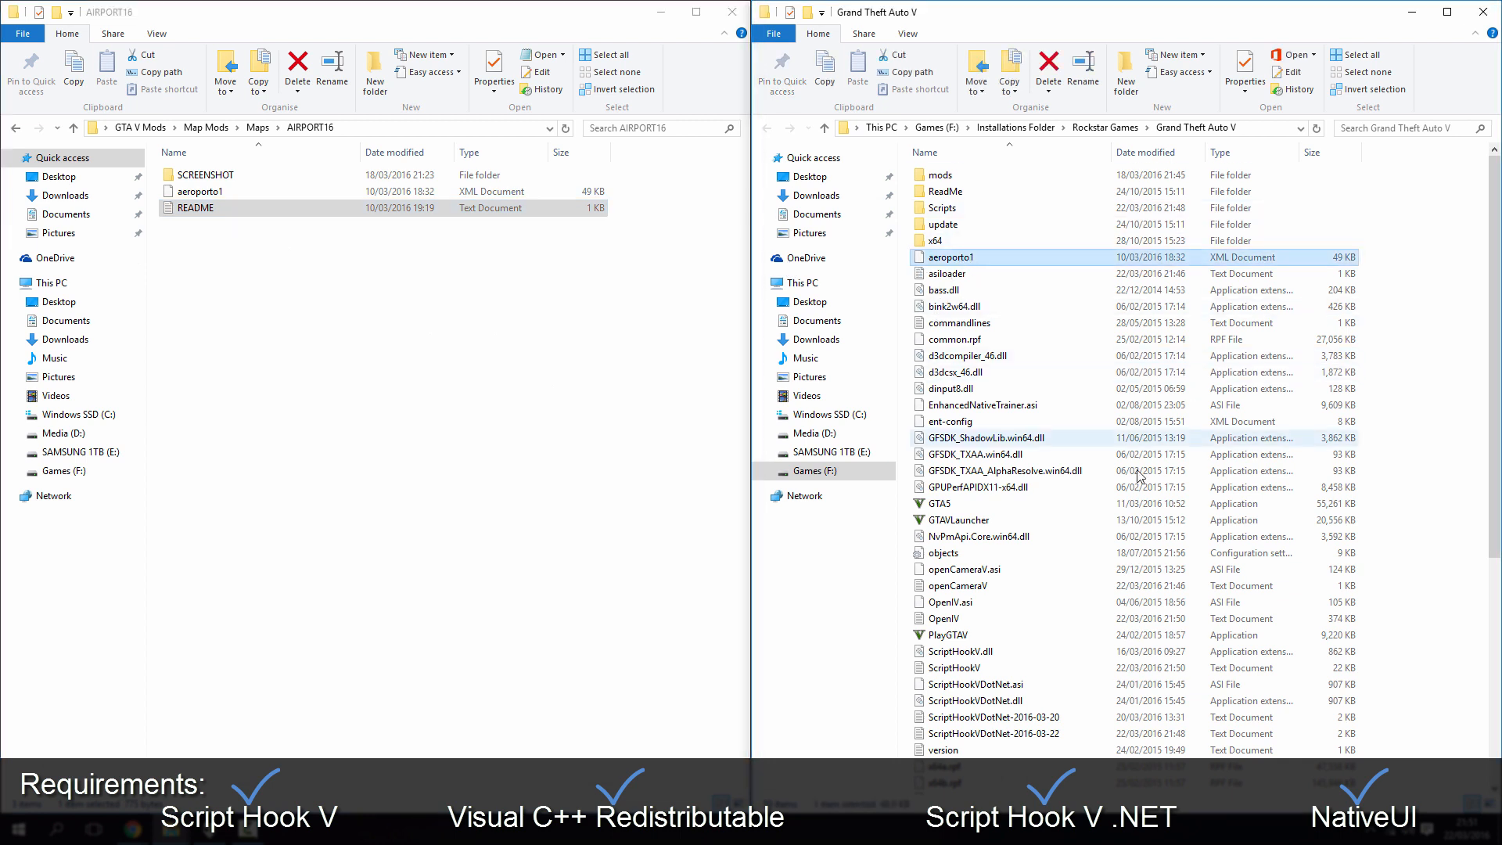
{"action": "mouse_move", "coordinate": [1049, 355]}
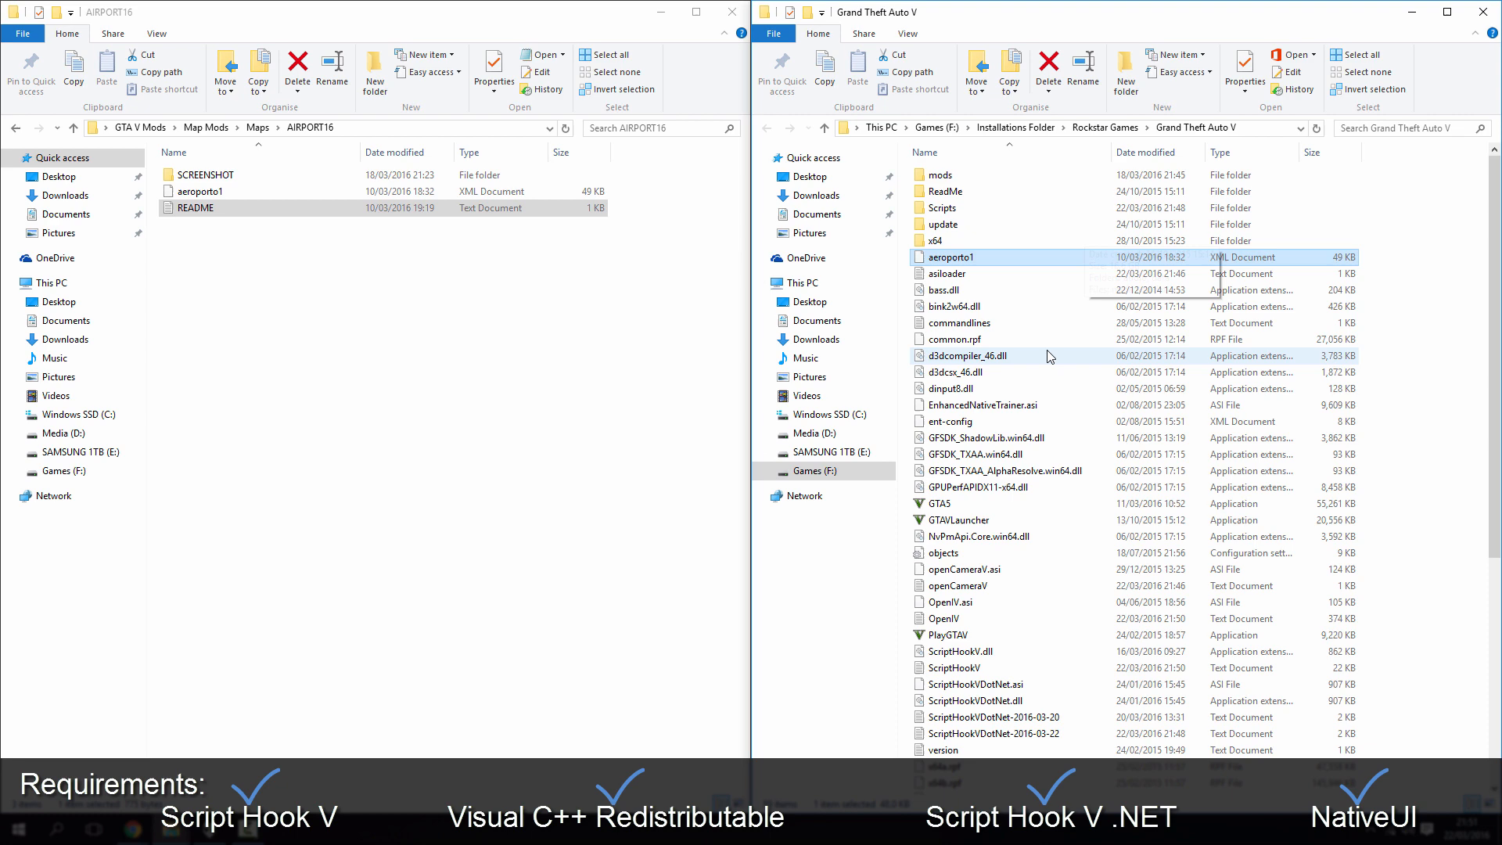
{"action": "double_click", "coordinate": [941, 208]}
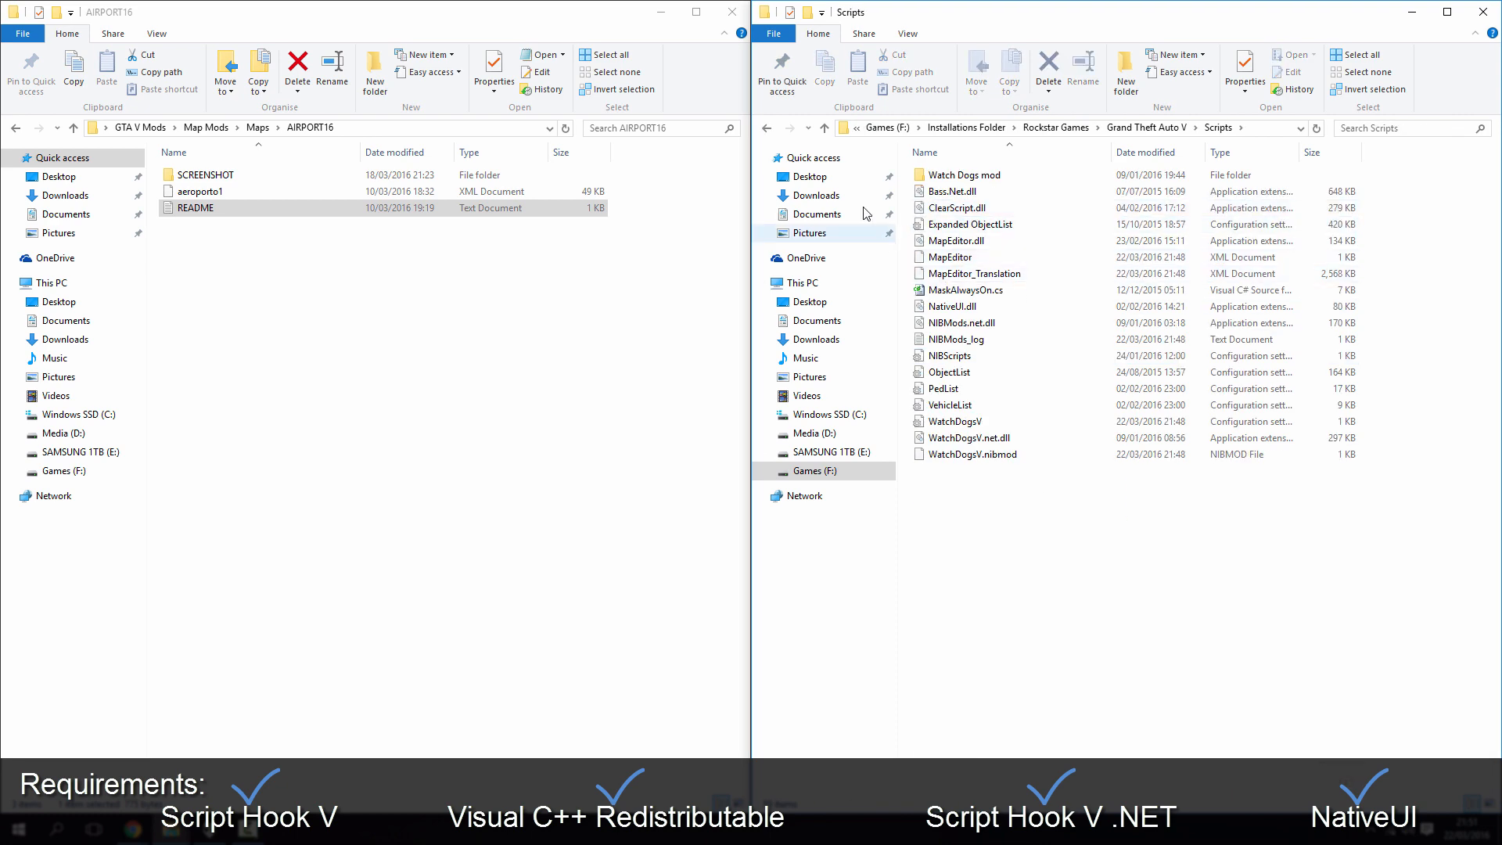
{"action": "left_click", "coordinate": [1145, 126]}
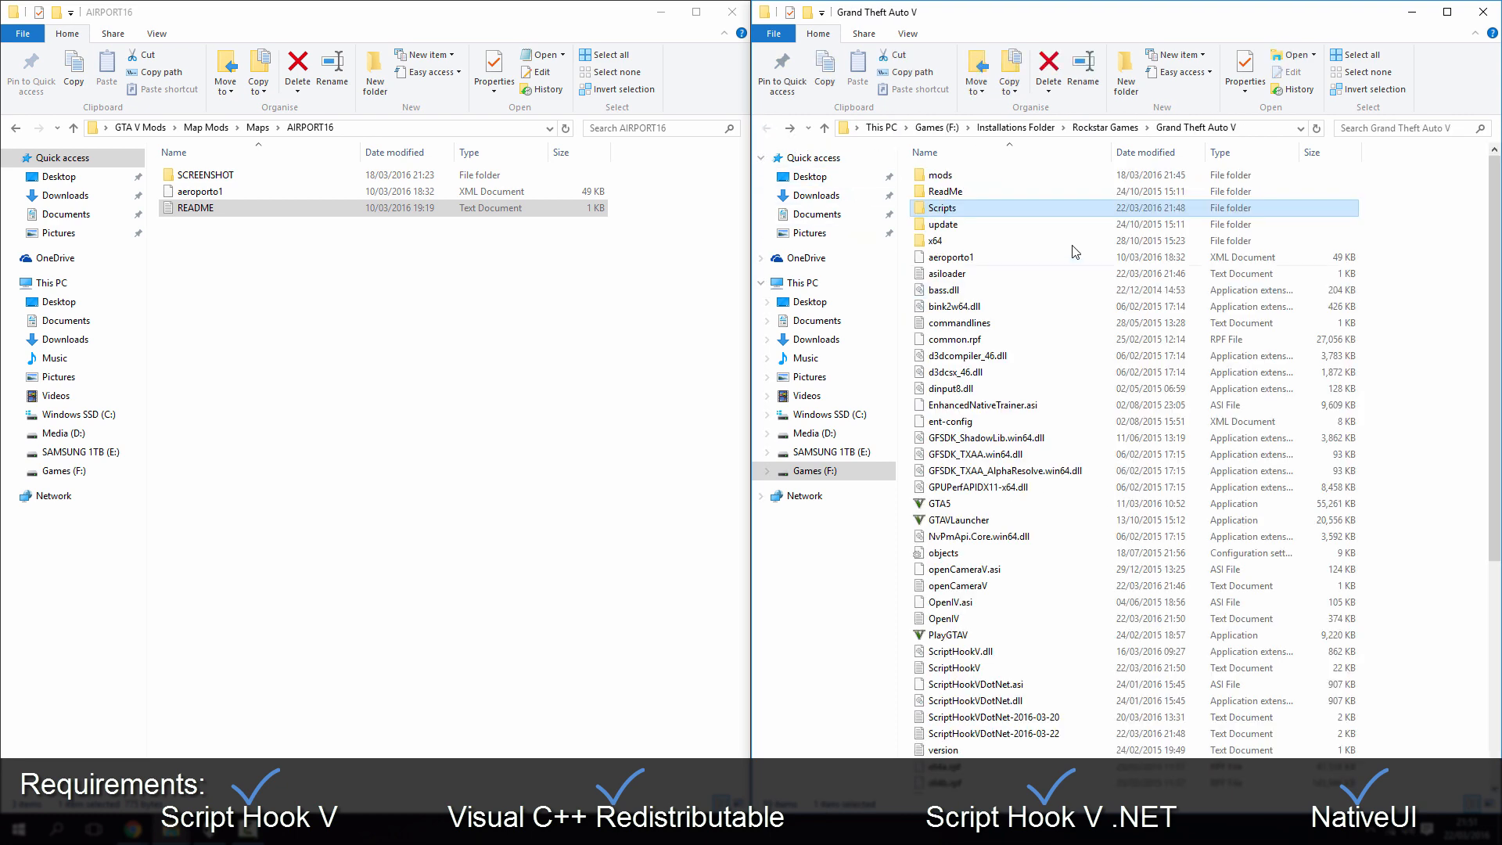
{"action": "double_click", "coordinate": [942, 208]}
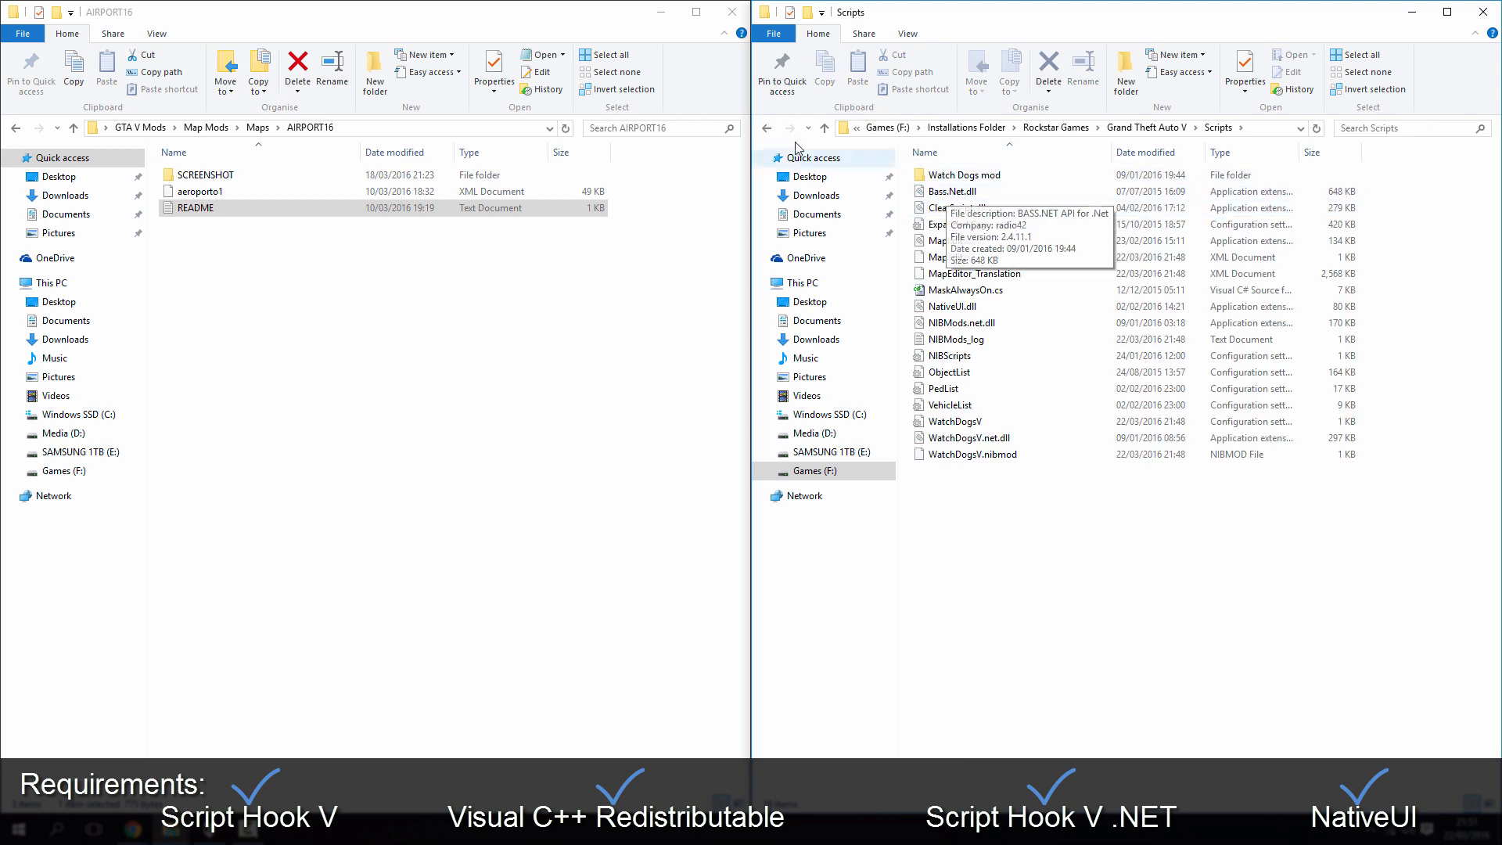
{"action": "left_click", "coordinate": [1194, 128]}
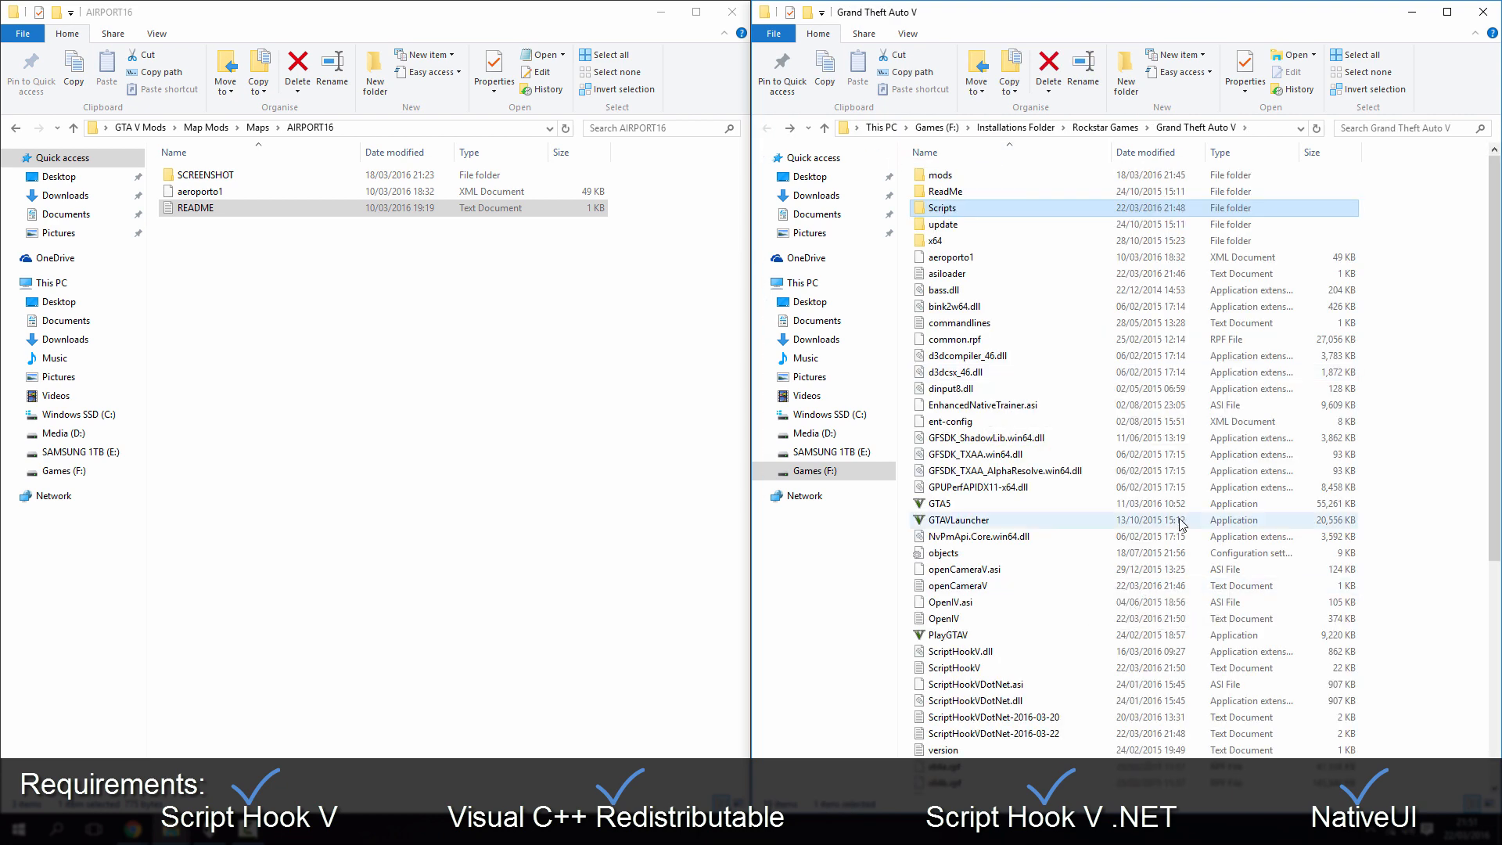
{"action": "mouse_move", "coordinate": [1068, 422]}
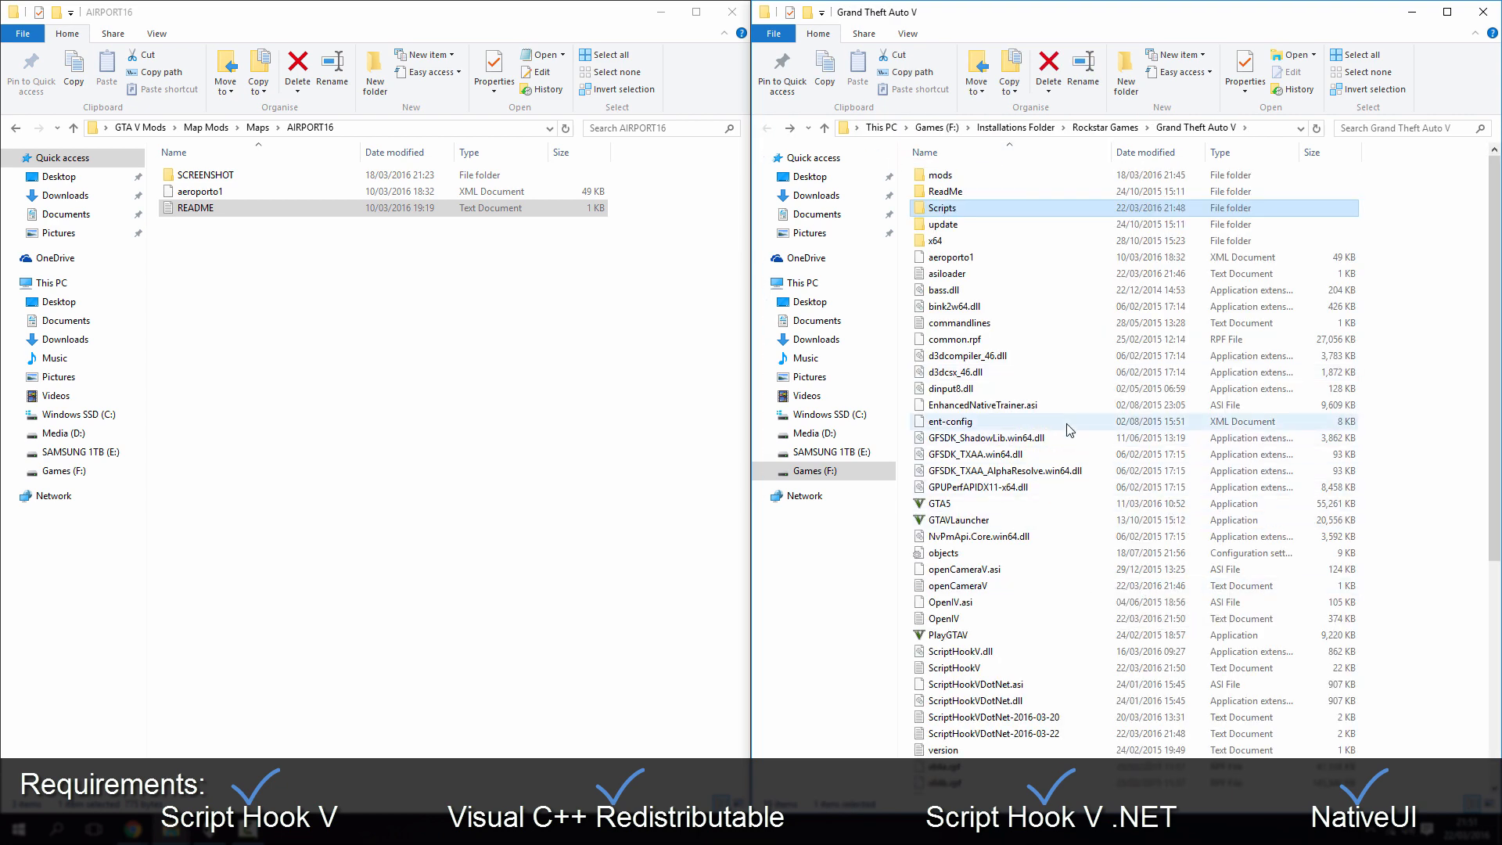
{"action": "left_click", "coordinate": [264, 259]}
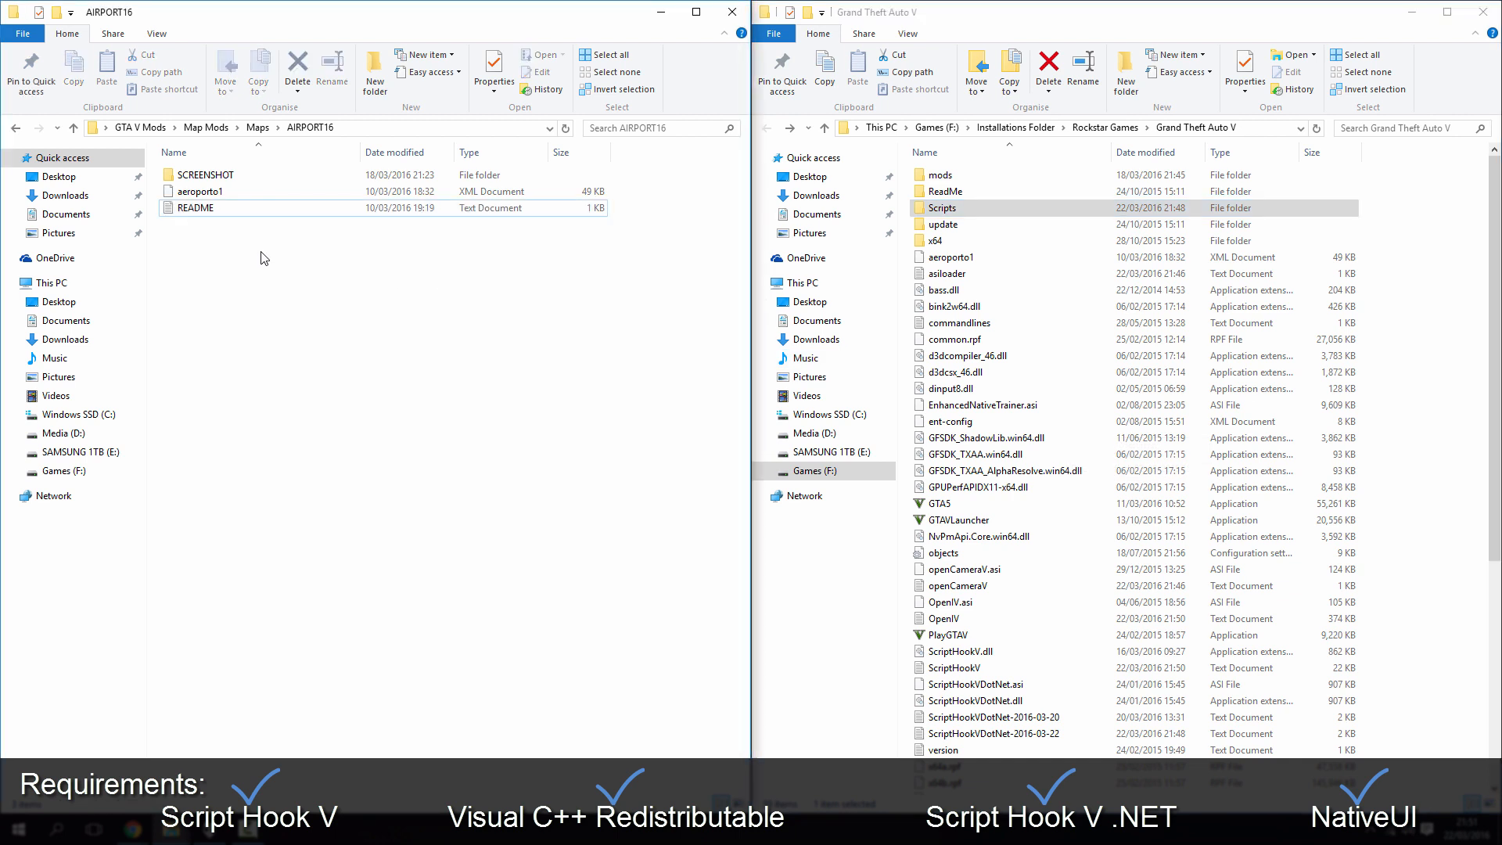
{"action": "mouse_move", "coordinate": [308, 345]}
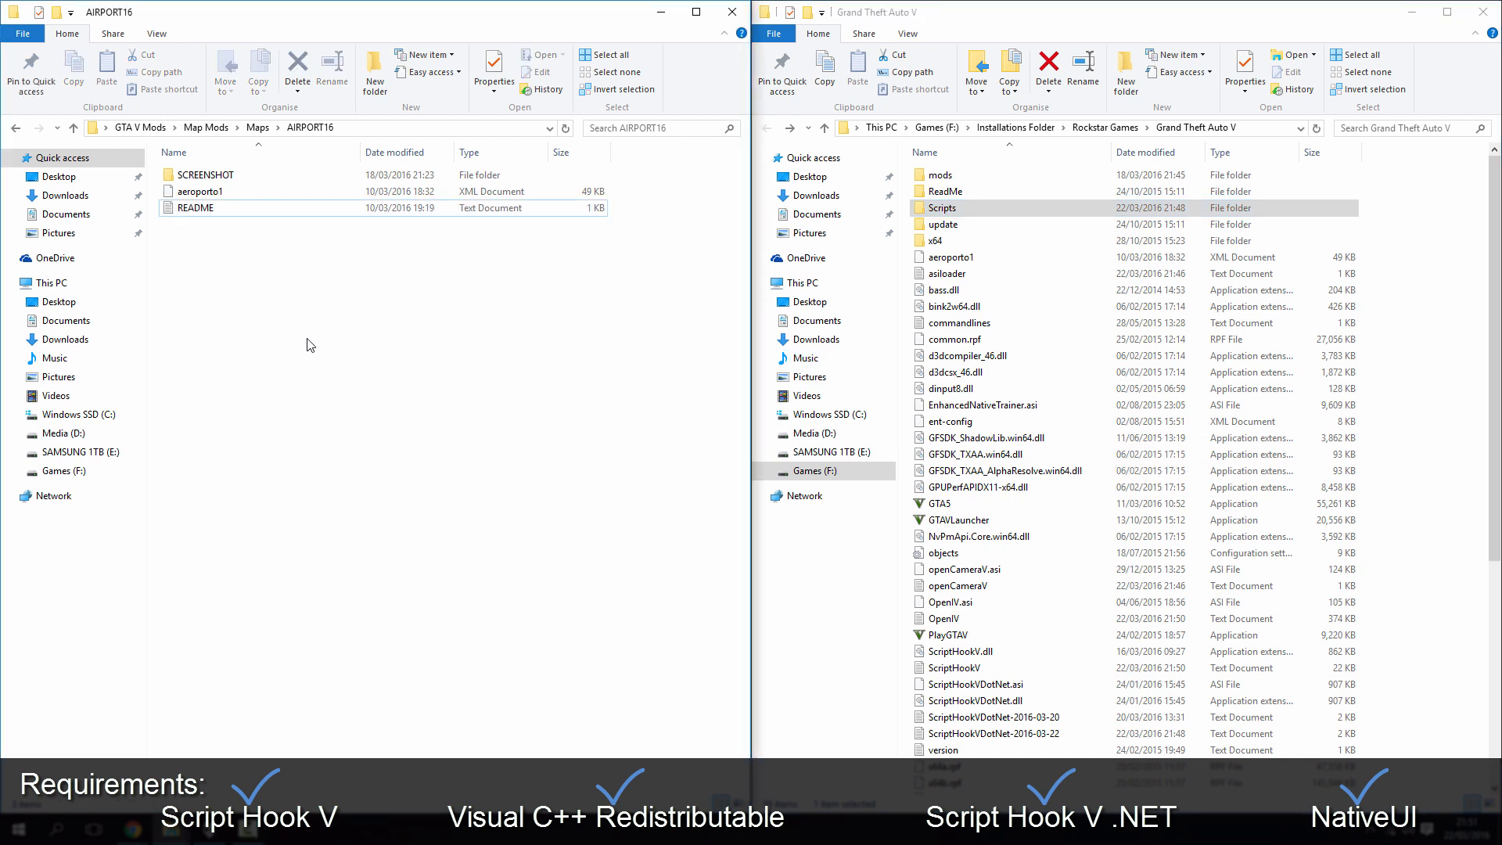